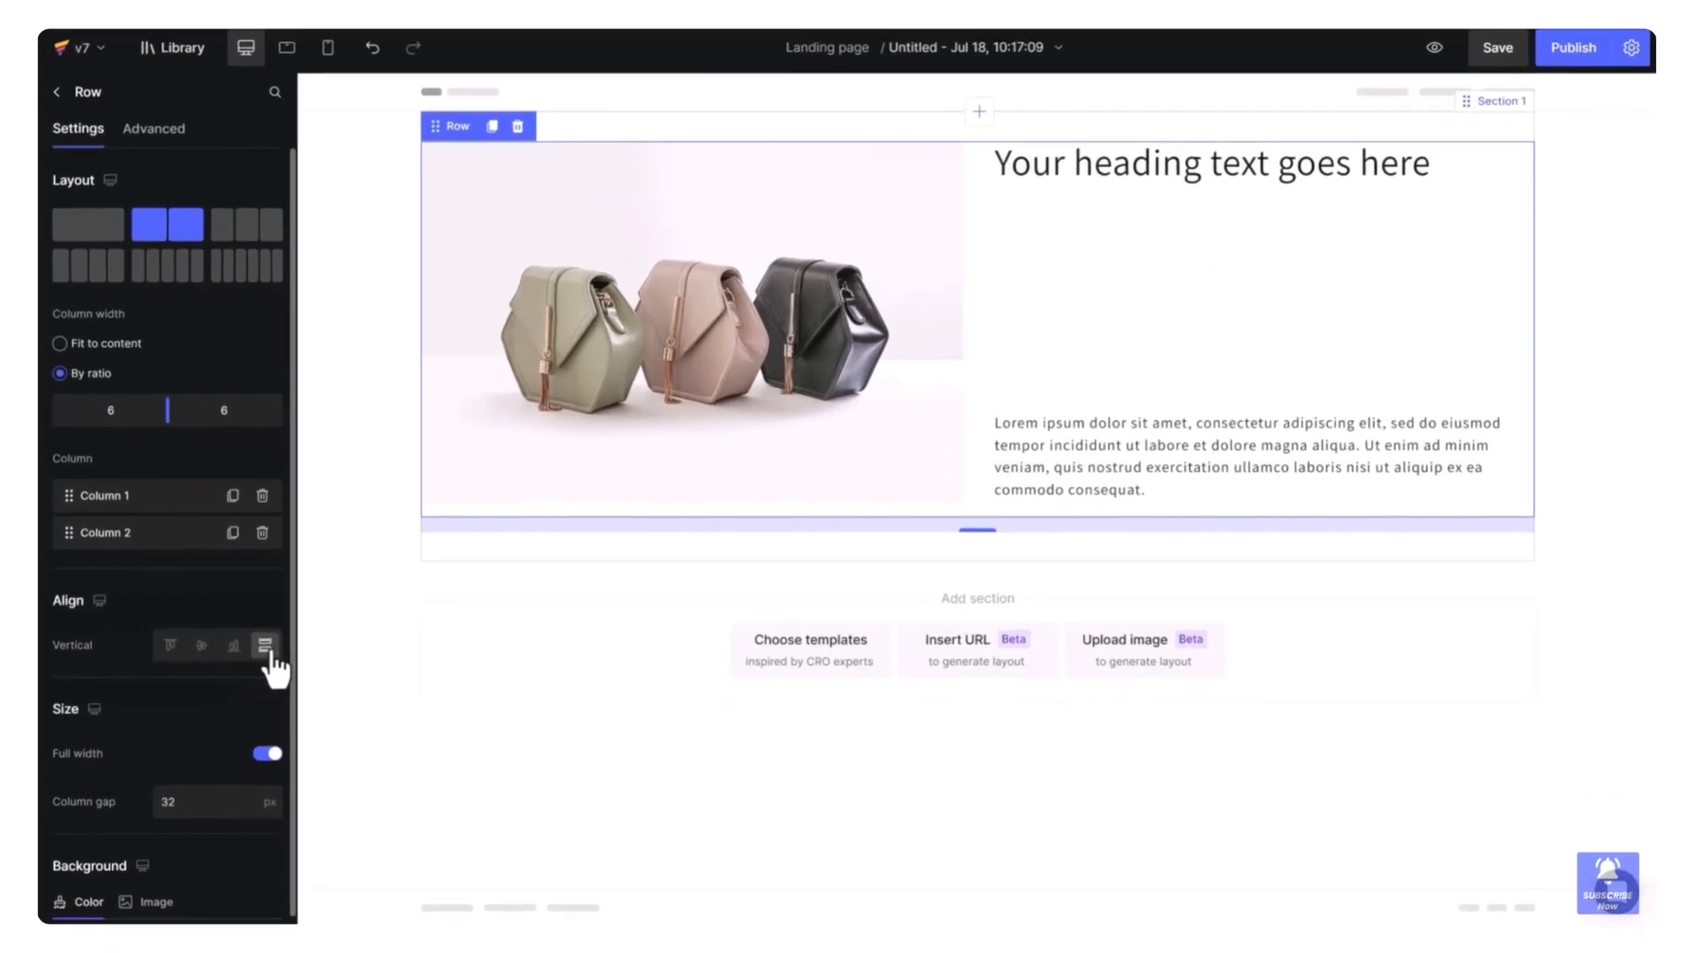
Leave the sample row page and start a new blank landing page
click(909, 153)
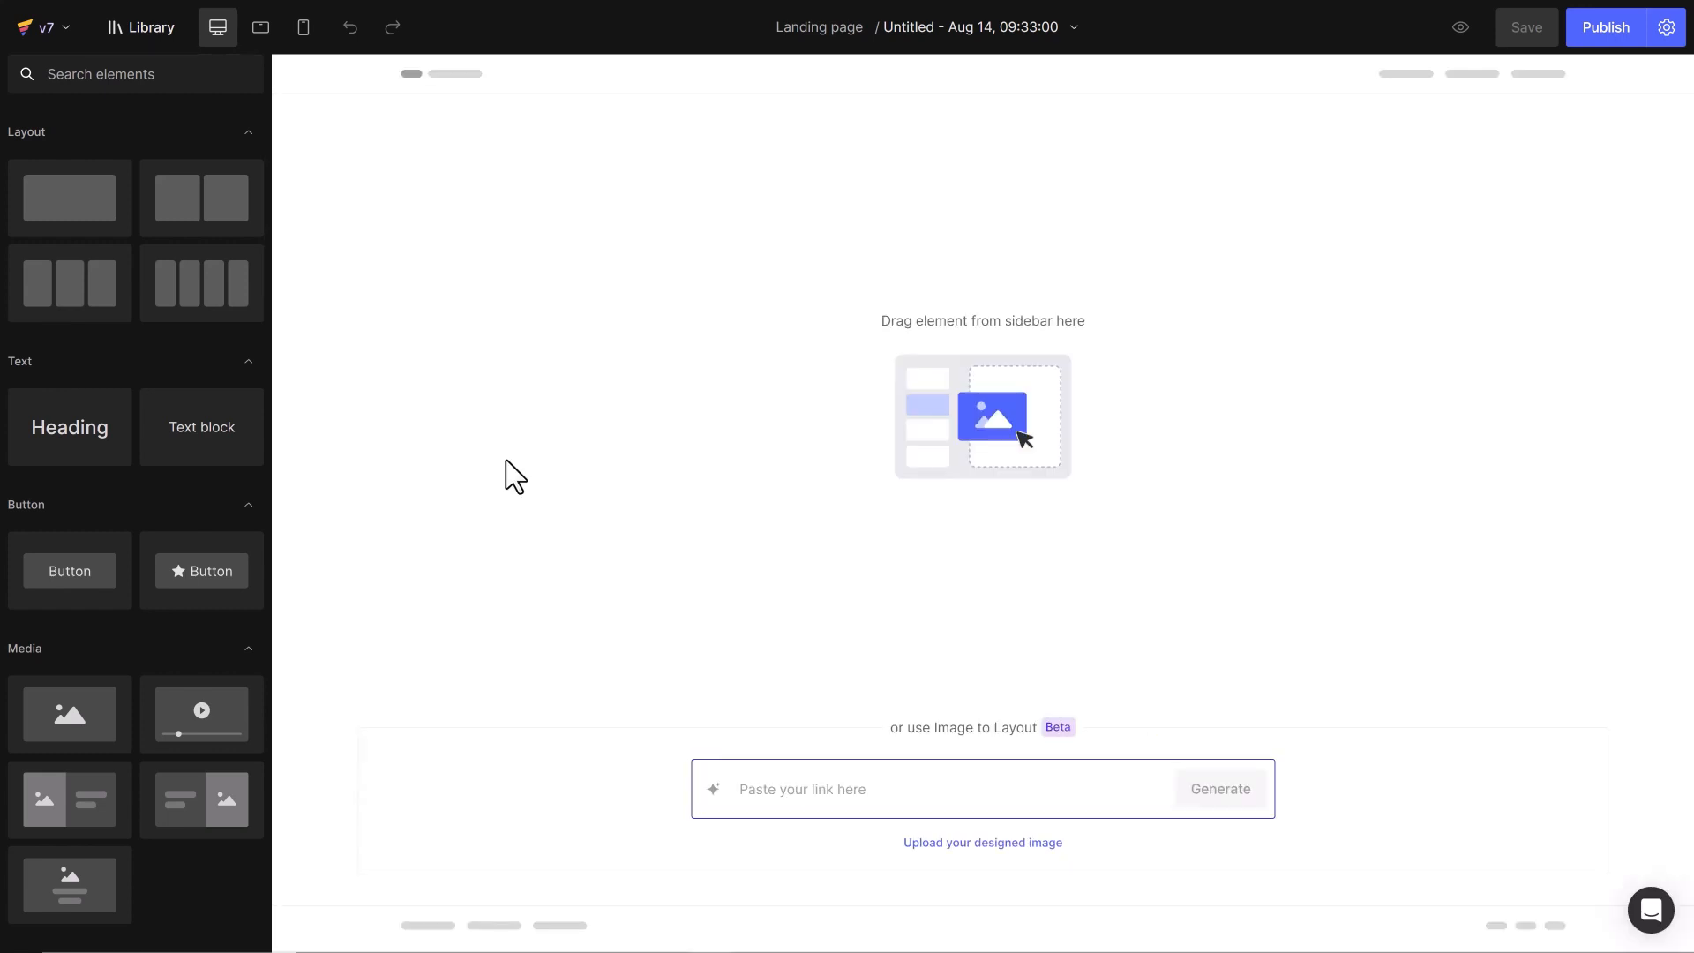
Search 'Prod' and add the Product element with the side-gallery layout to the canvas
text(Product)
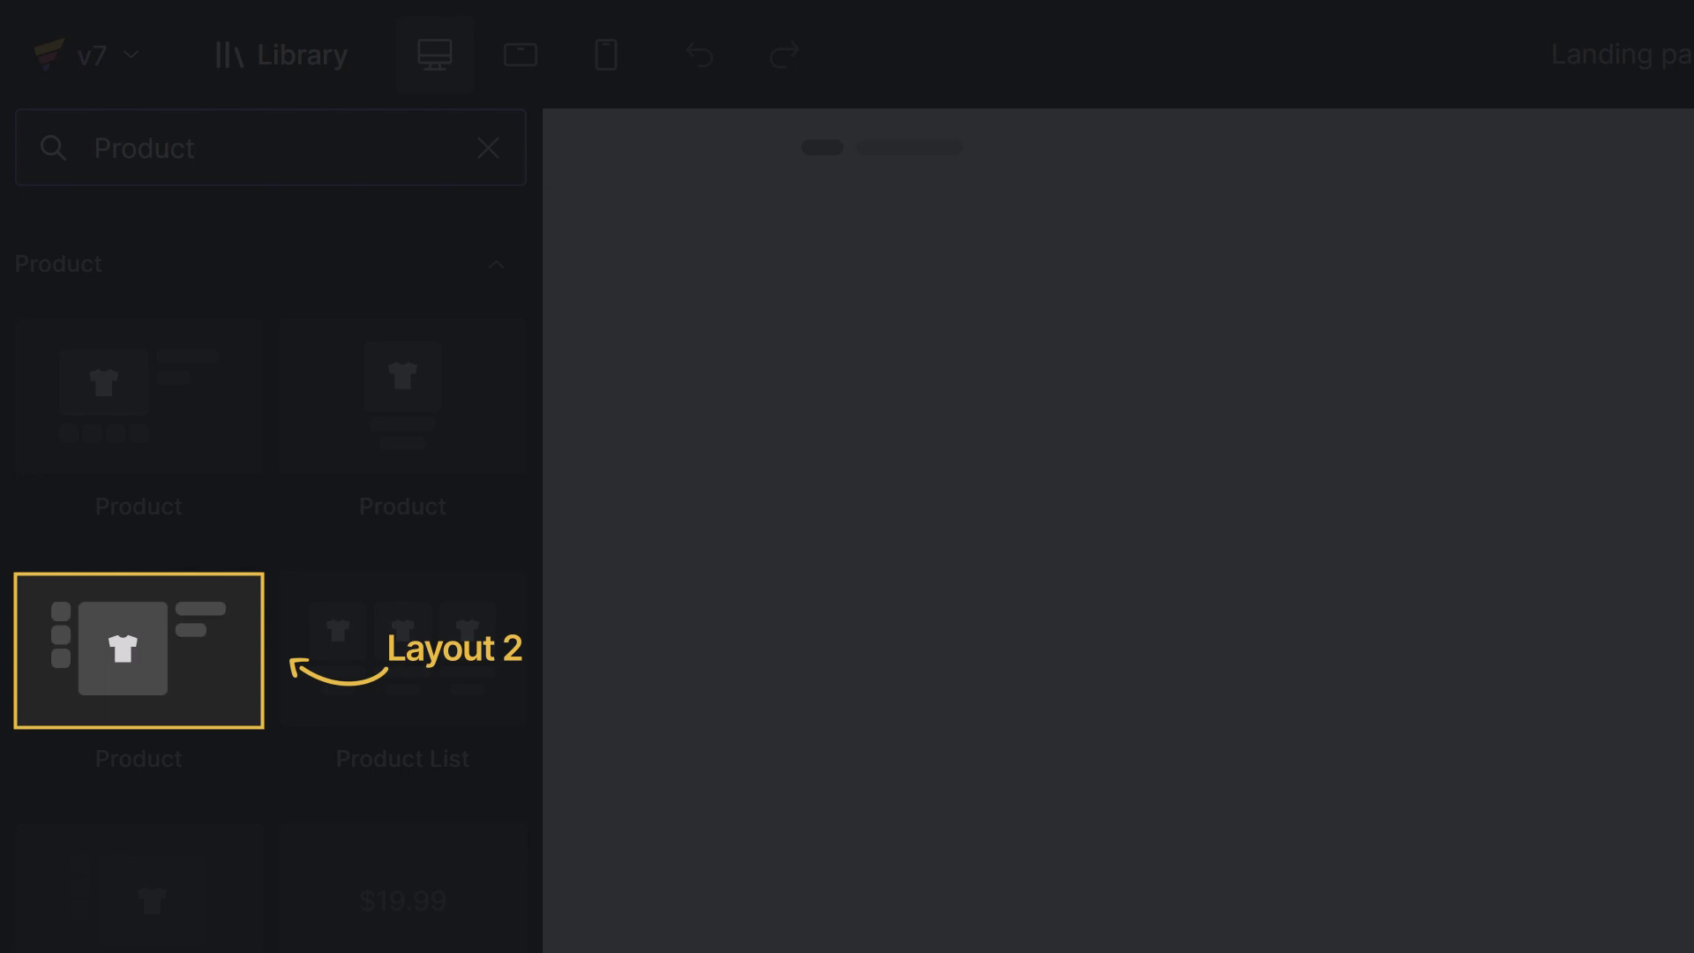
click(403, 395)
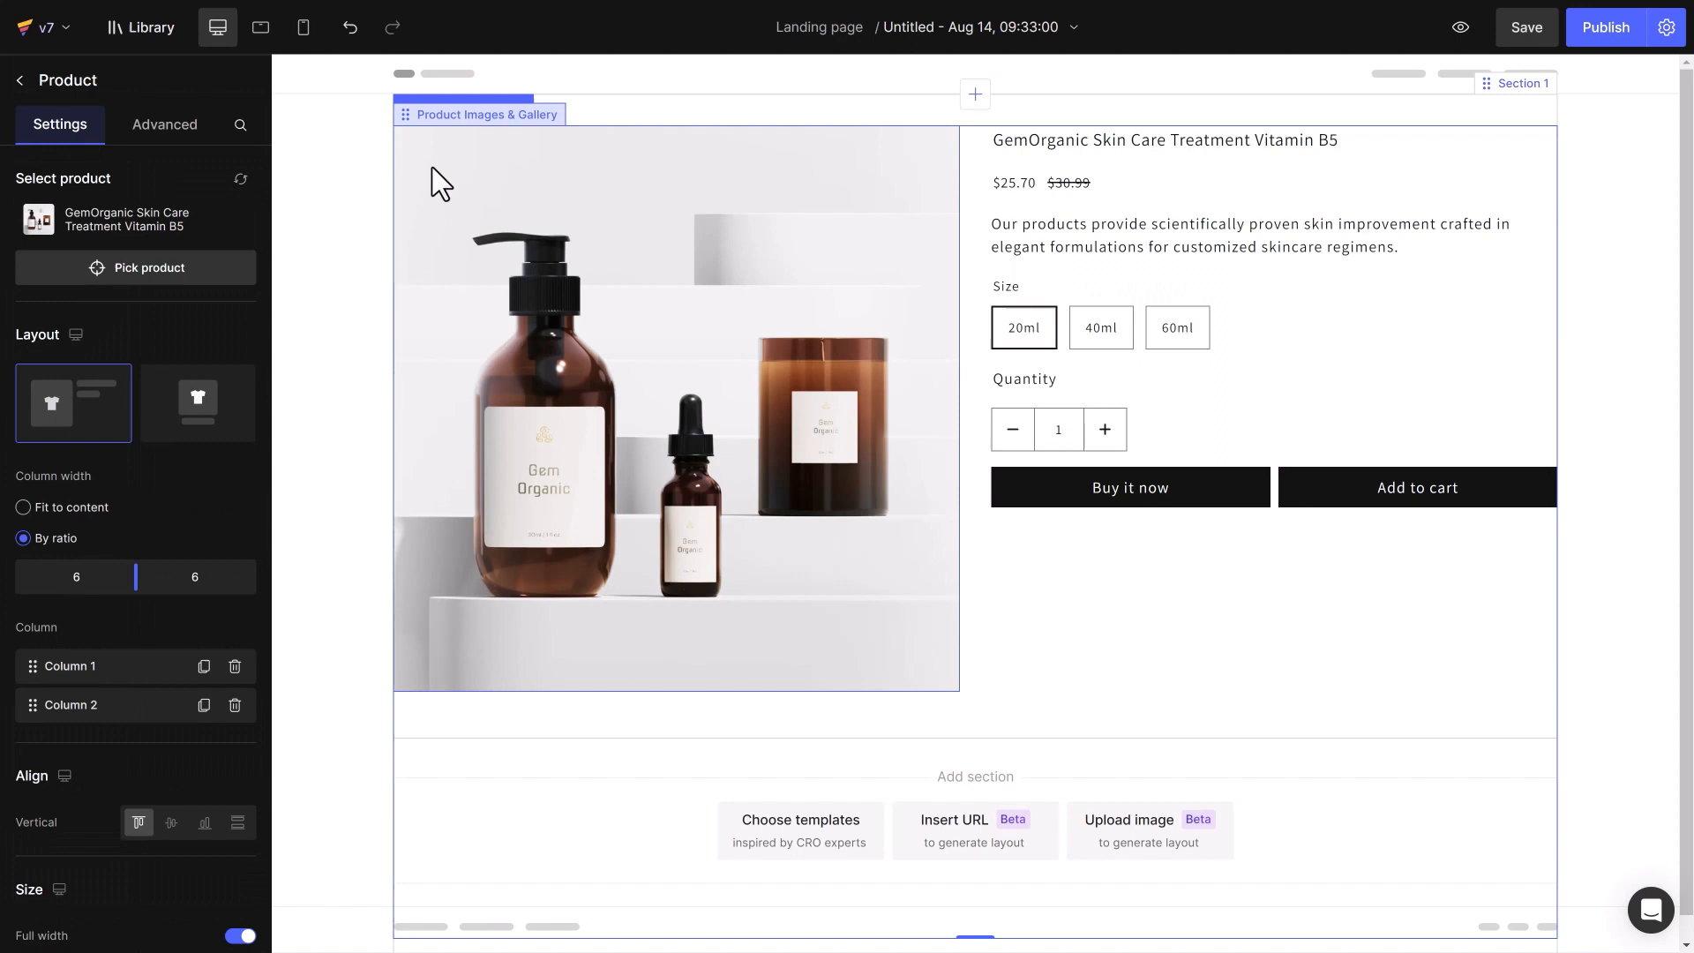
Pick GemSun Original Sunscreen Spray SPF 50 for the product section and check it at tablet and phone sizes
click(485, 113)
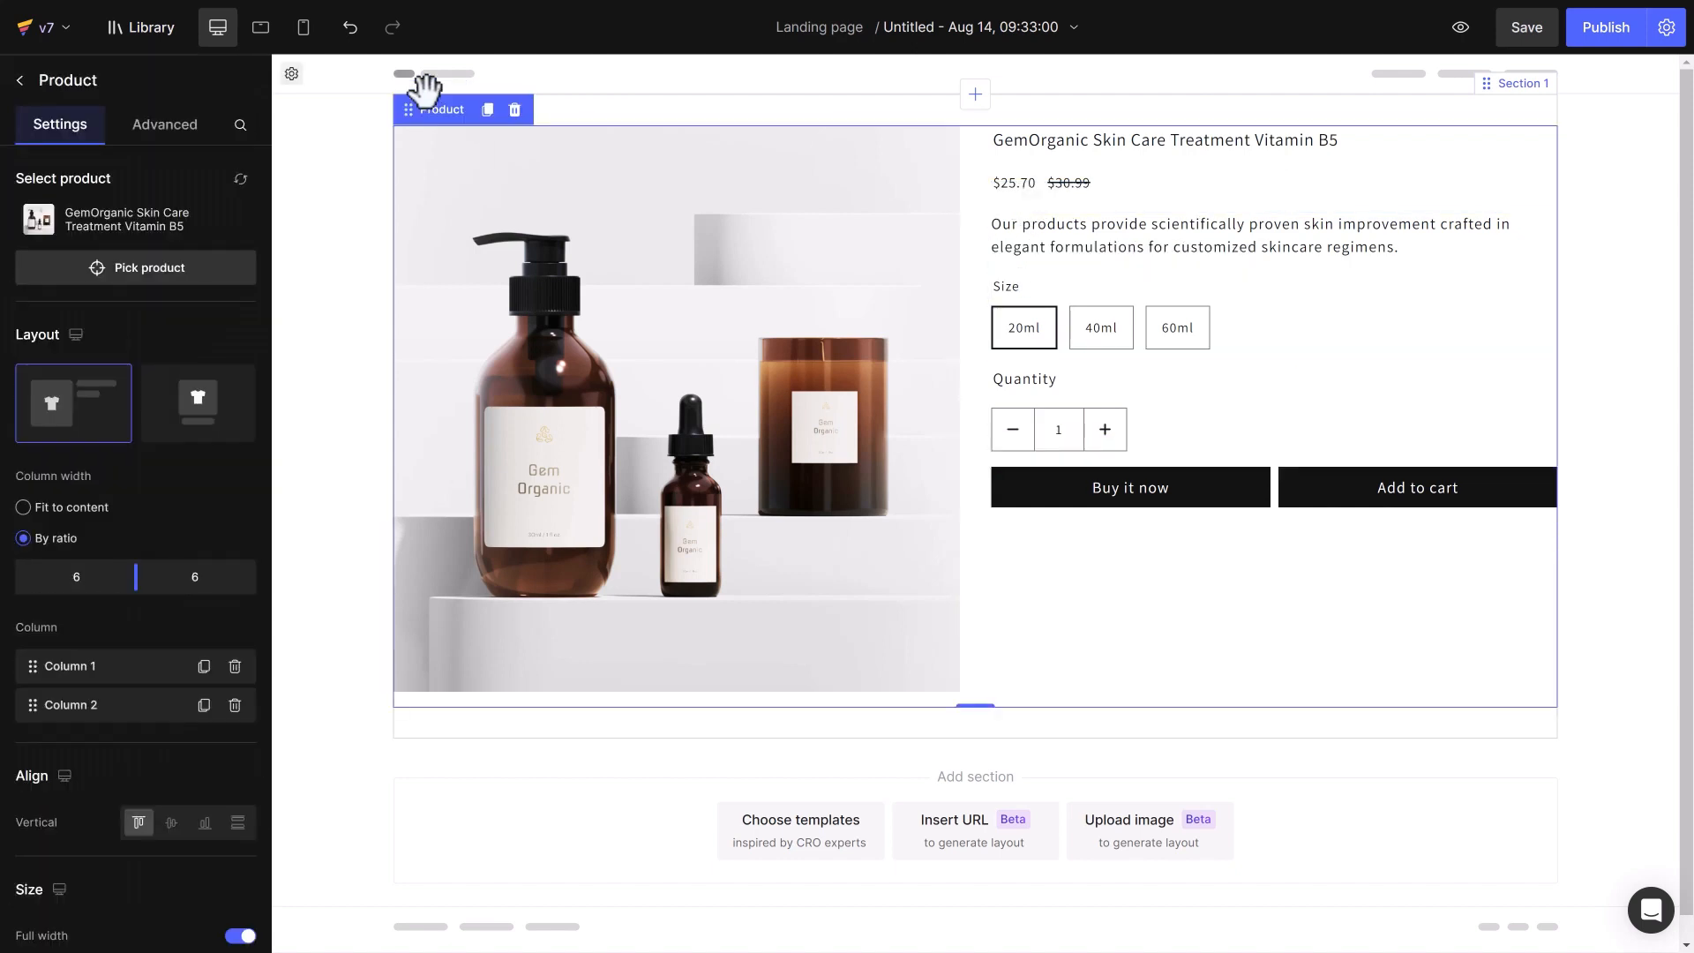
click(136, 266)
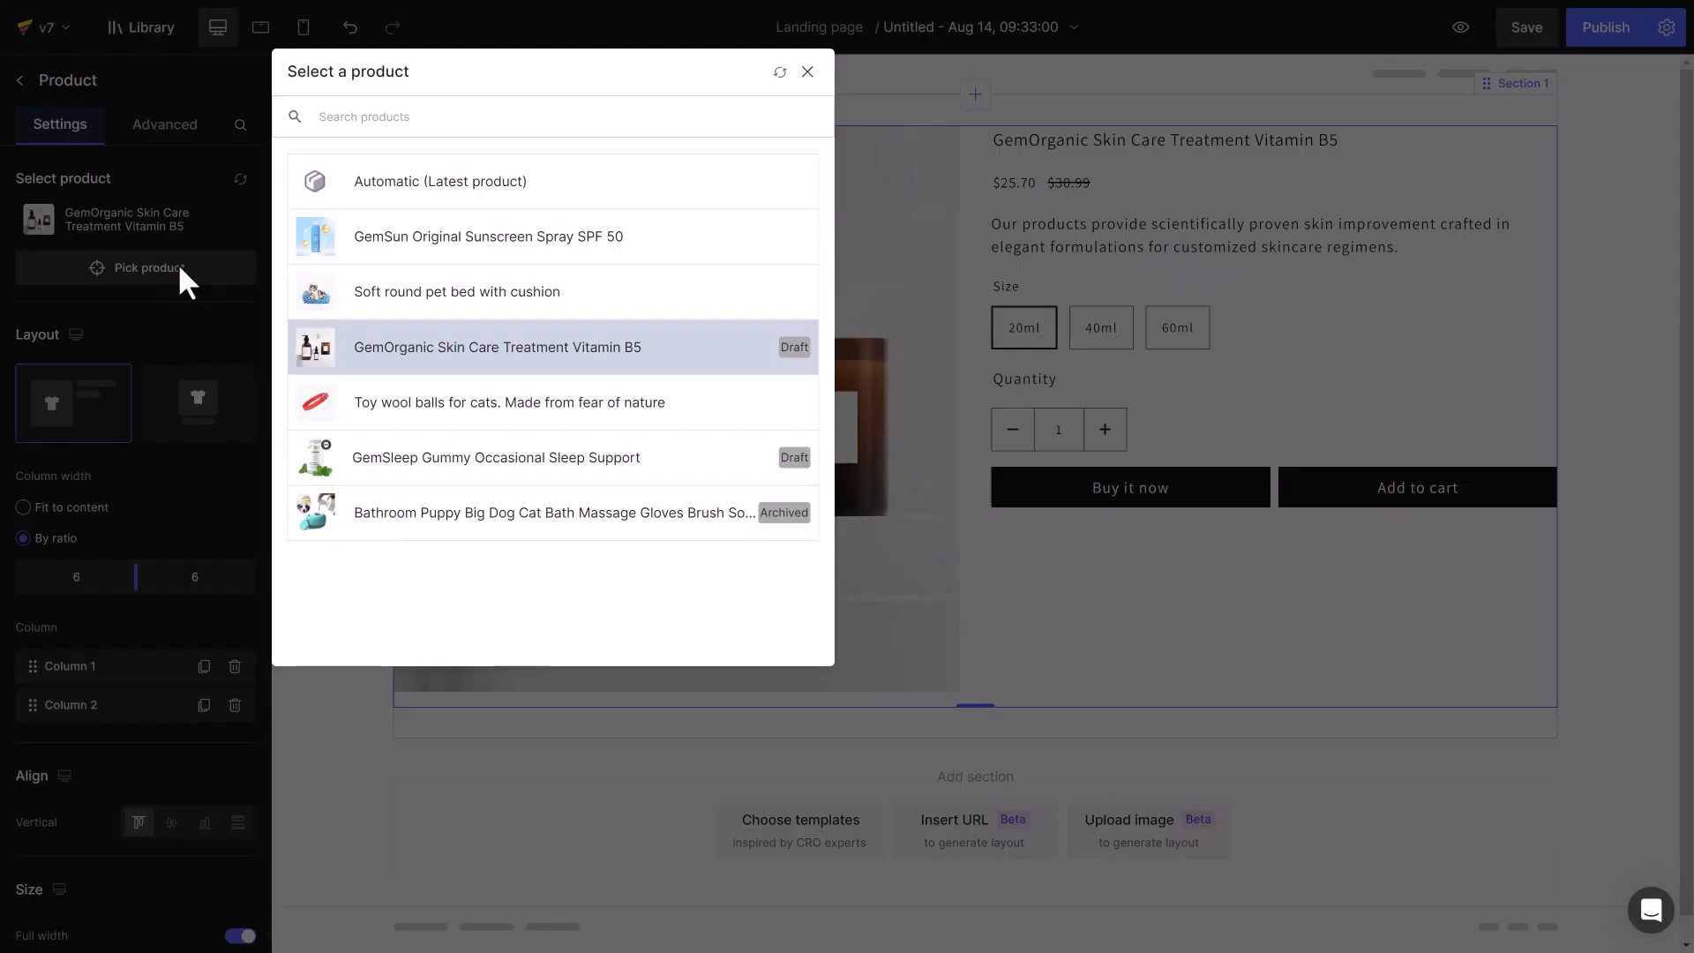
click(487, 235)
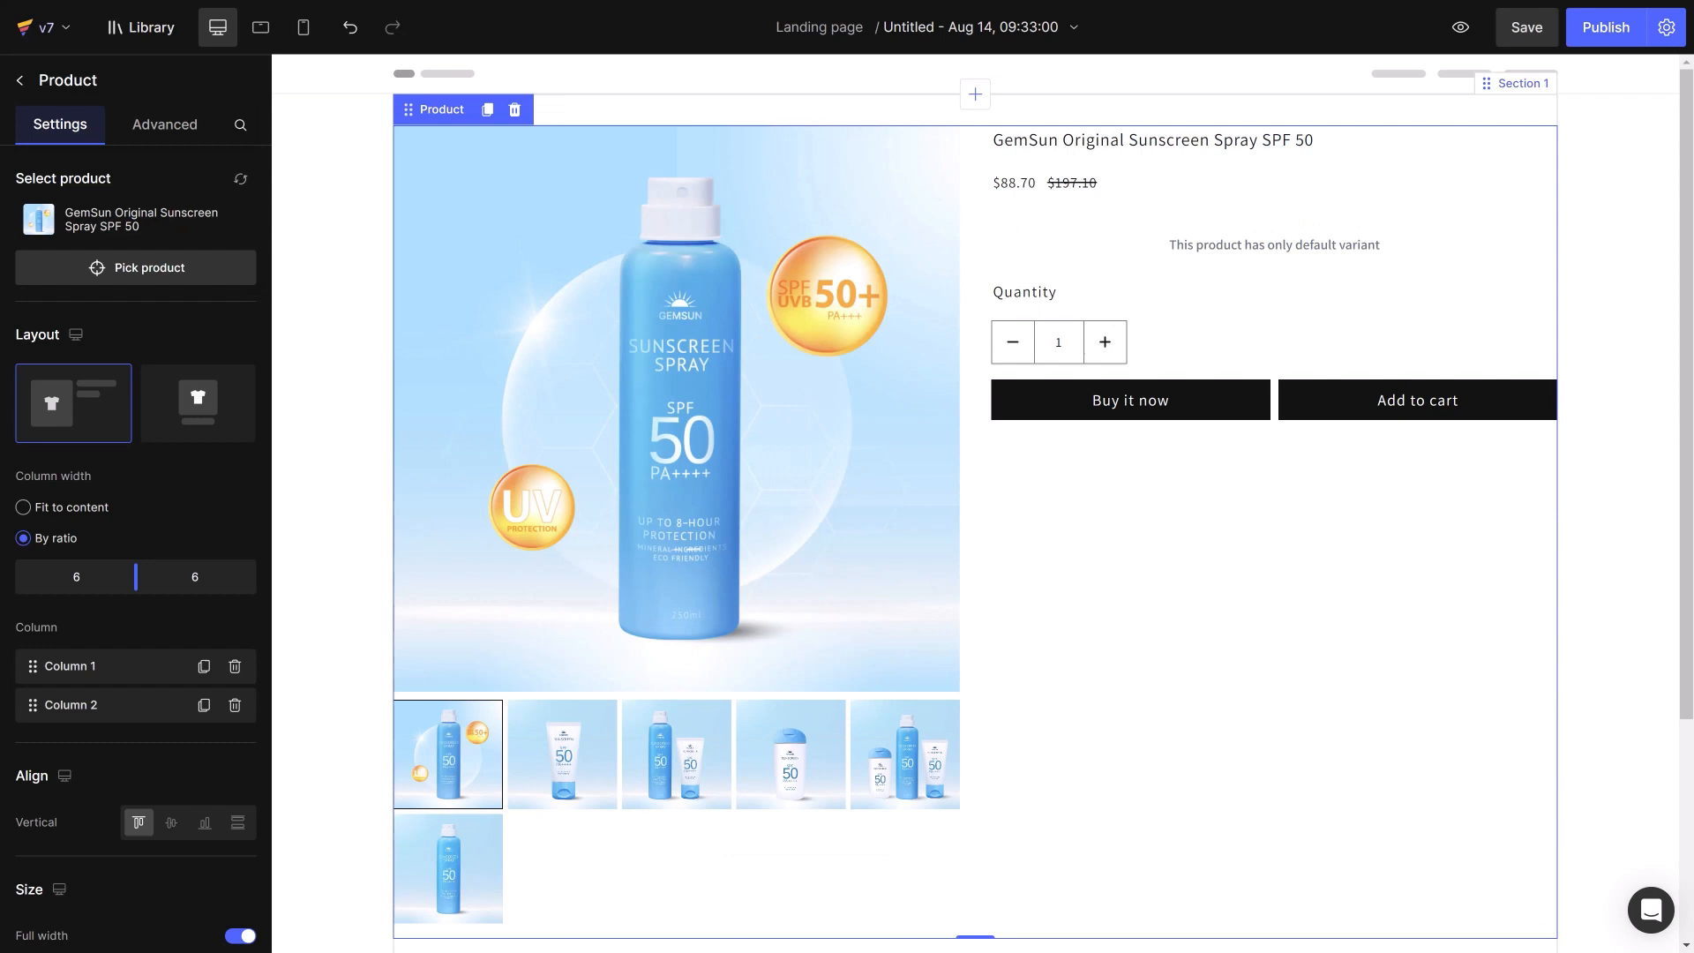
scroll(down, 3)
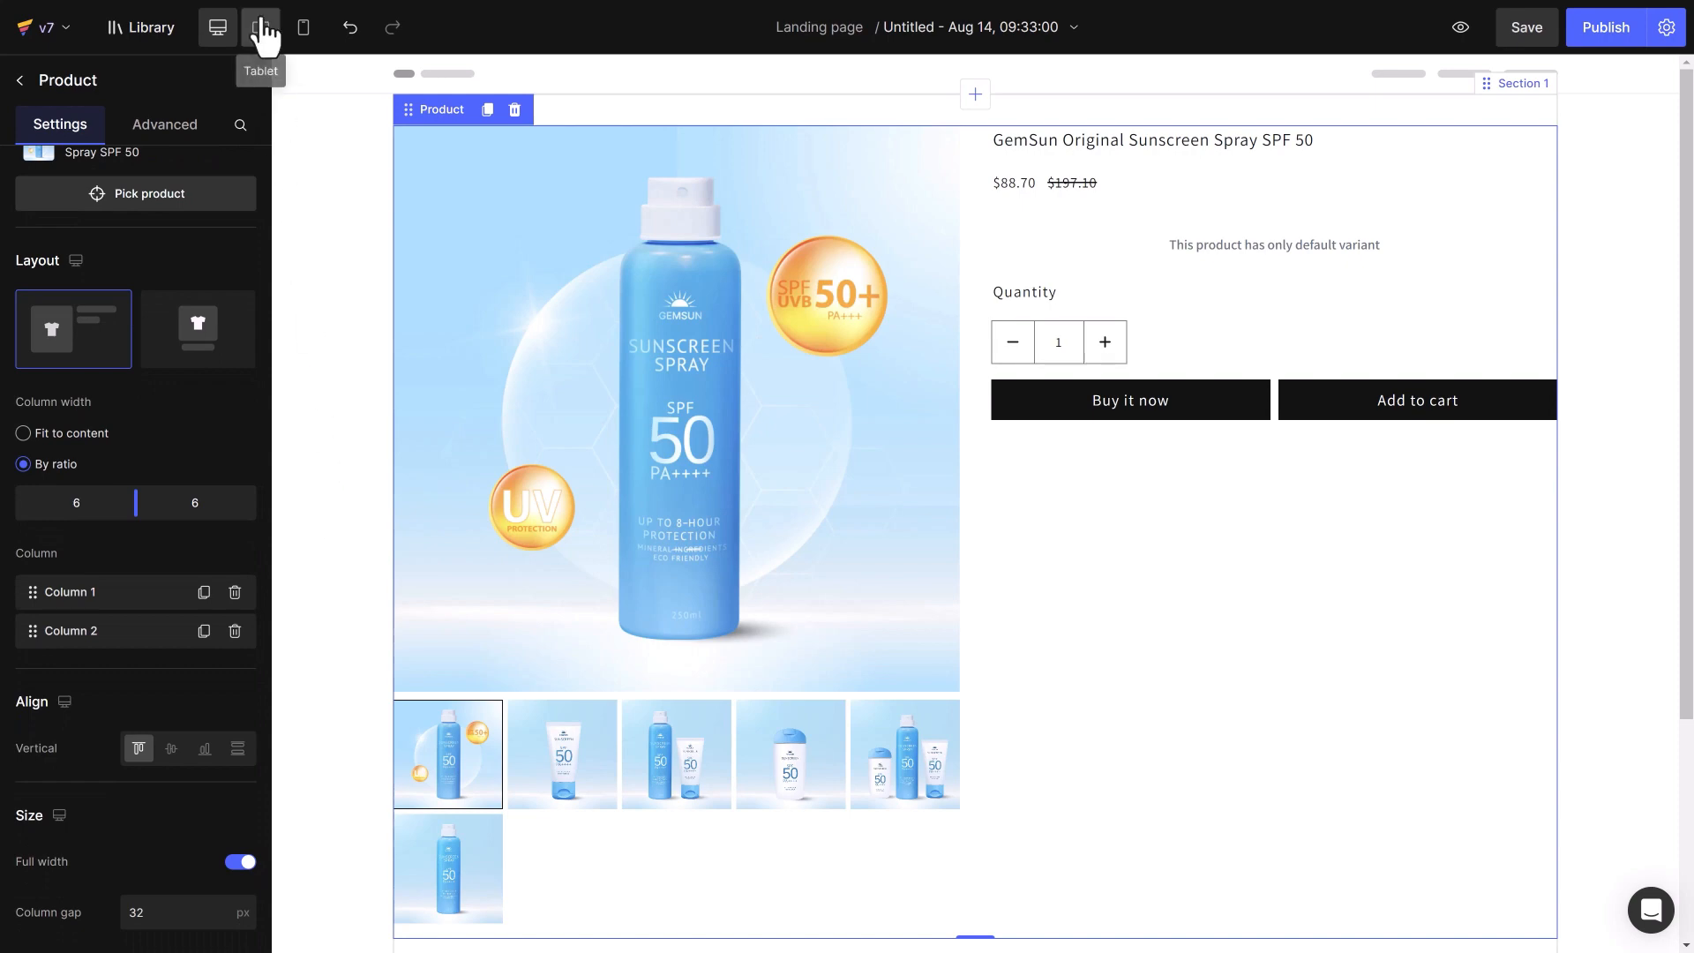
click(301, 26)
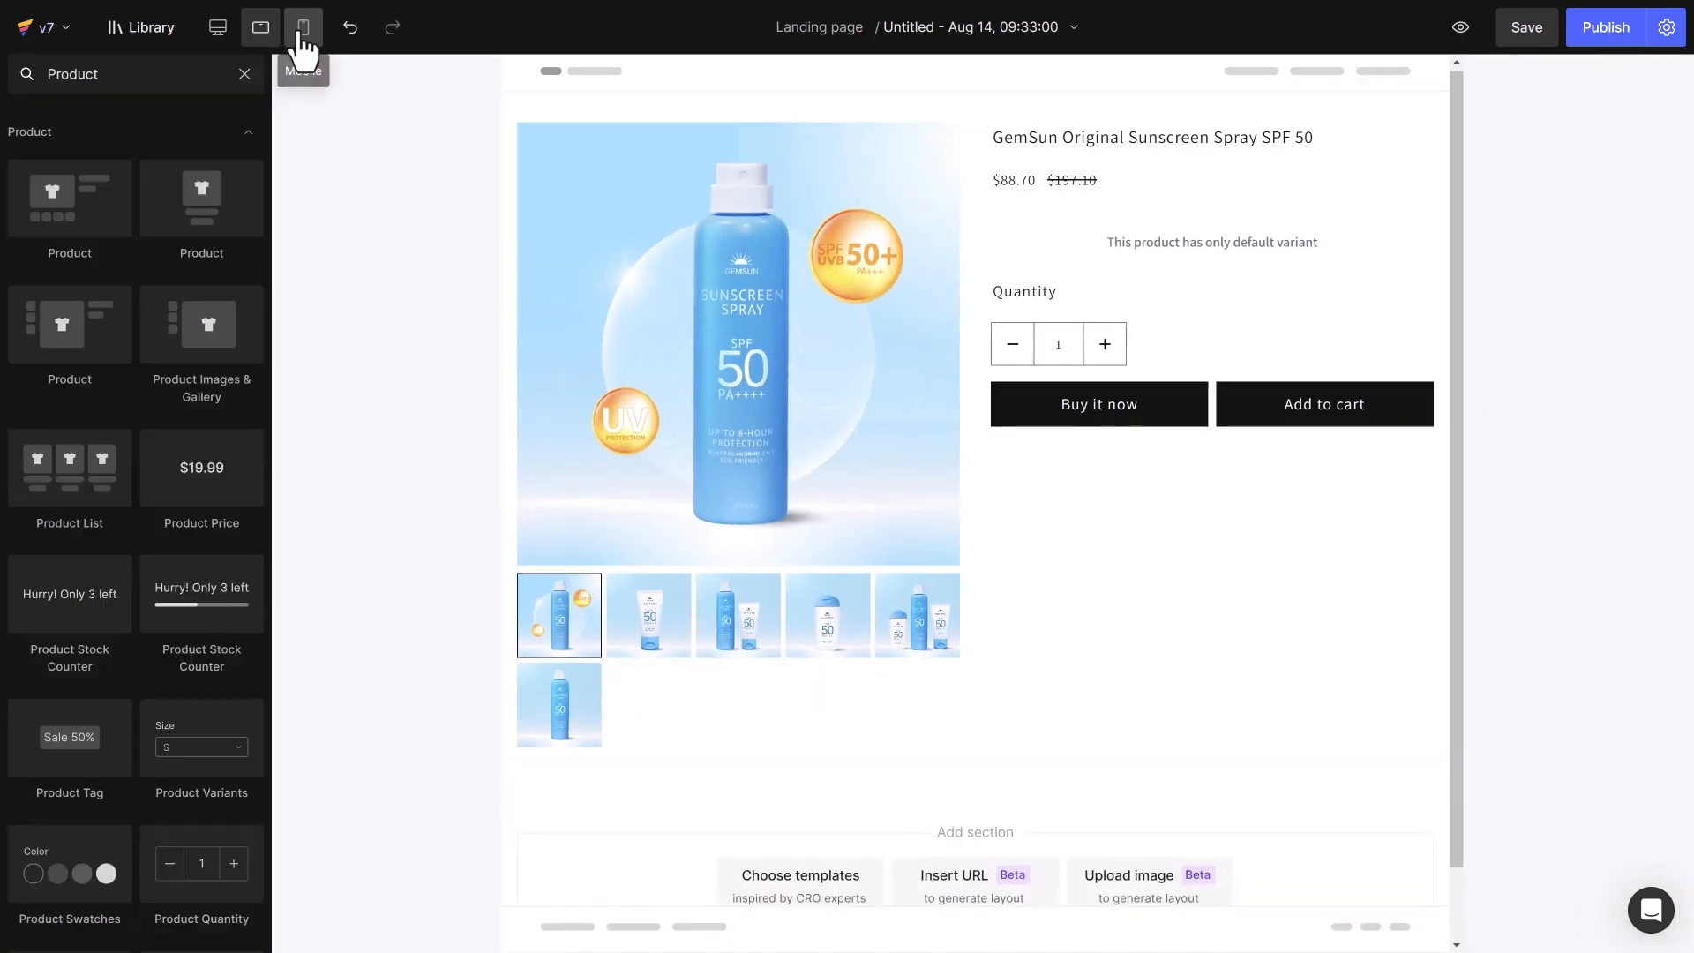
click(303, 27)
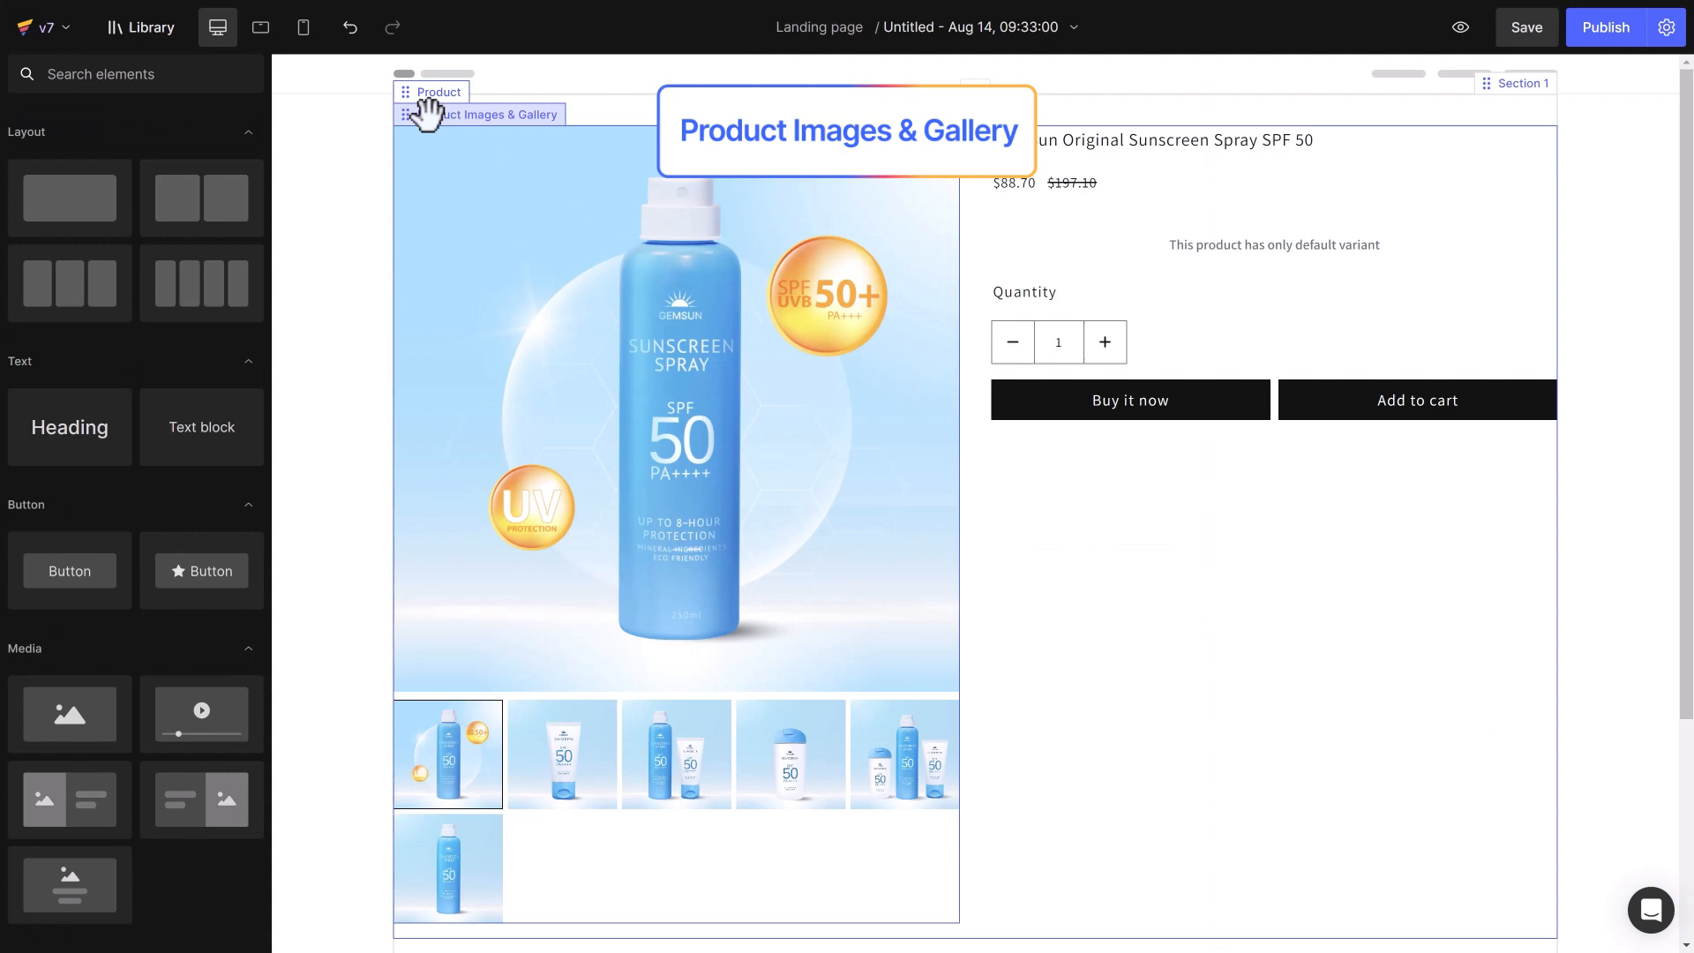
Try the gallery thumbnail layouts left, right and below the main image, keeping them below
click(498, 115)
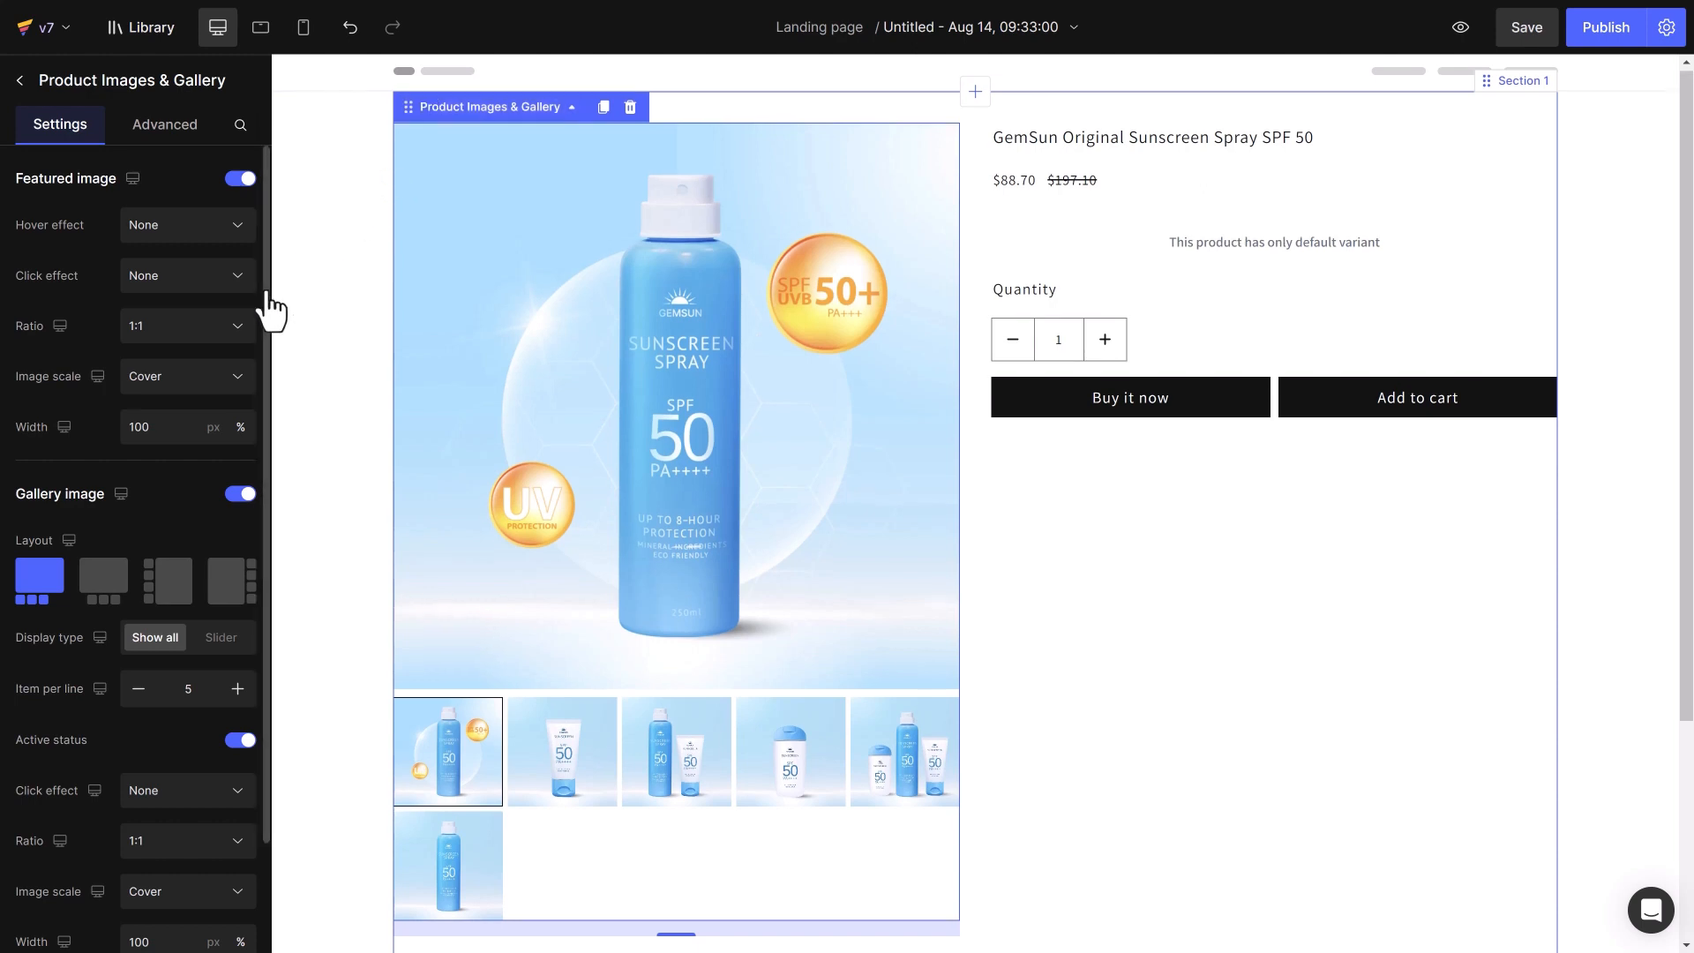
scroll(down, 3)
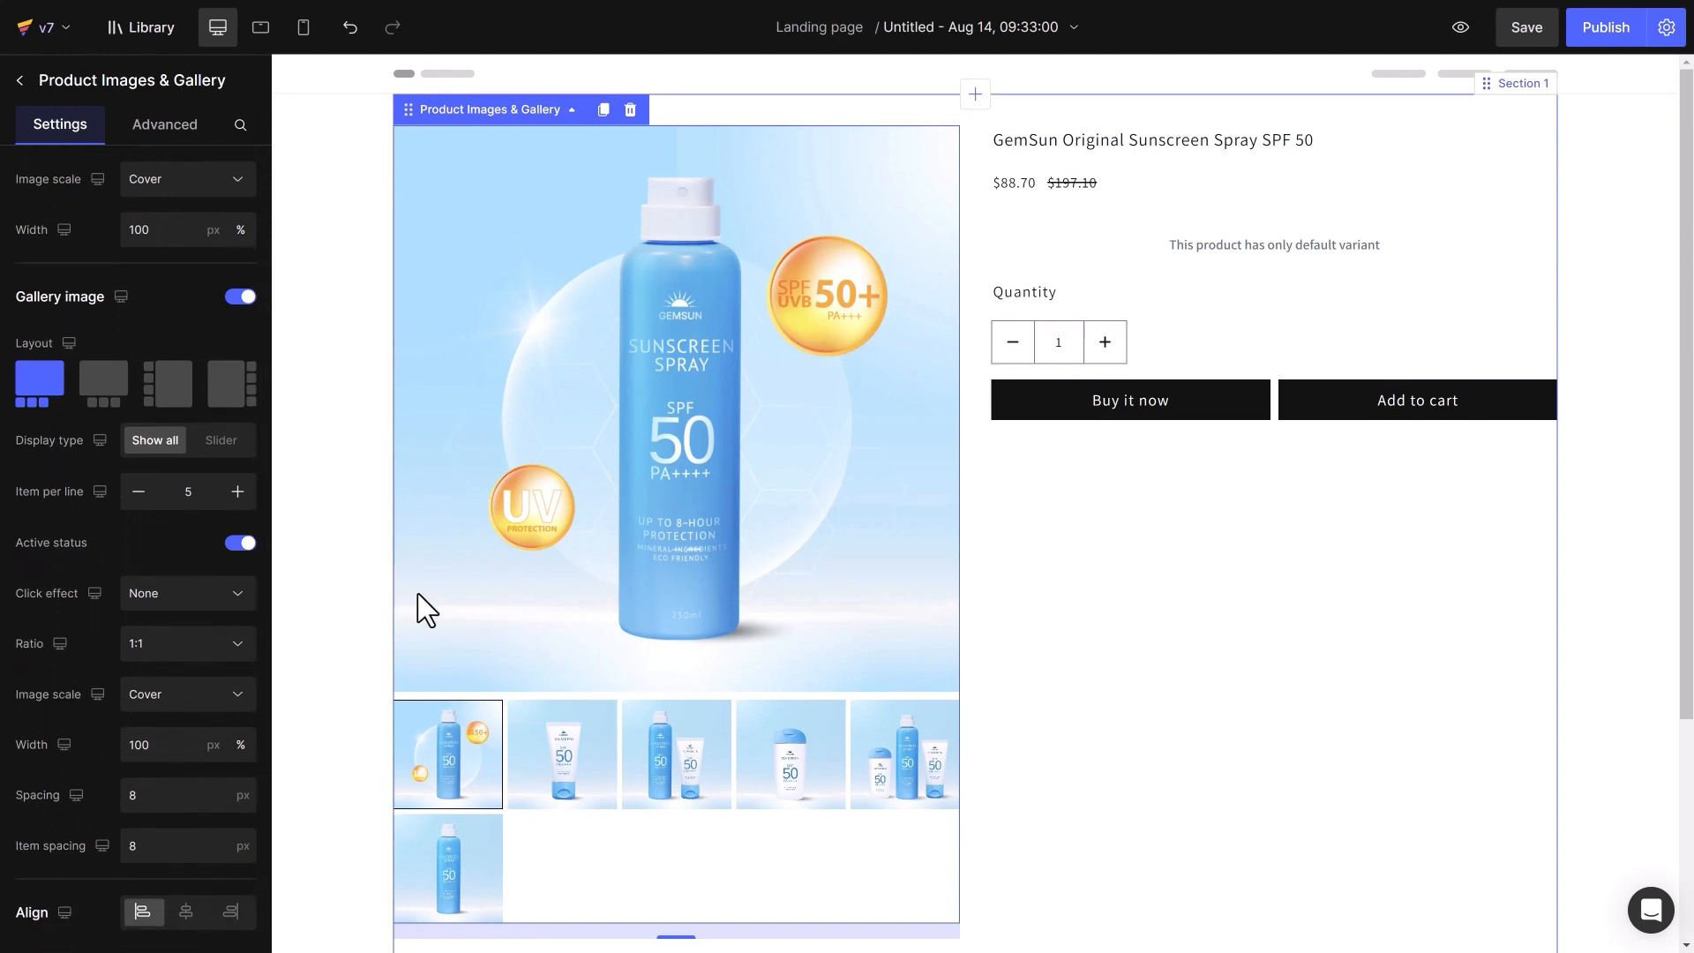
click(676, 753)
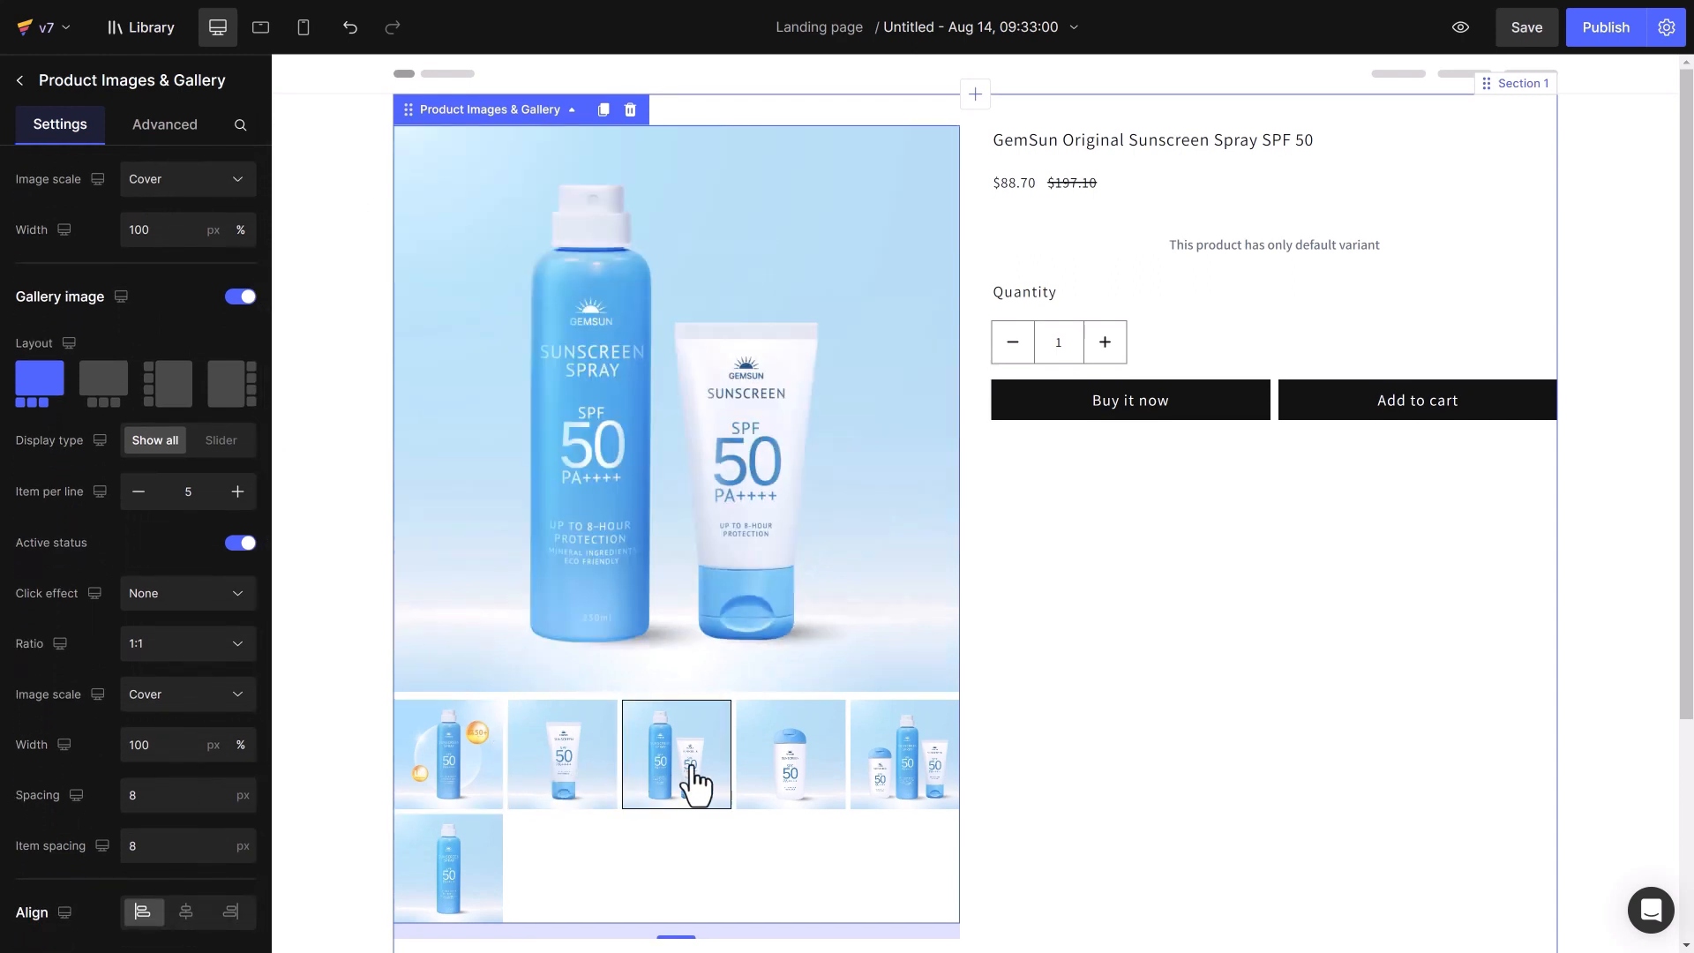
click(904, 754)
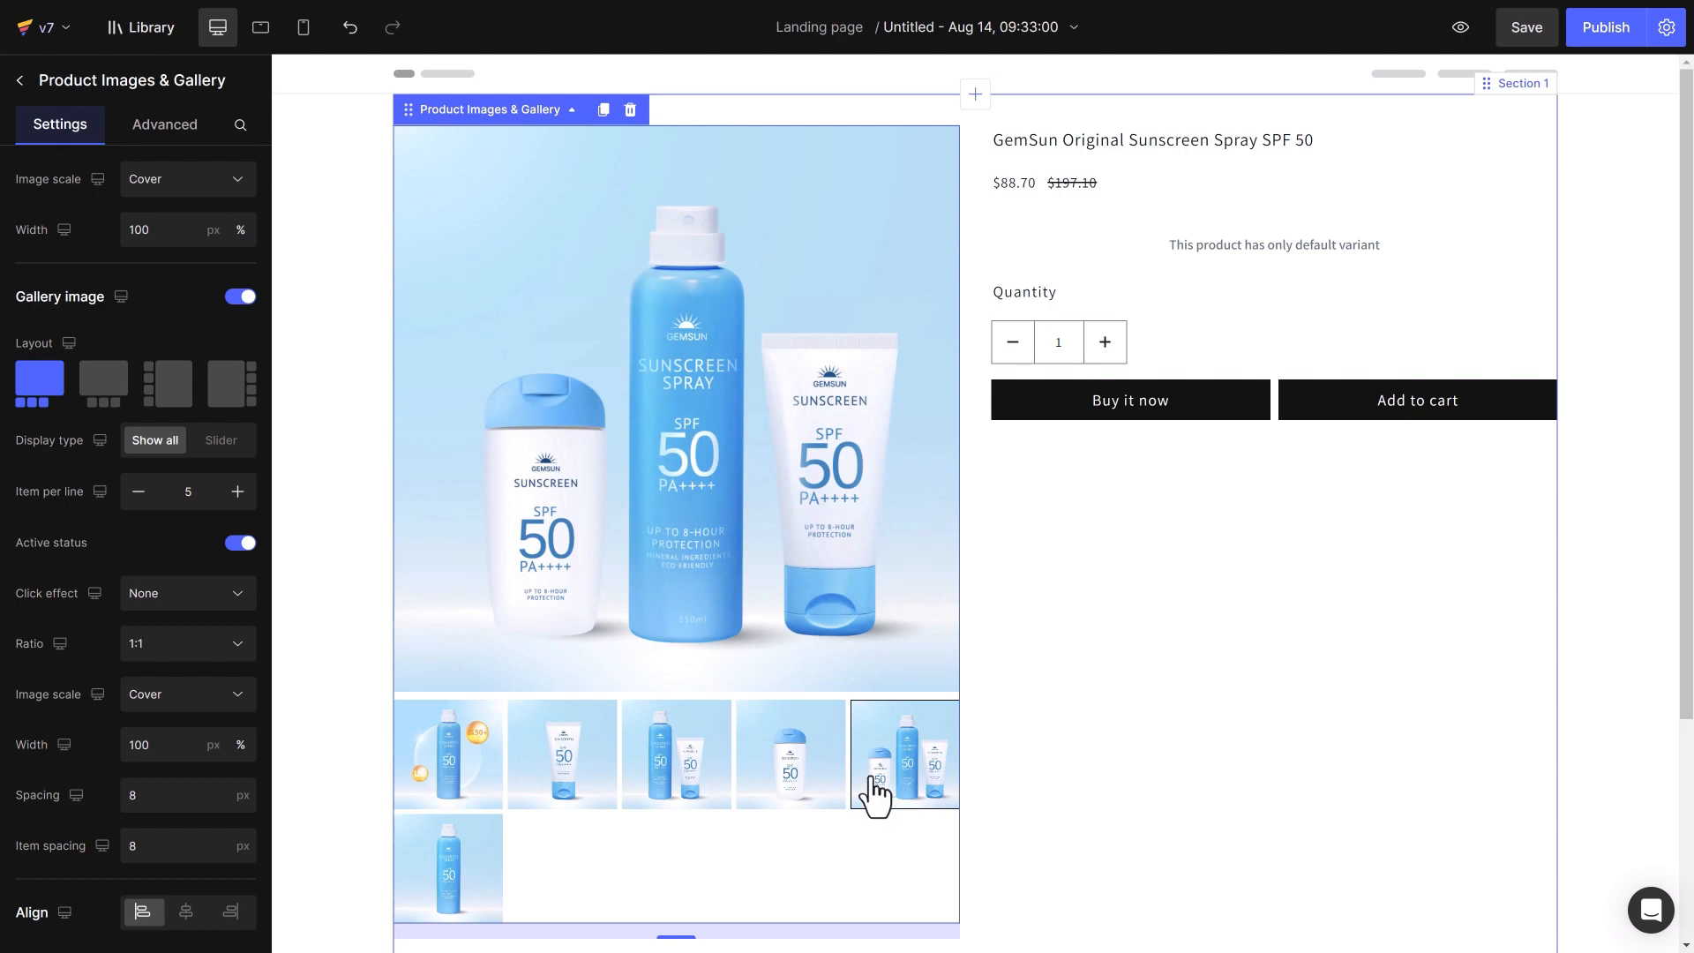
click(167, 382)
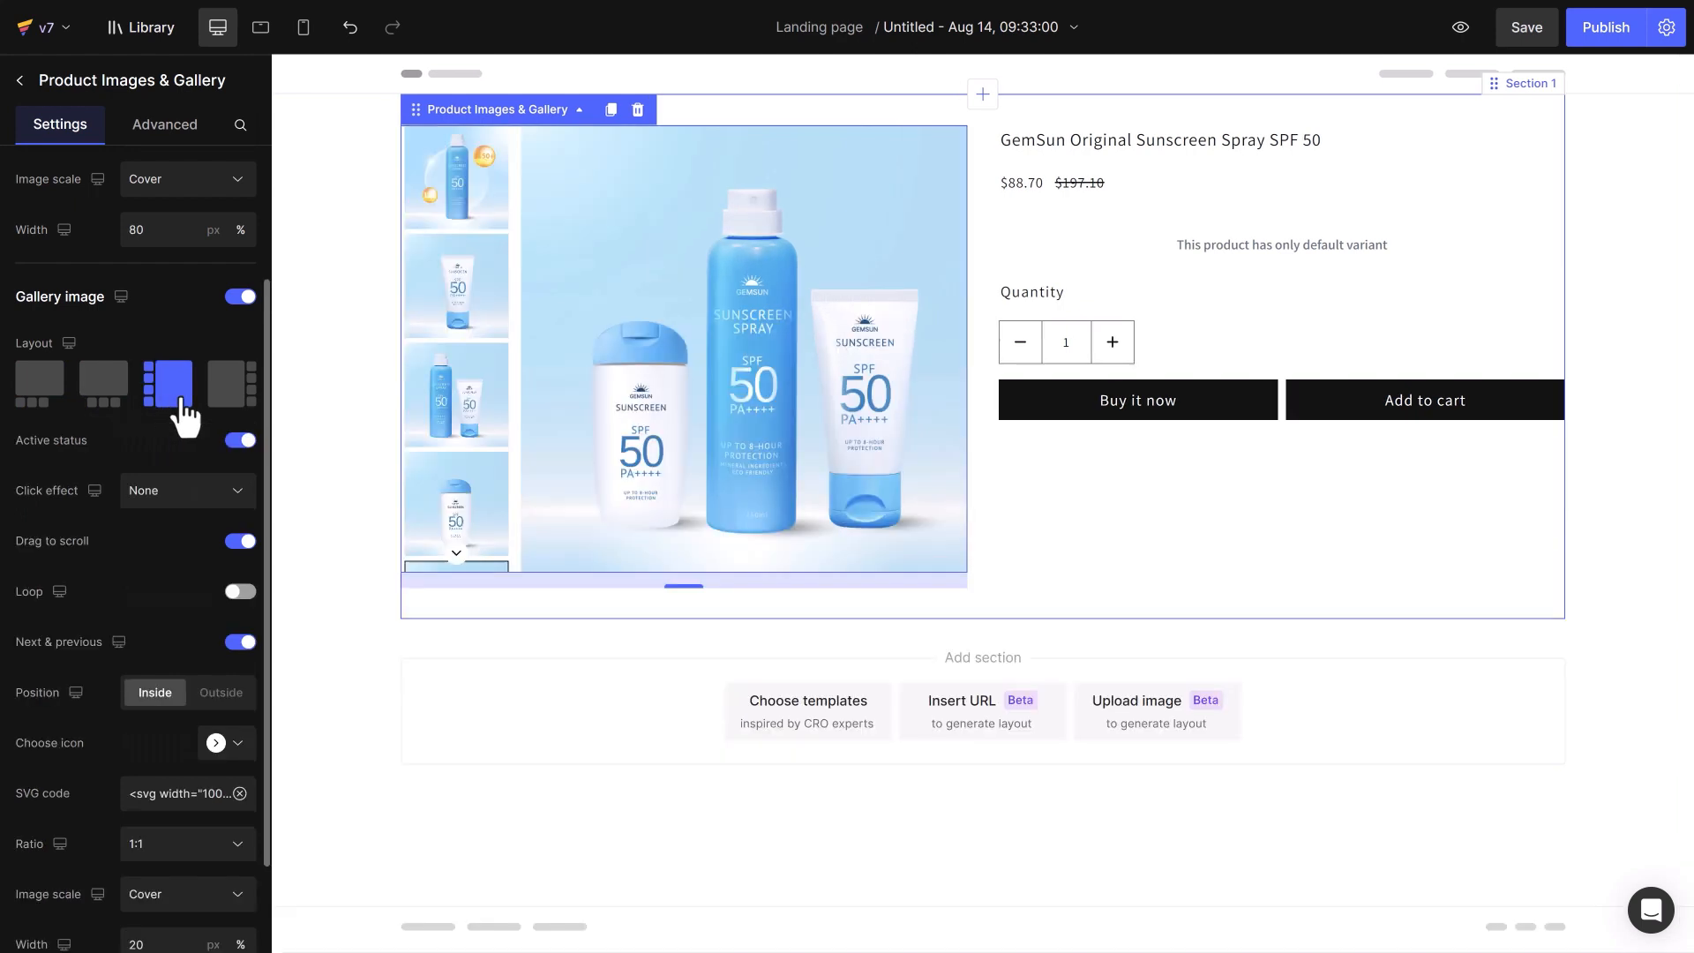
click(231, 382)
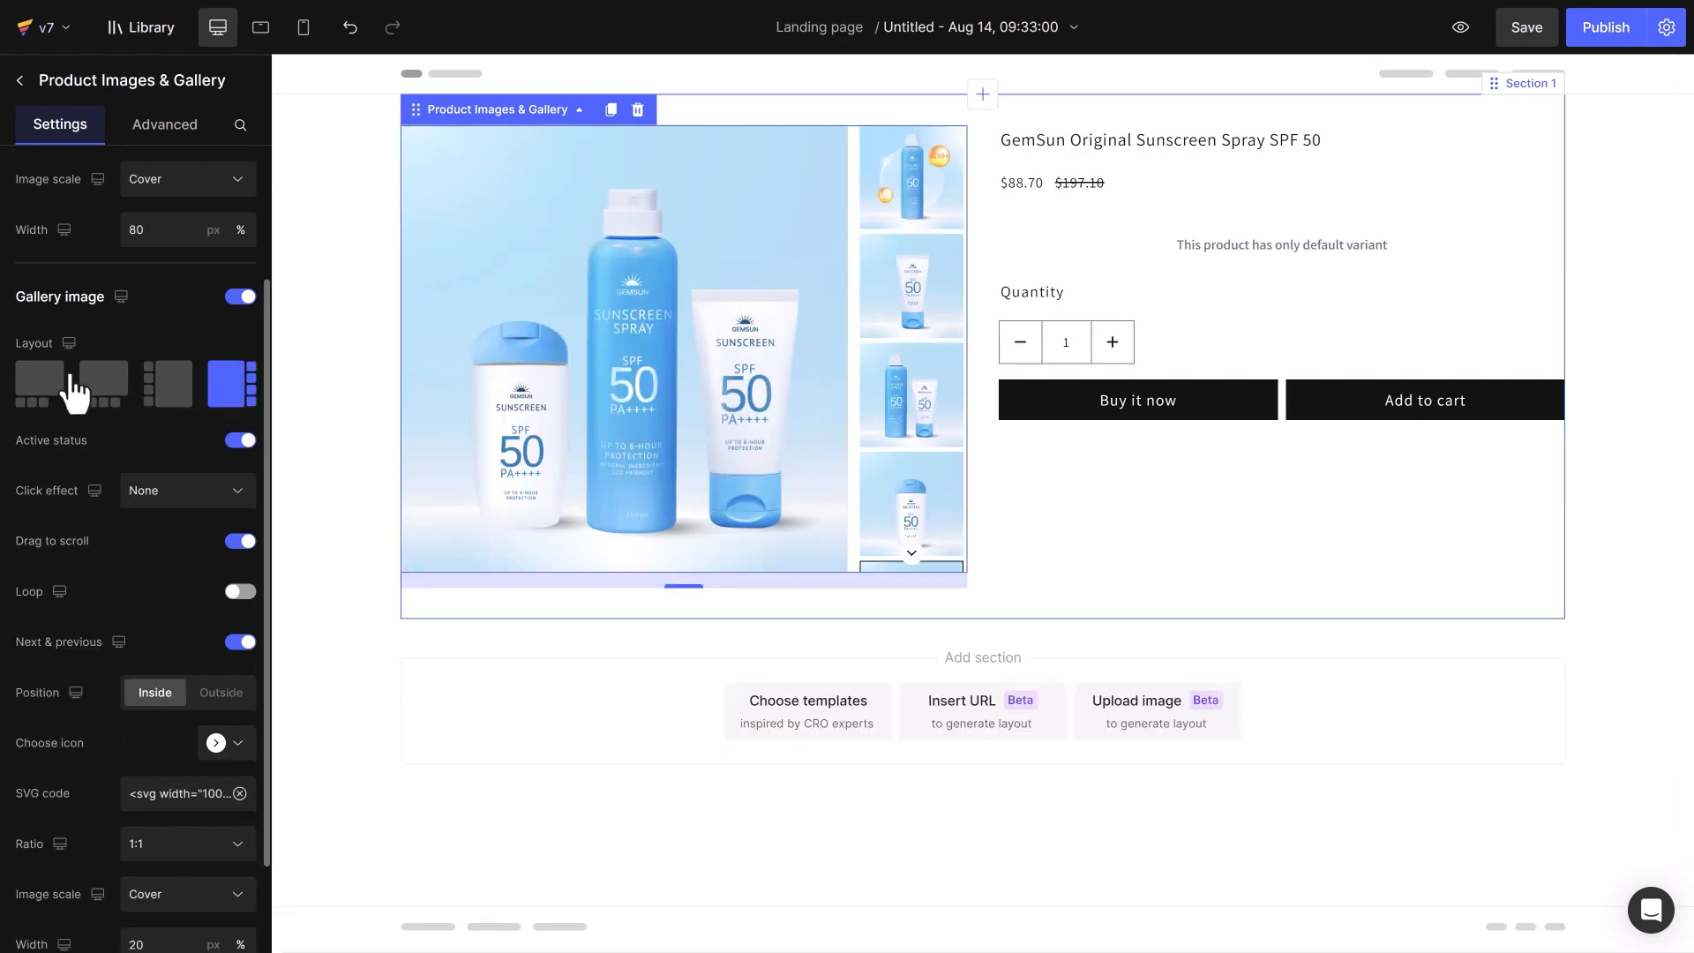
click(39, 383)
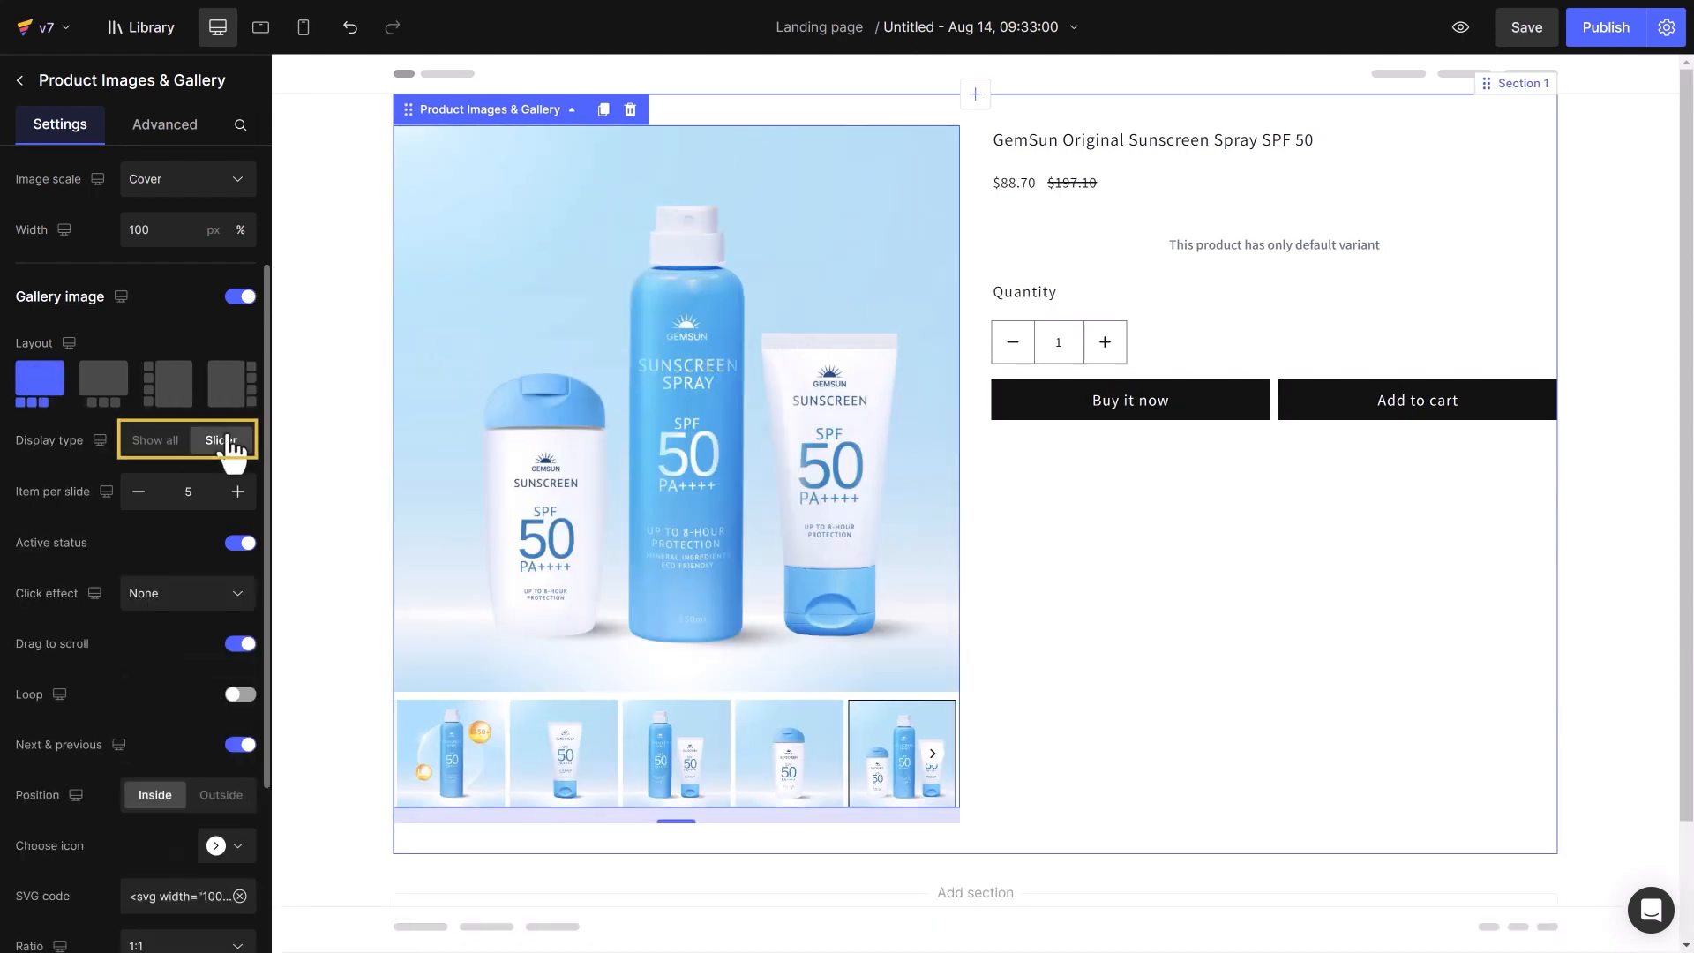
Make the mobile thumbnails a slider showing five items per slide, keeping the featured image
click(220, 439)
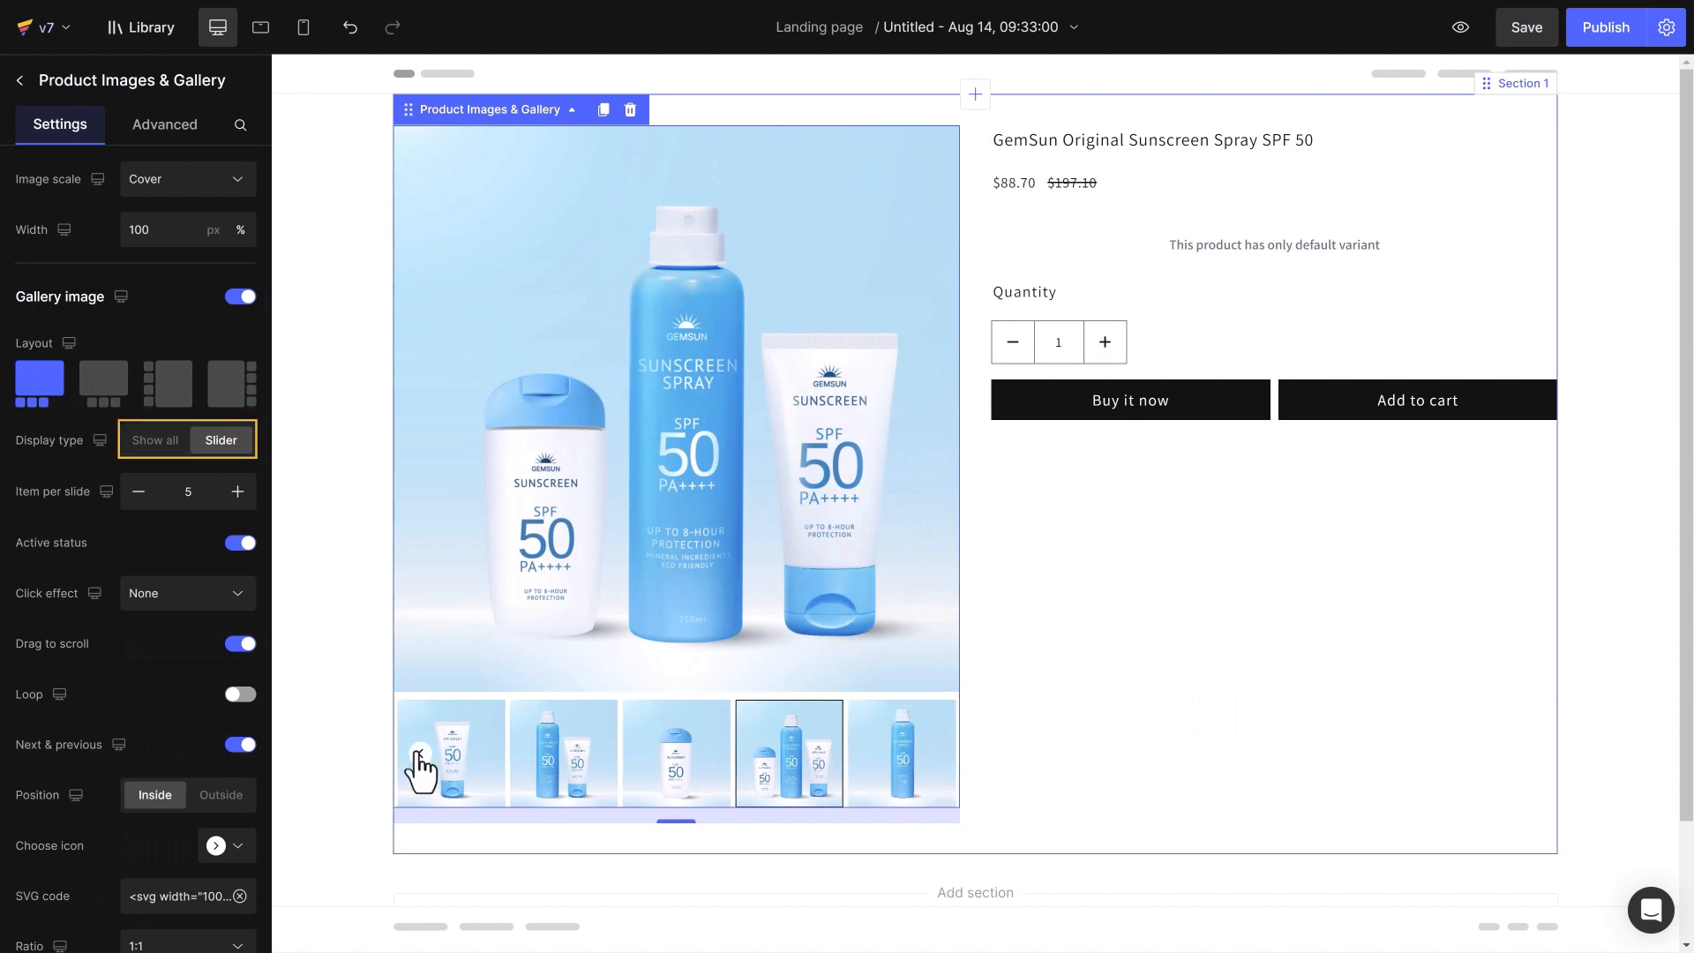
click(155, 638)
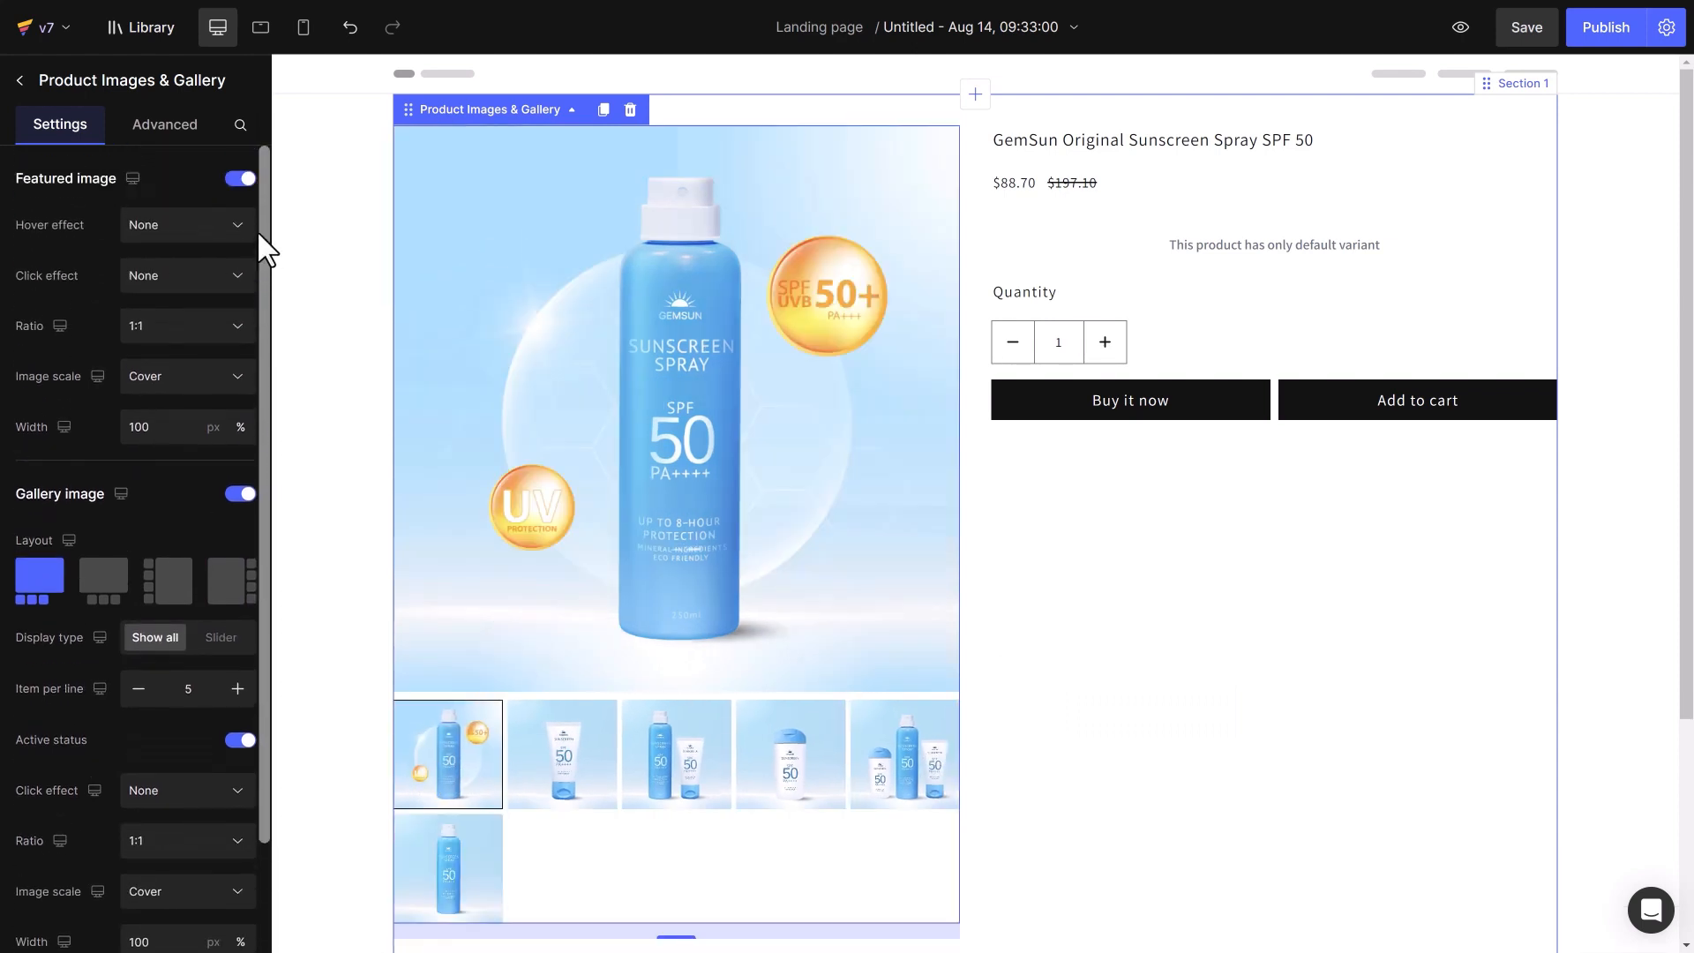
click(239, 178)
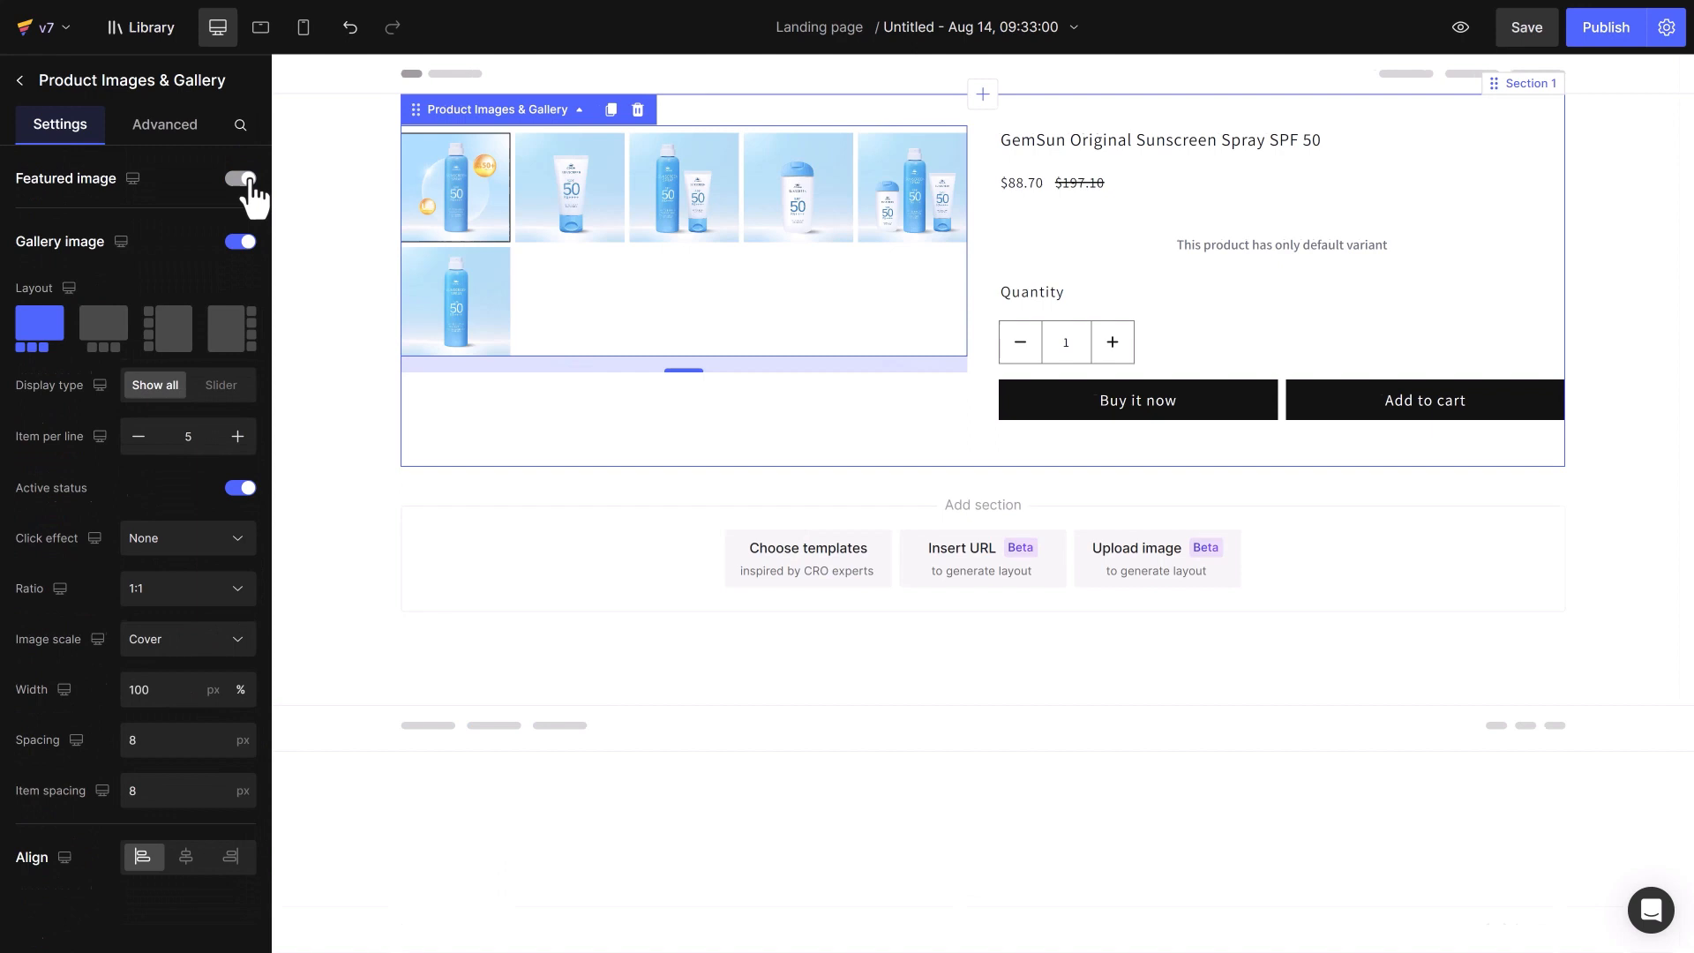
click(238, 179)
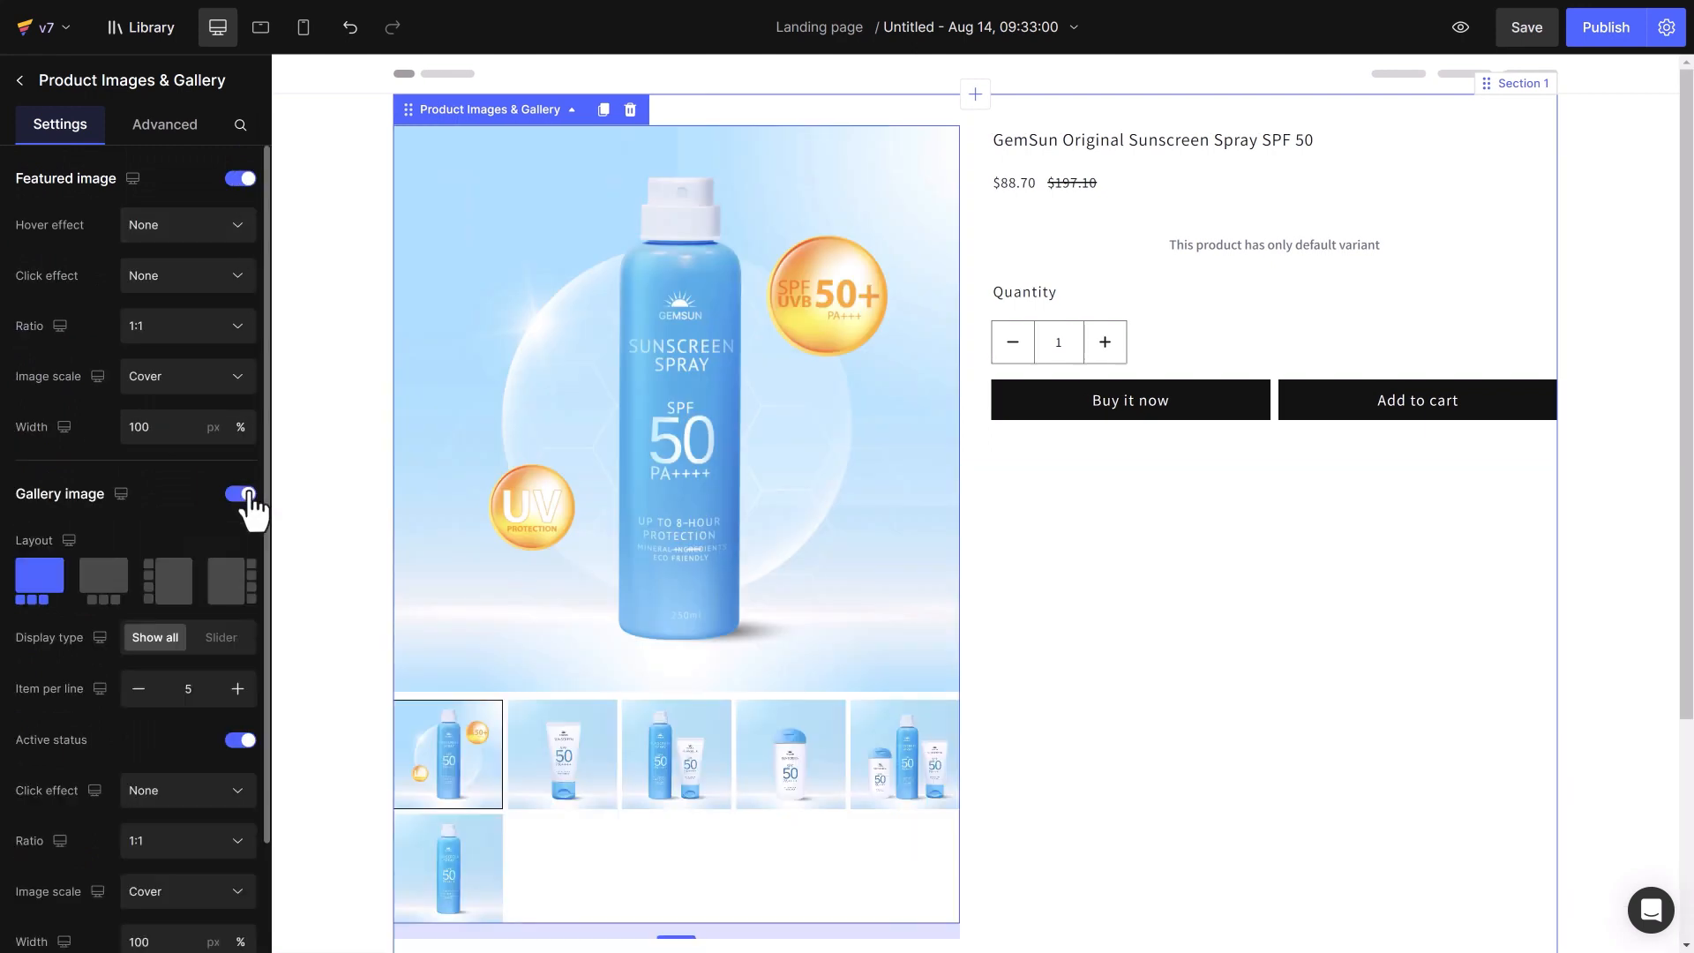
click(302, 27)
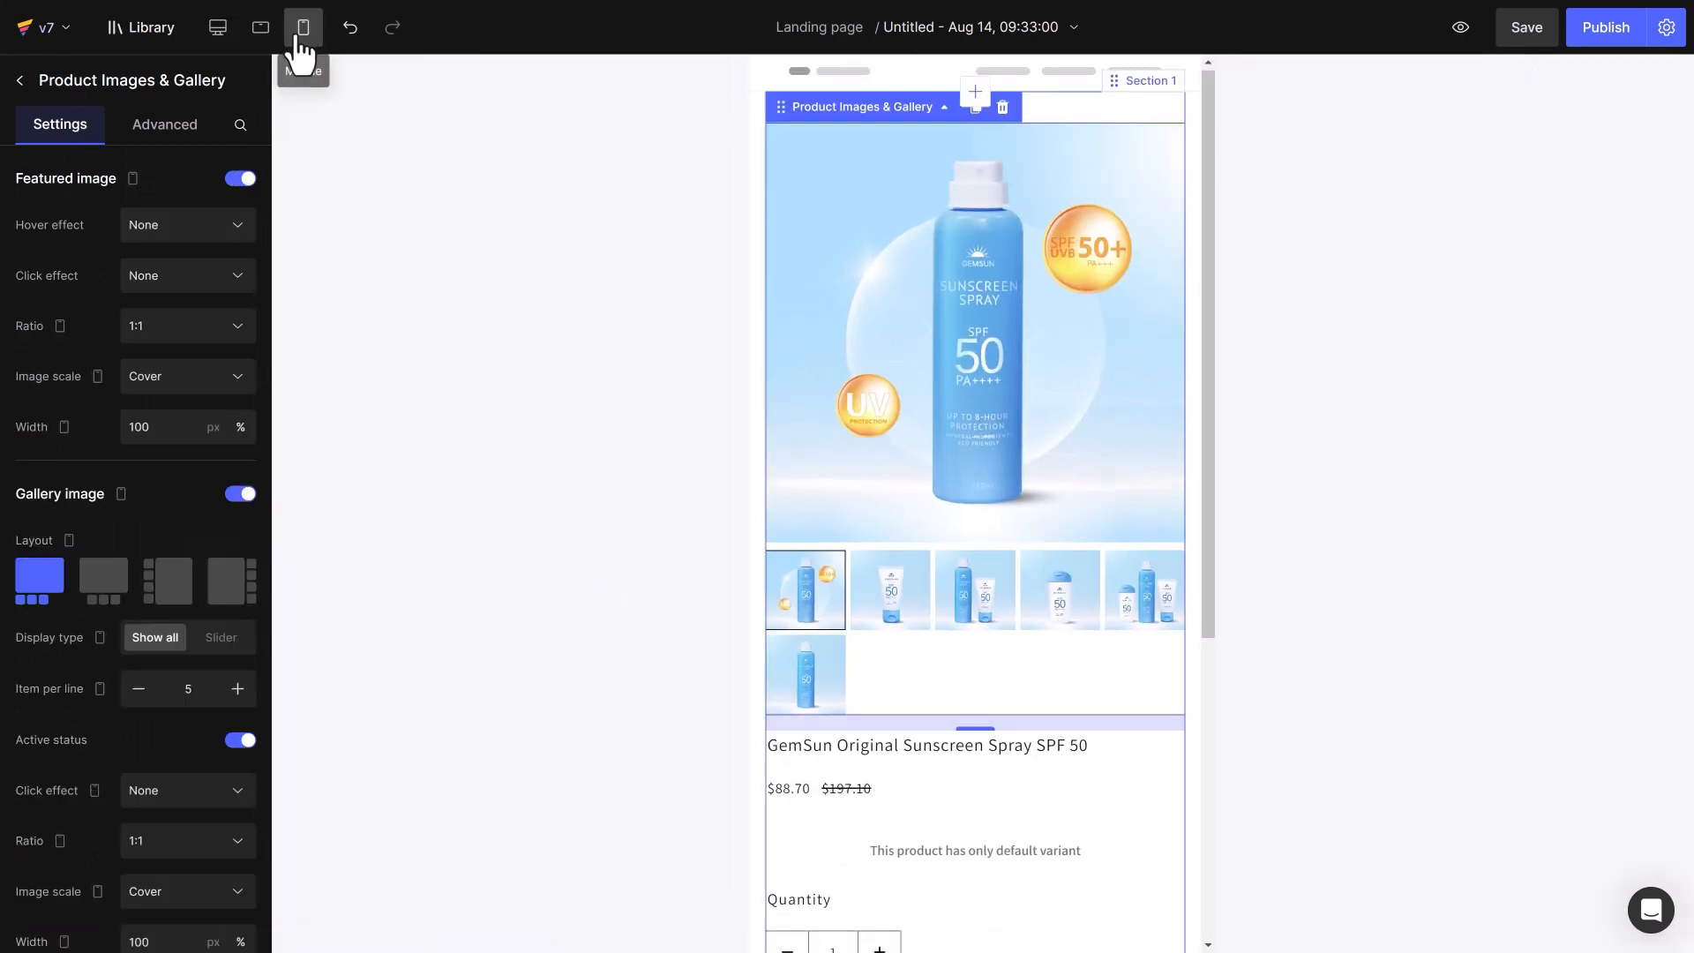
click(304, 26)
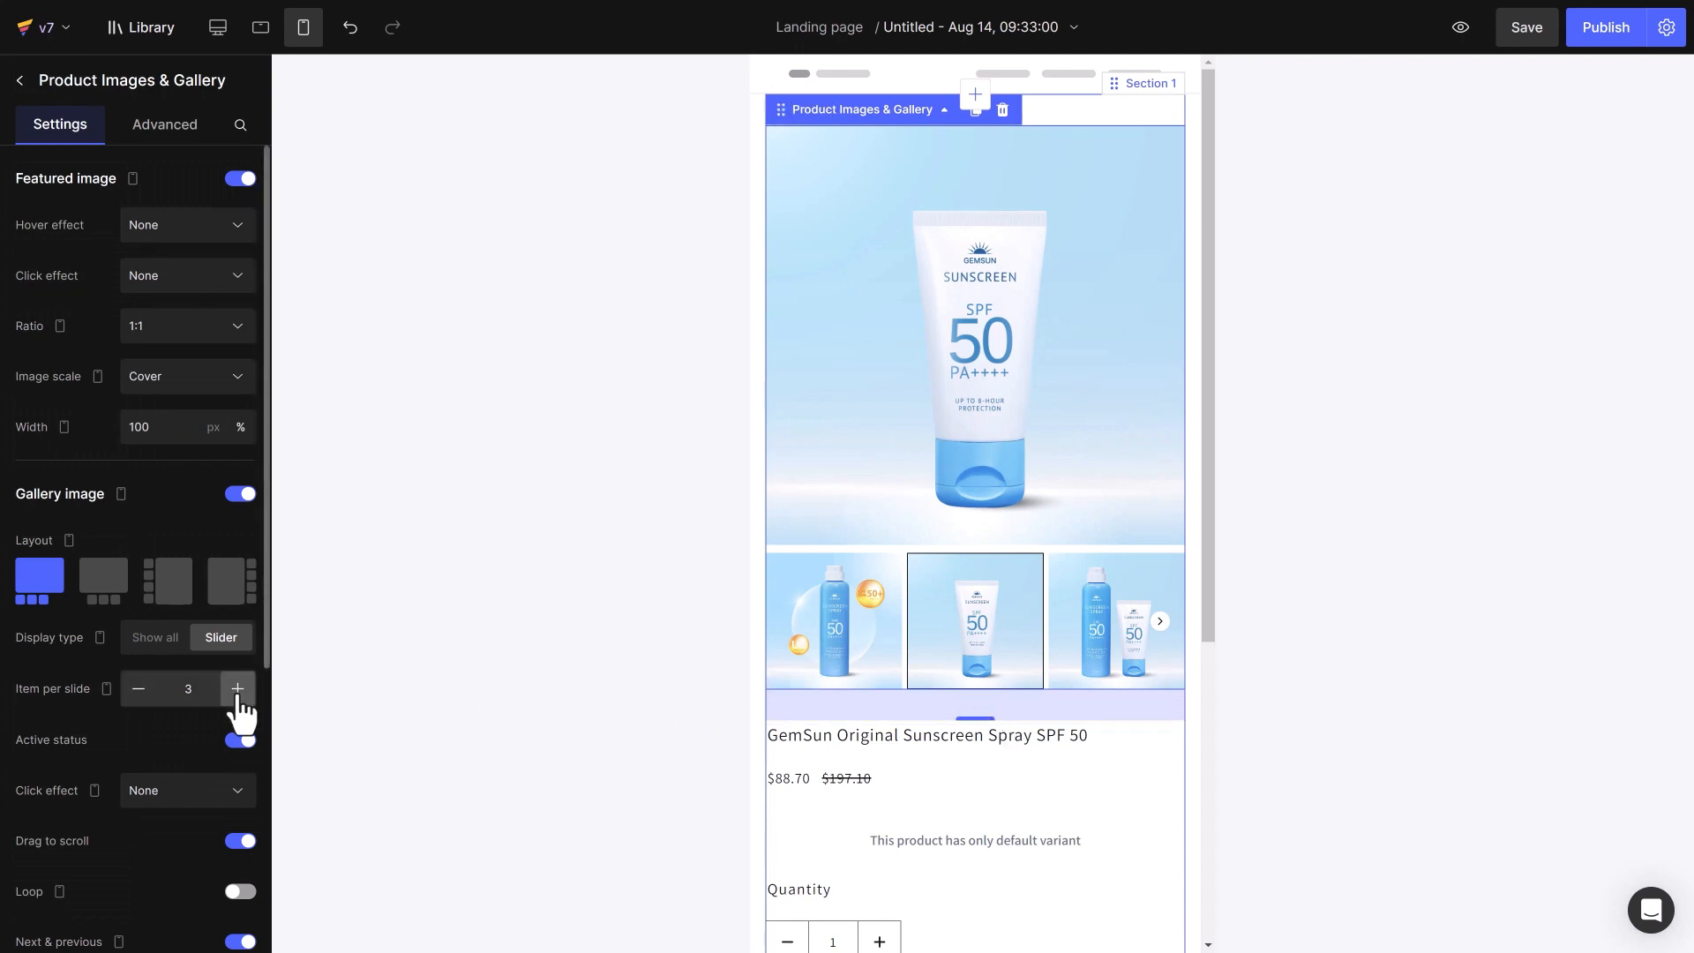
click(238, 688)
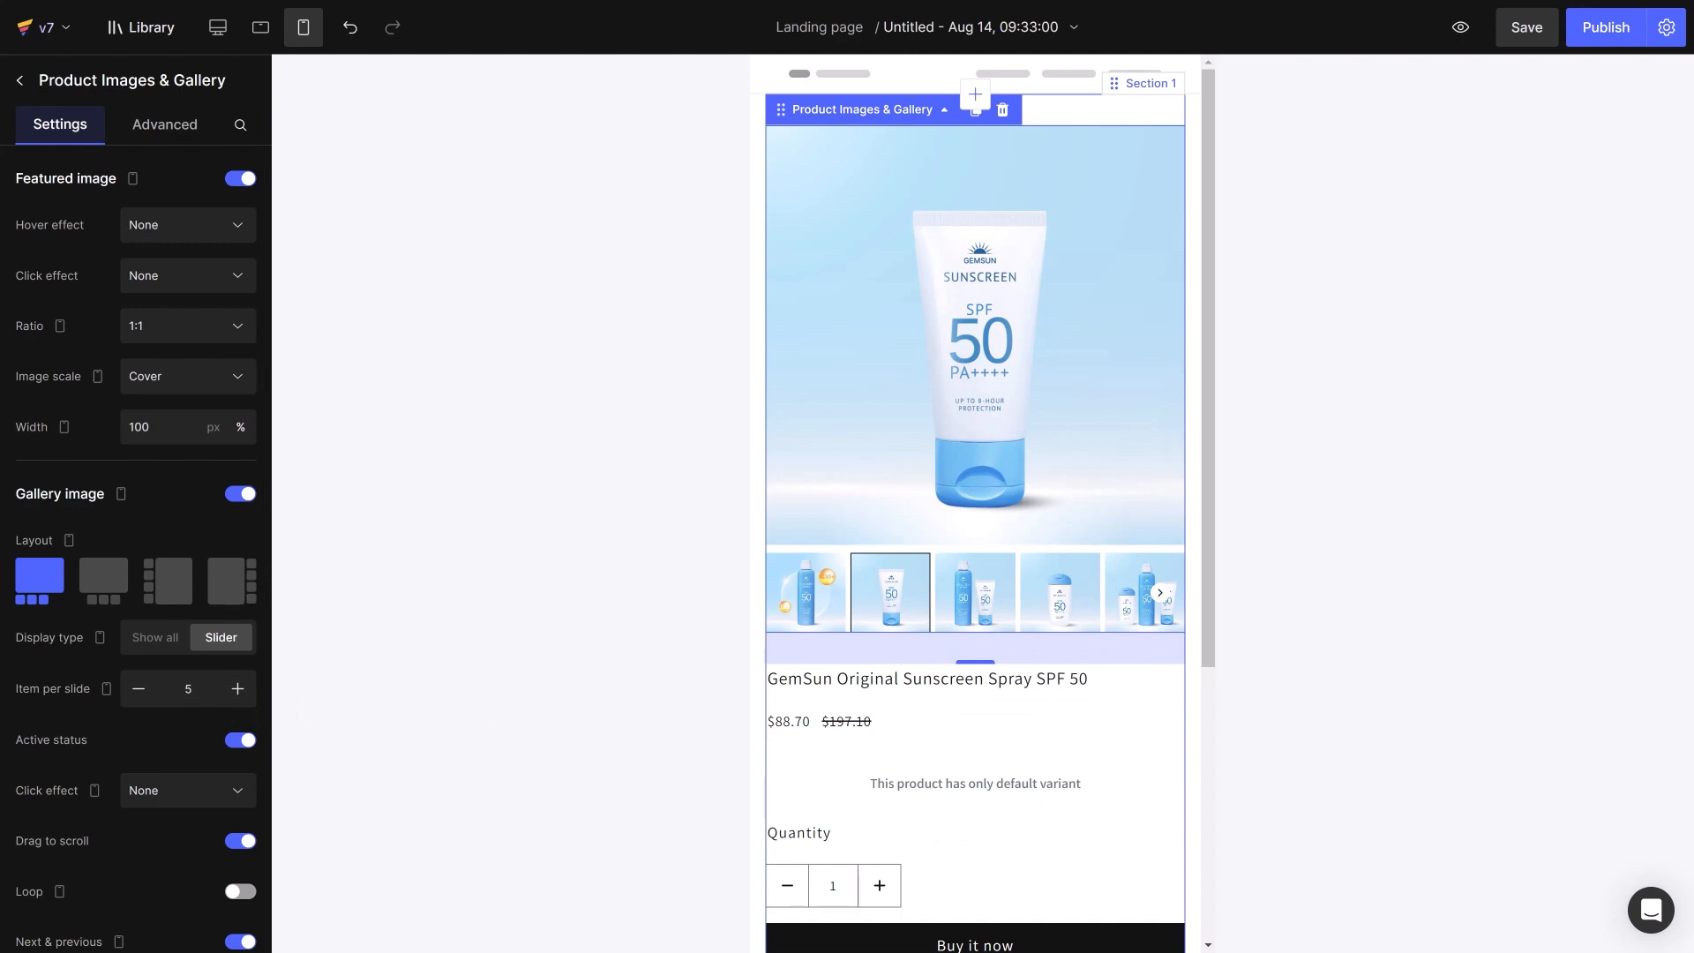
Style the product title bold with a custom colour and tag it as an H1 heading
click(217, 26)
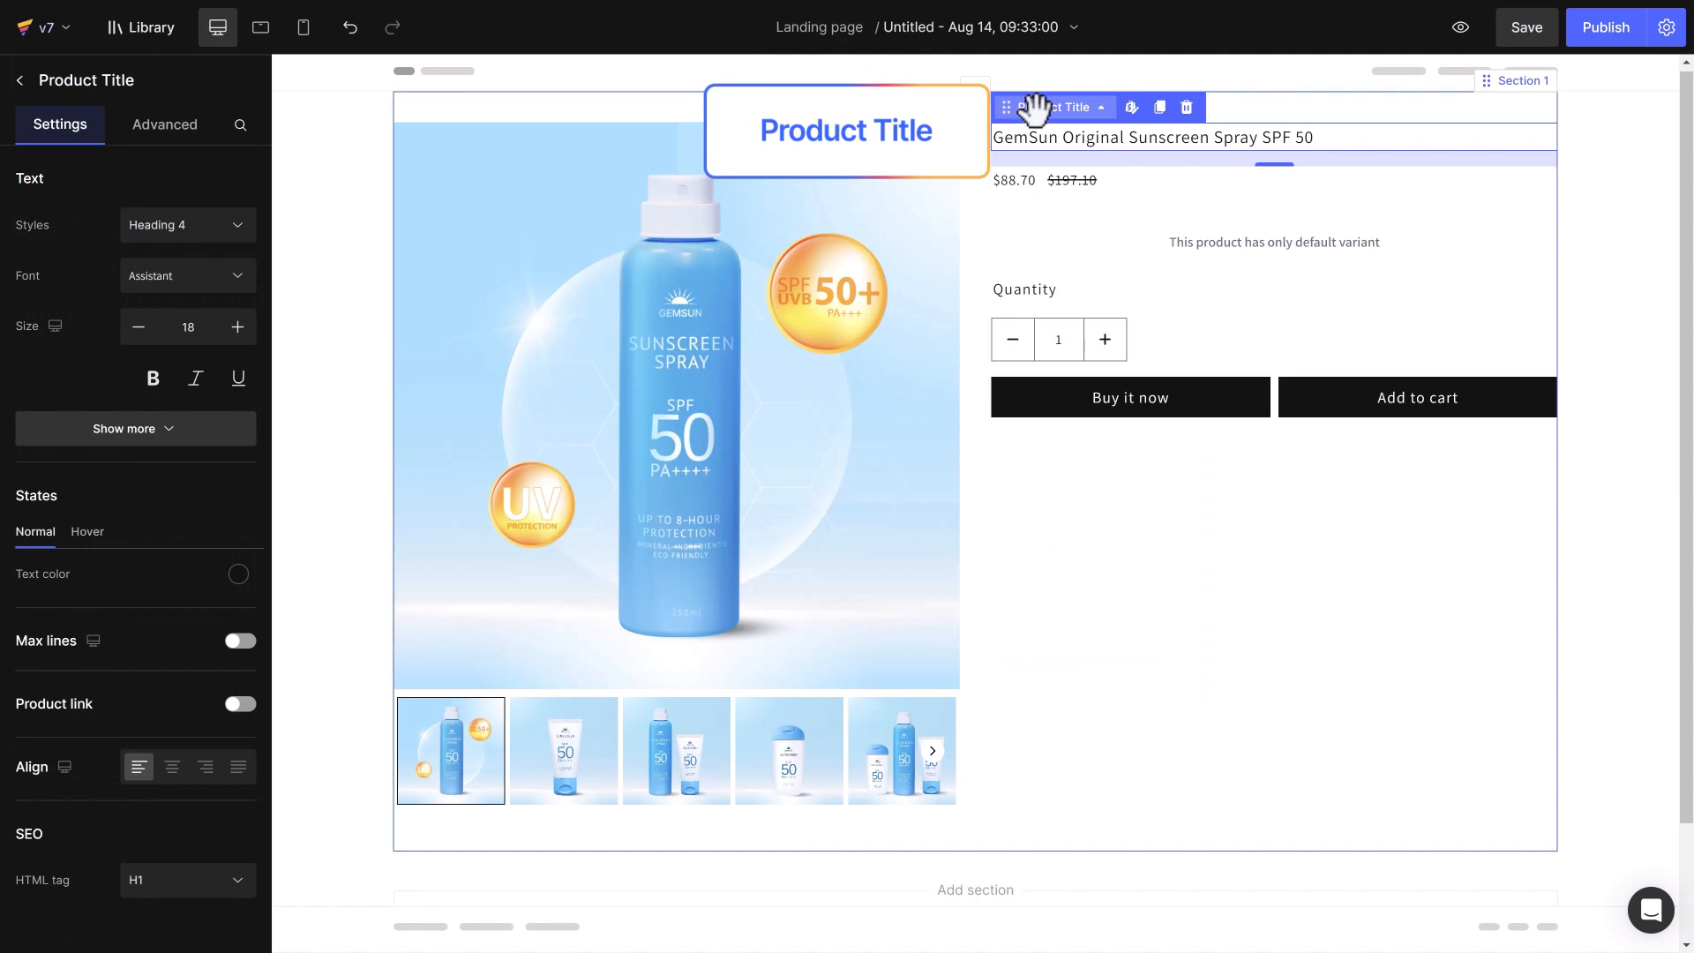
click(186, 224)
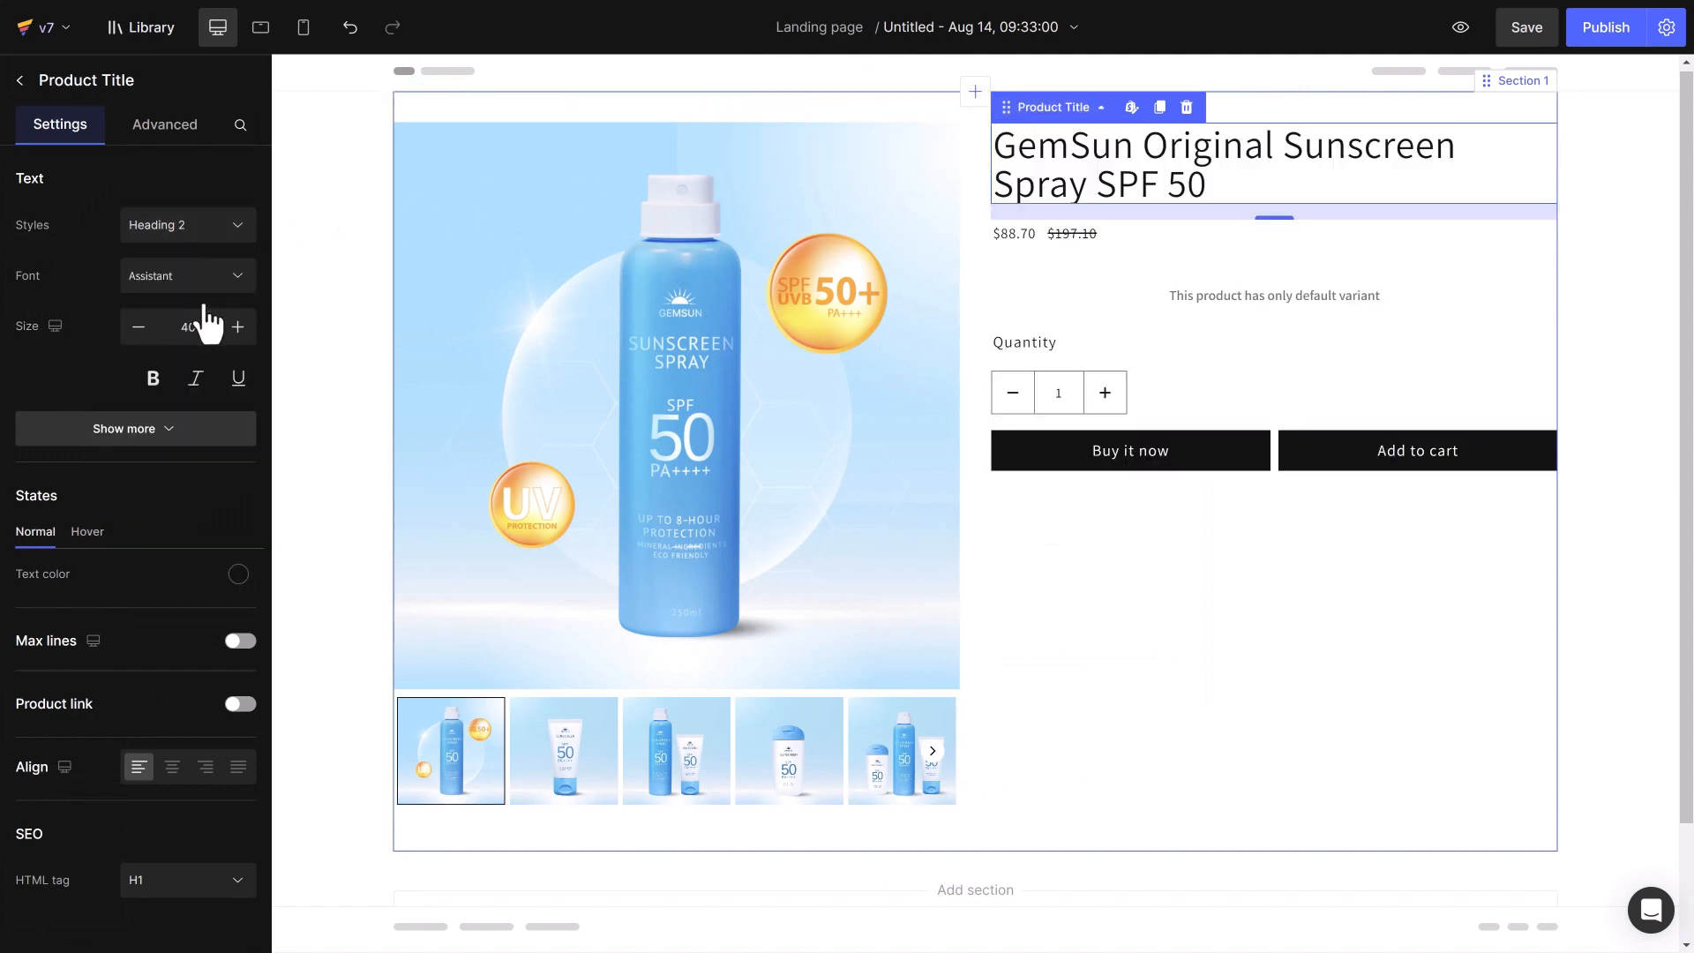
click(136, 428)
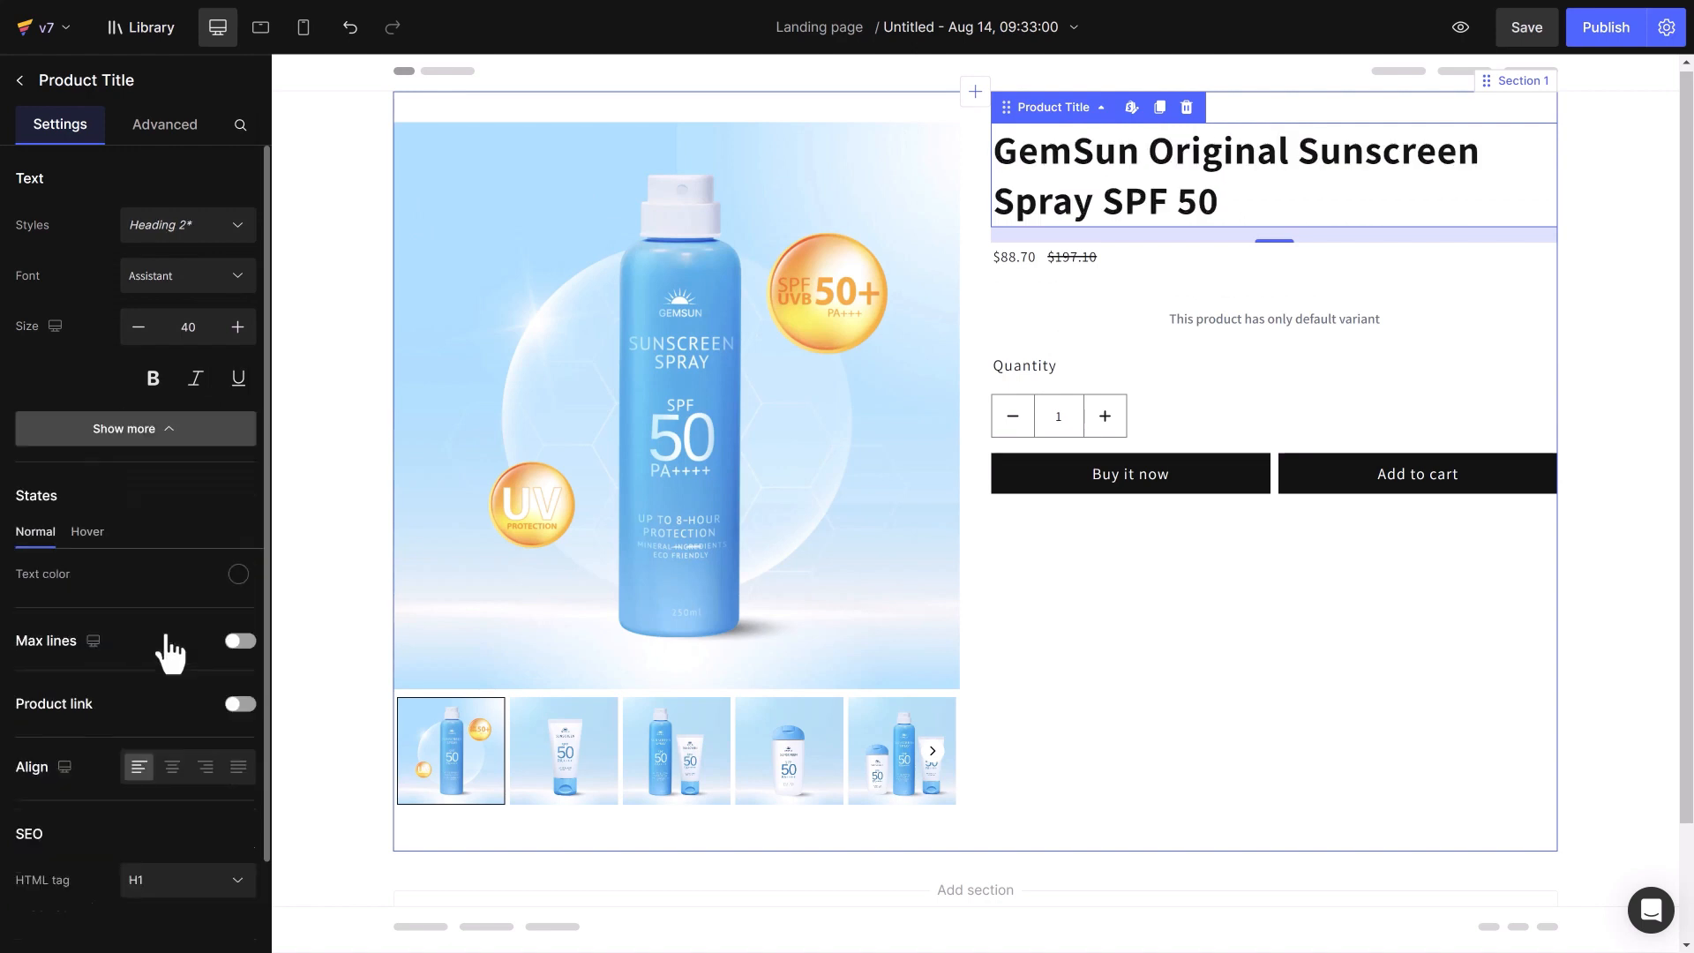
click(238, 574)
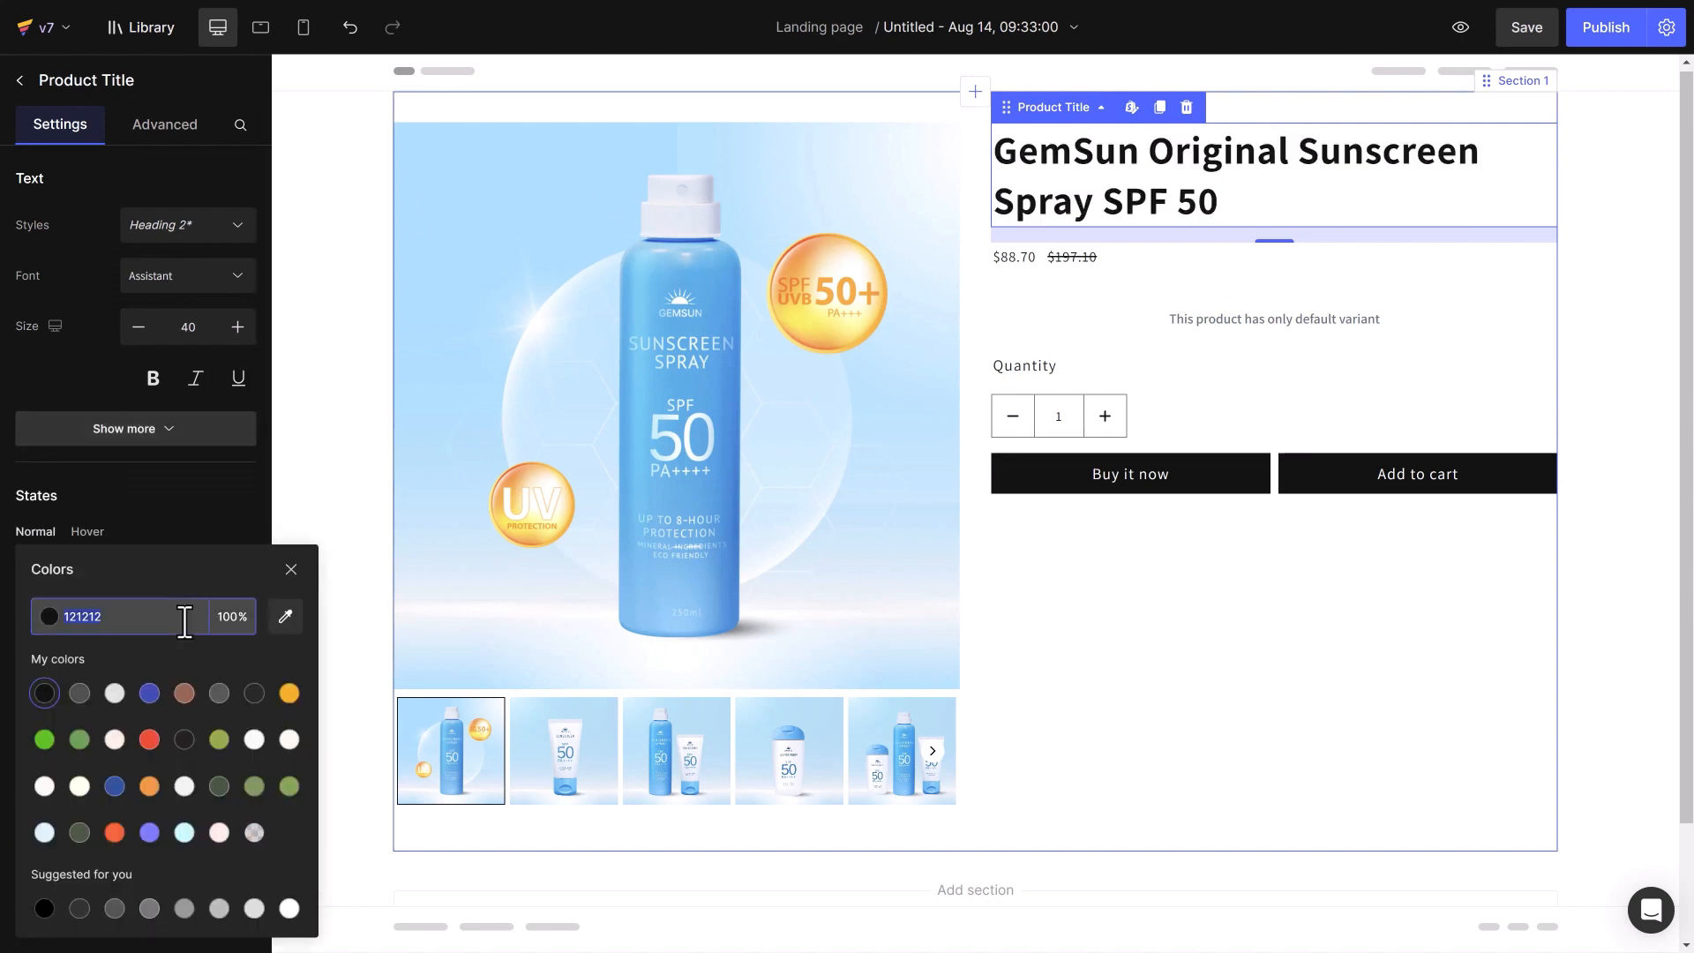
click(289, 570)
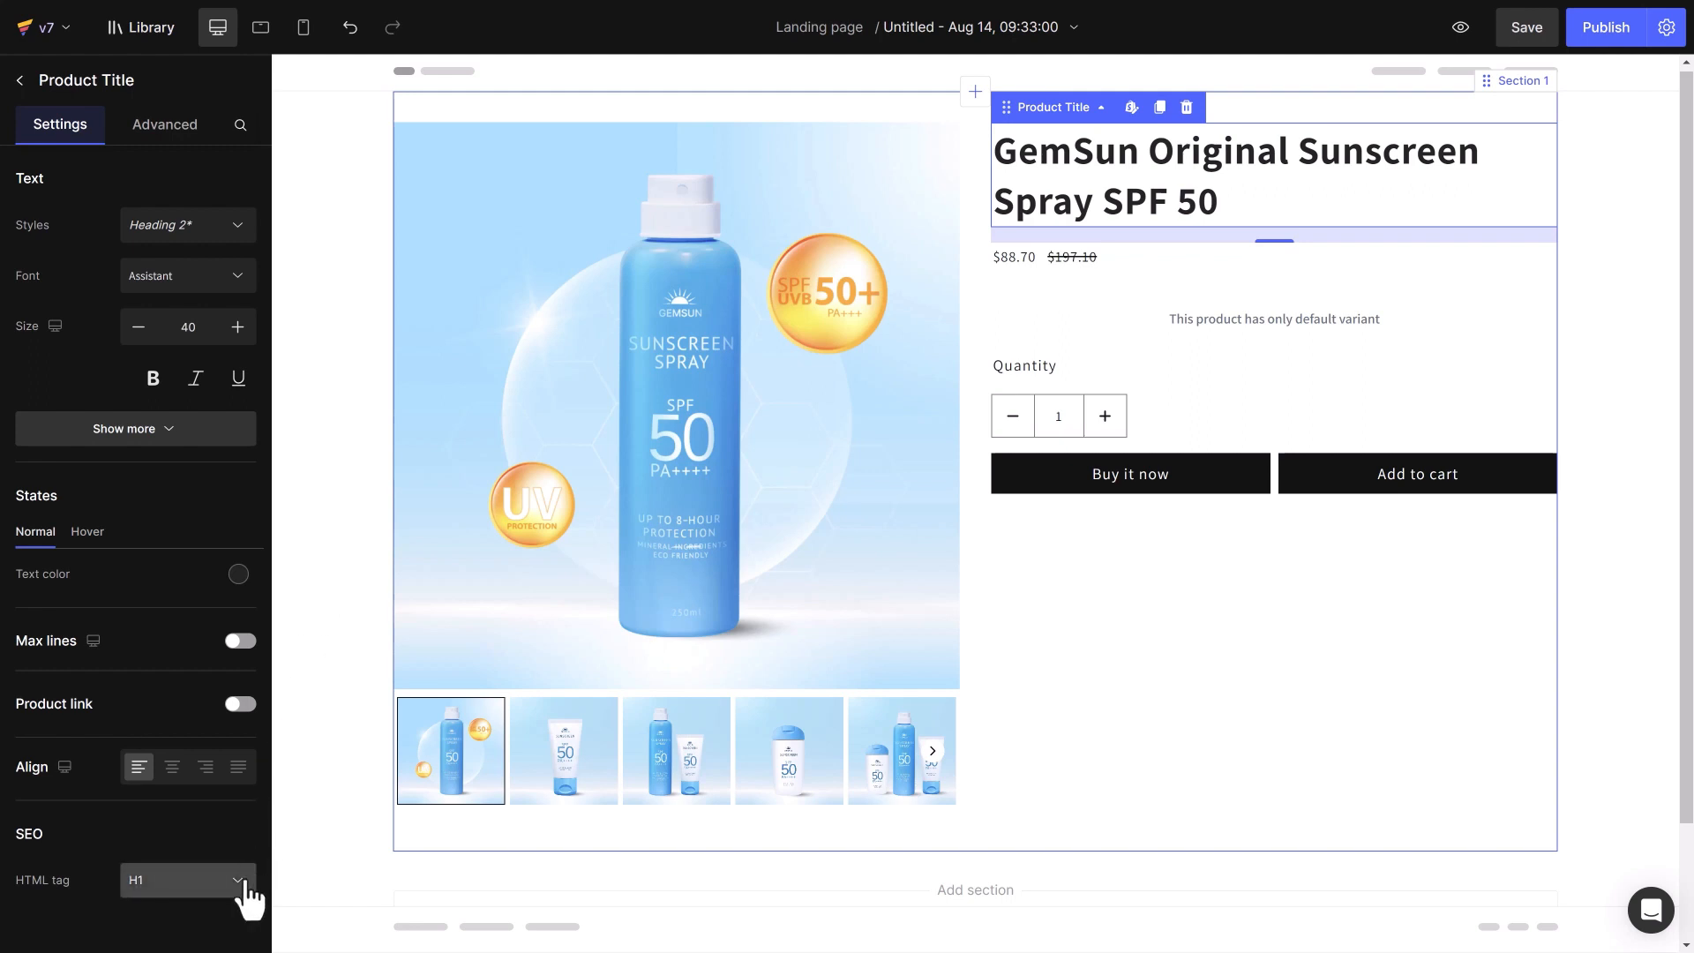
click(185, 879)
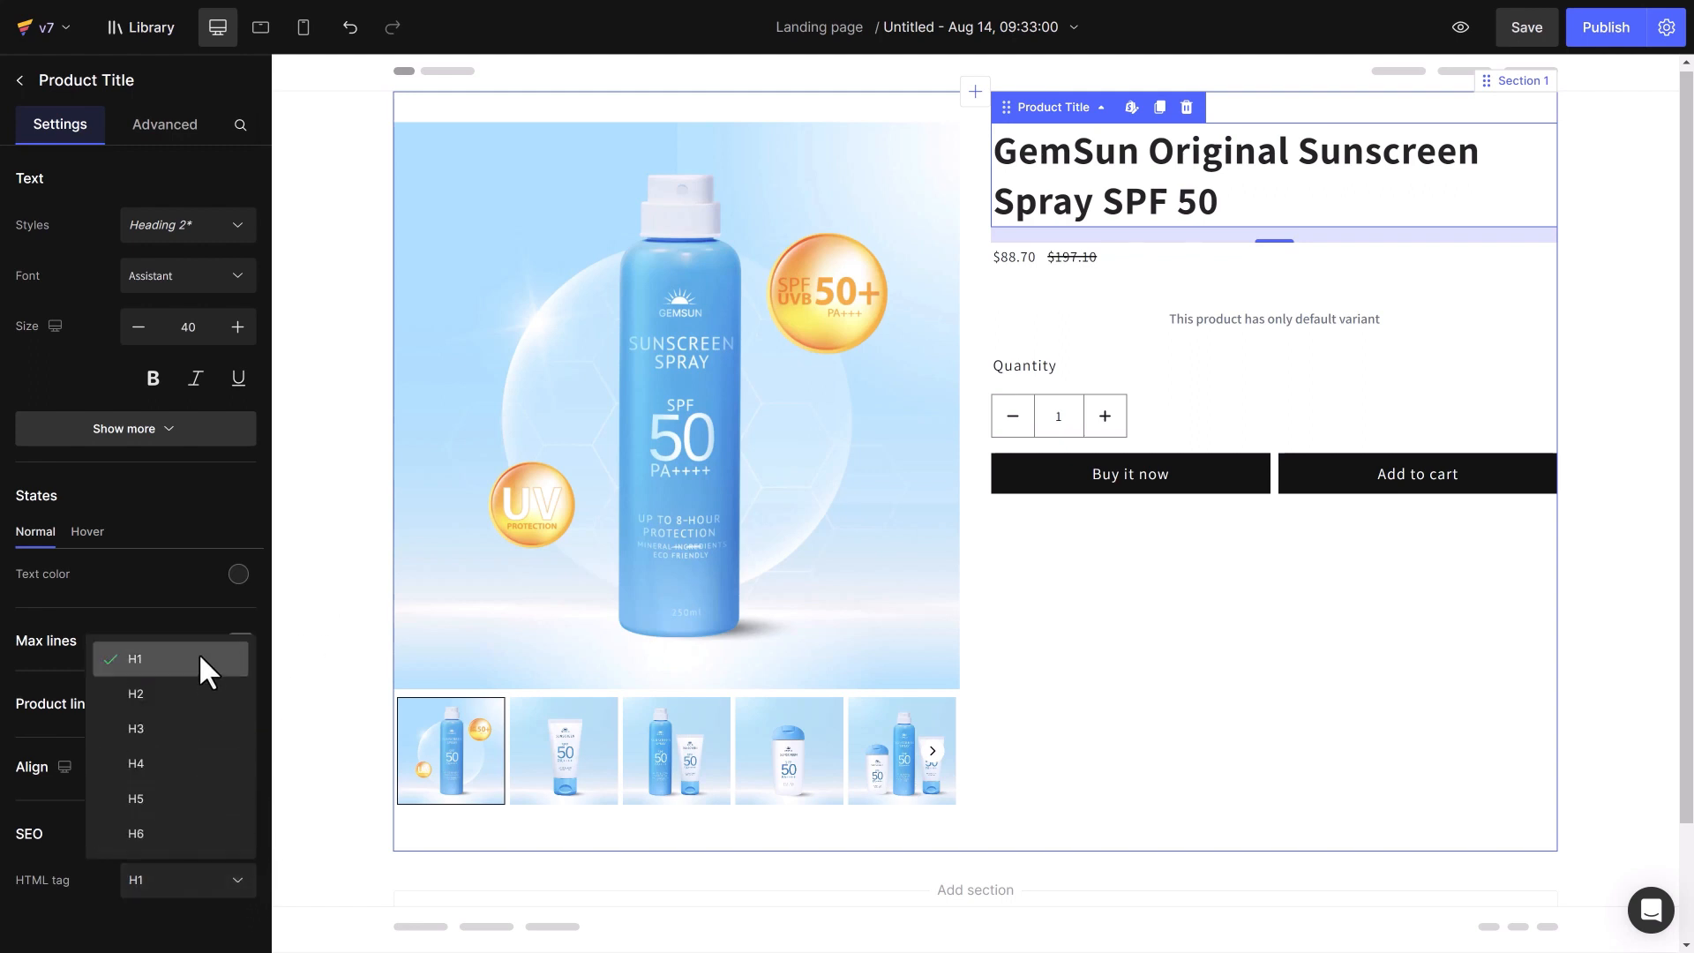
click(134, 659)
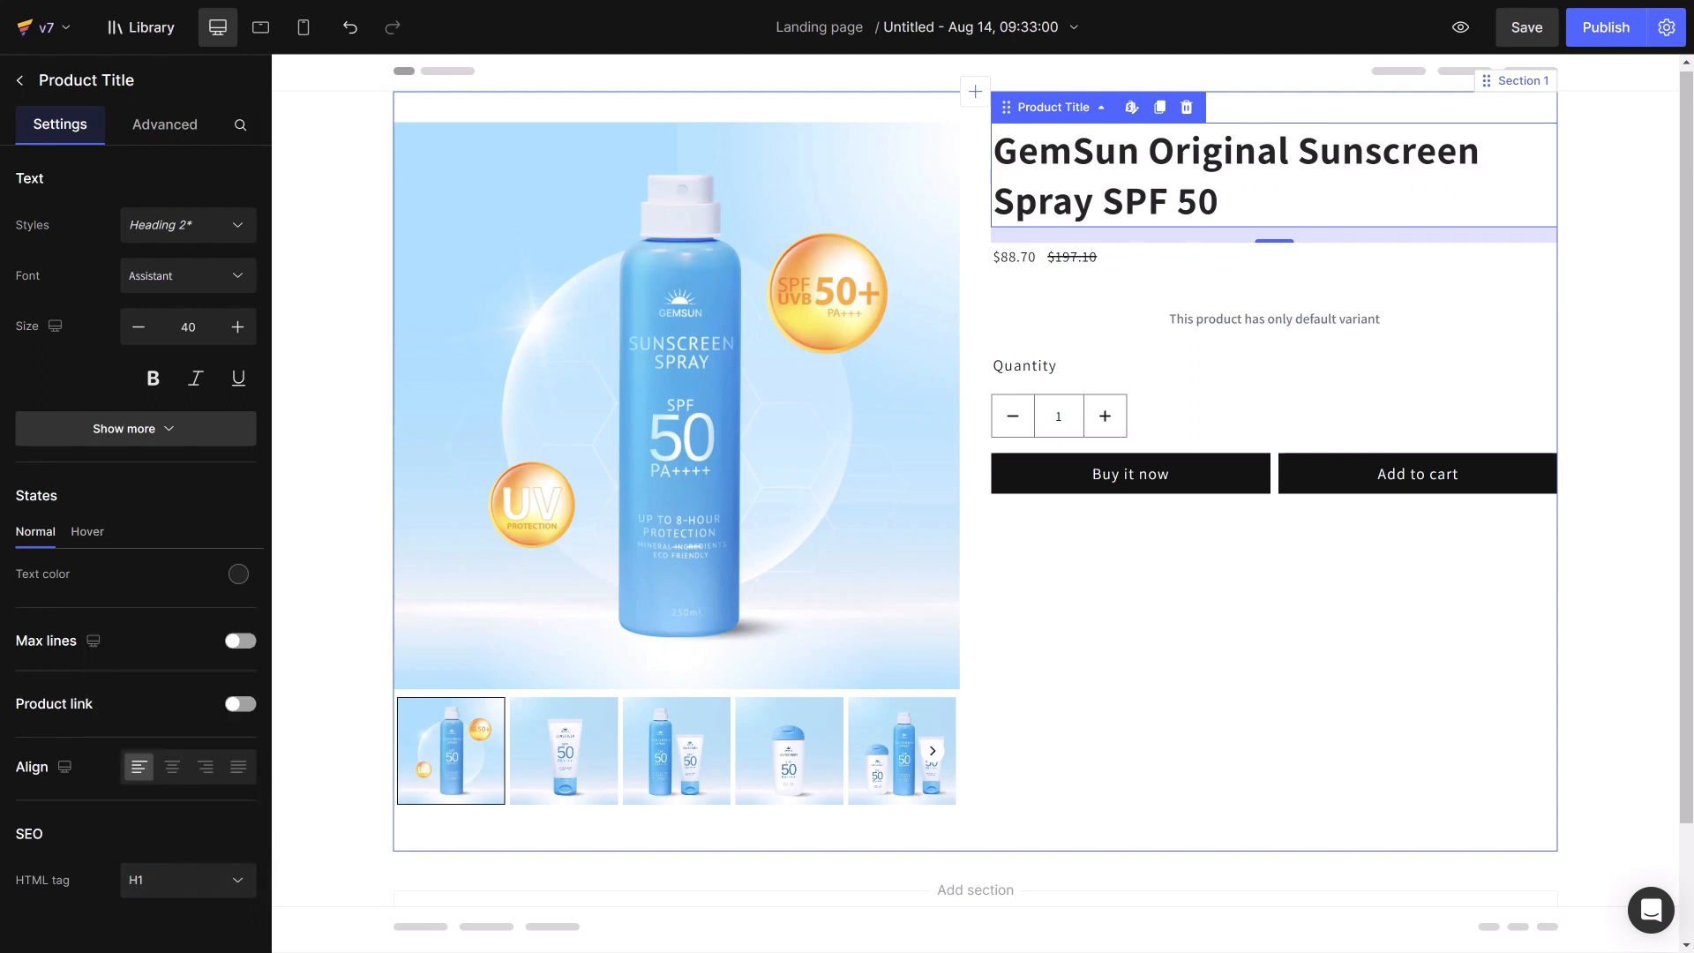
Shrink the title font size from 40 to 32 on the phone layout
click(303, 26)
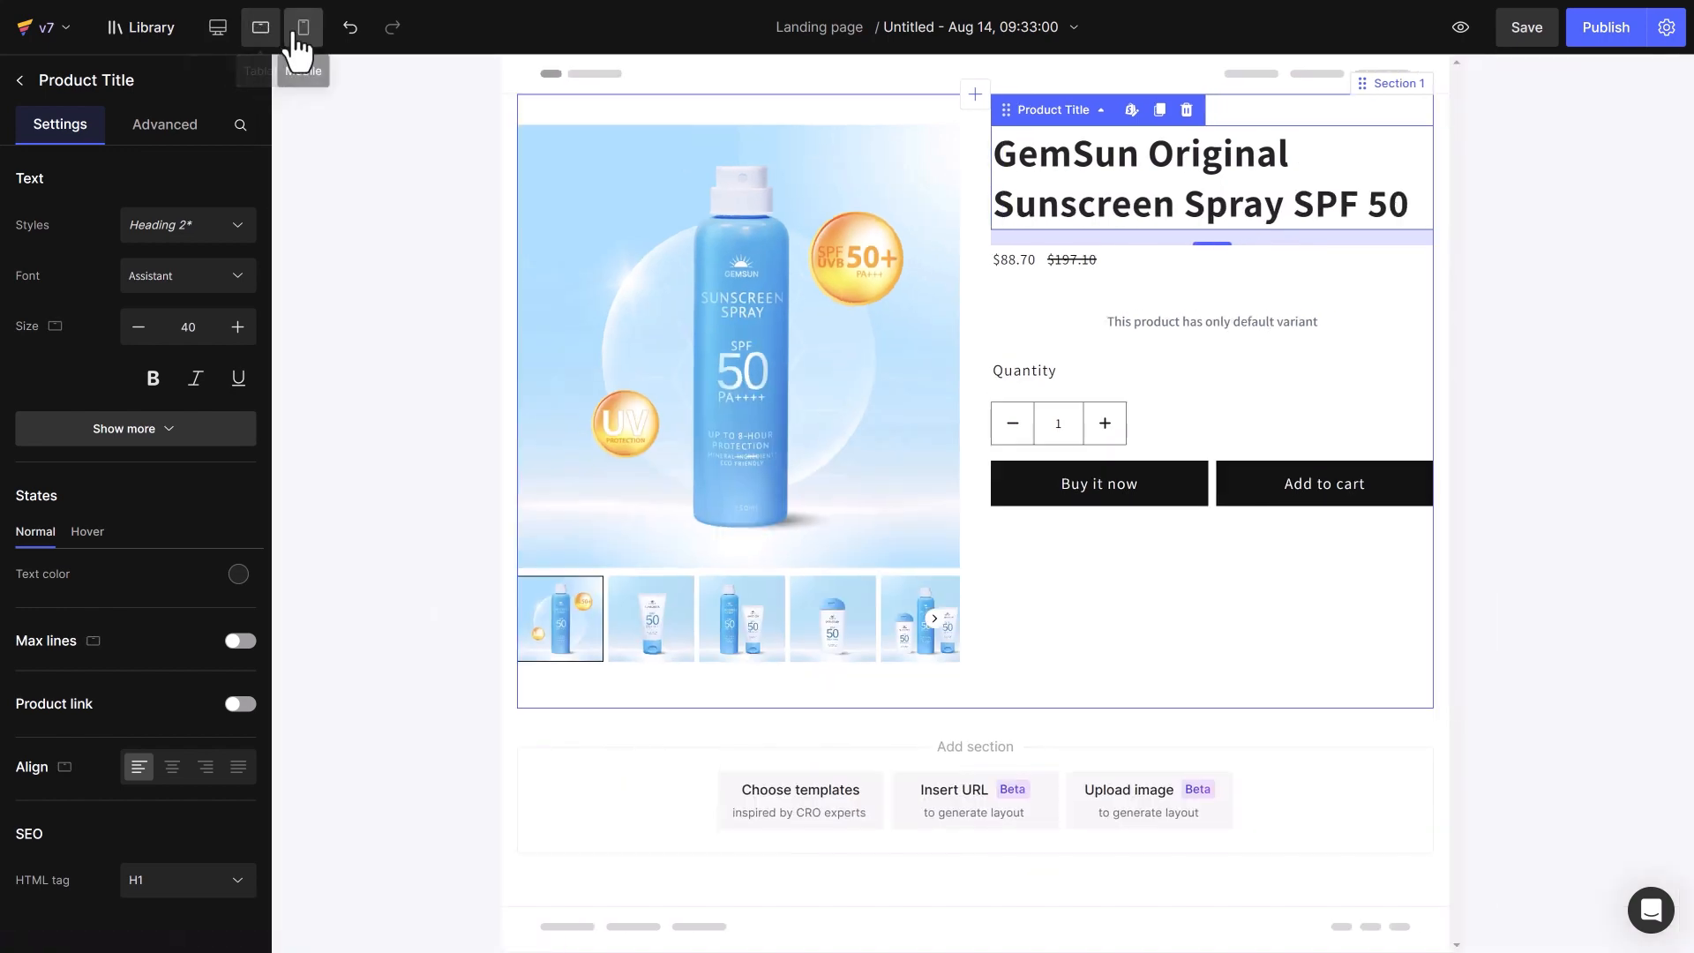
click(303, 26)
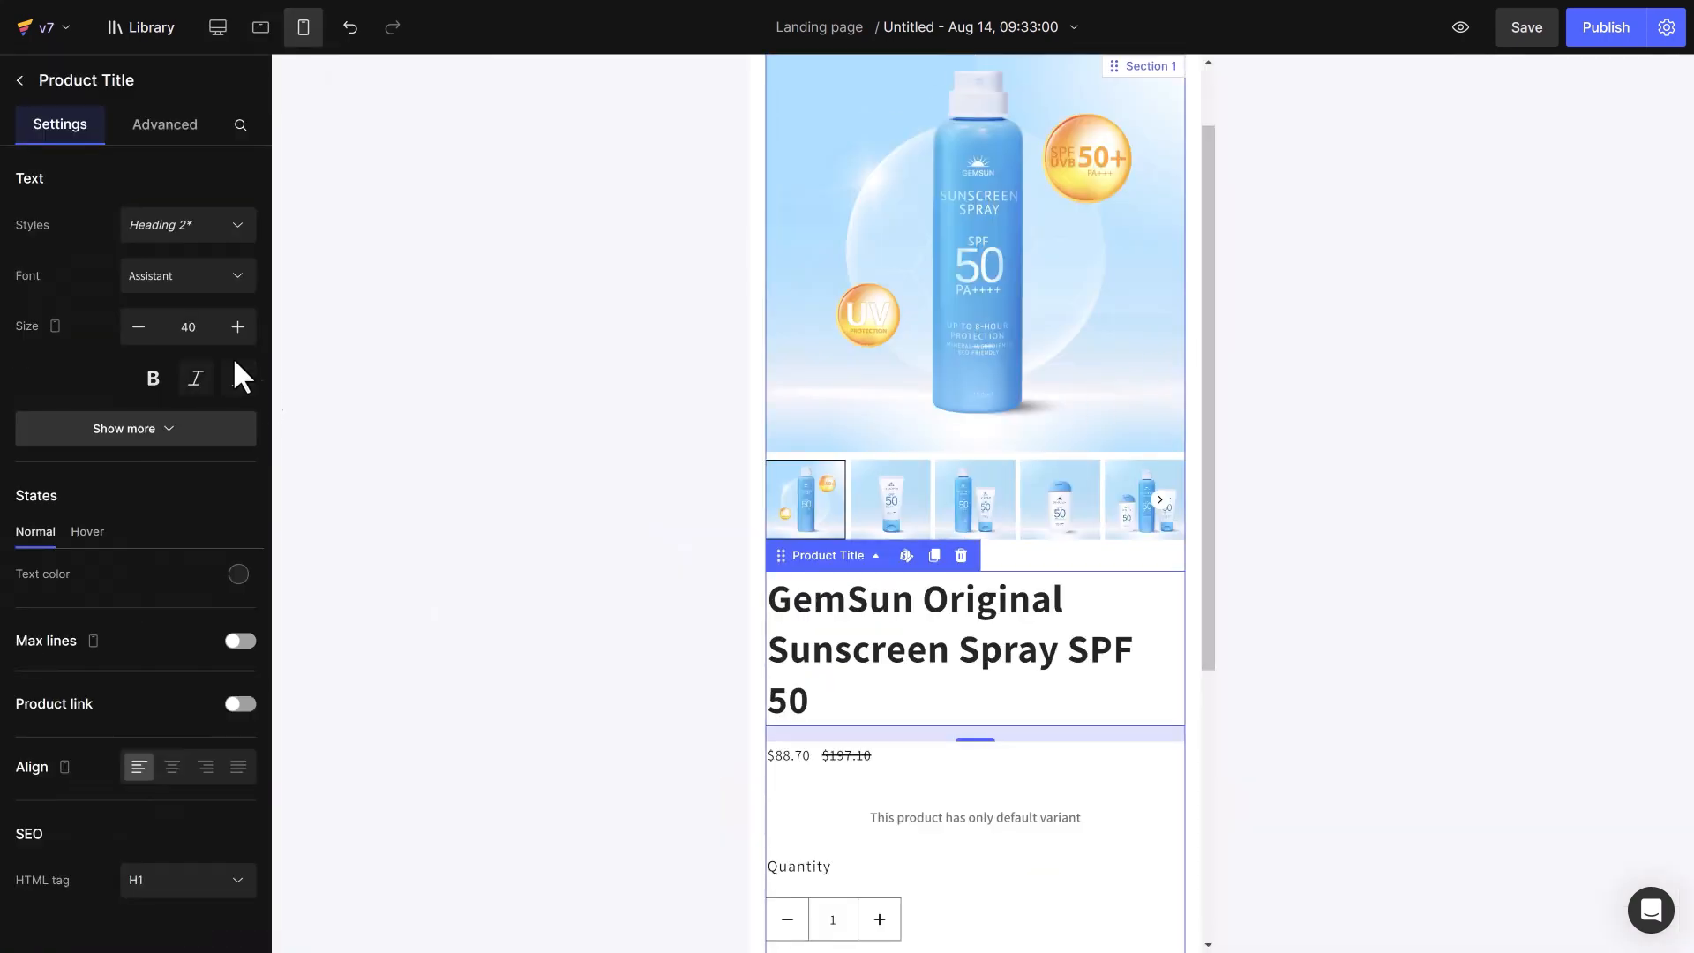
click(138, 326)
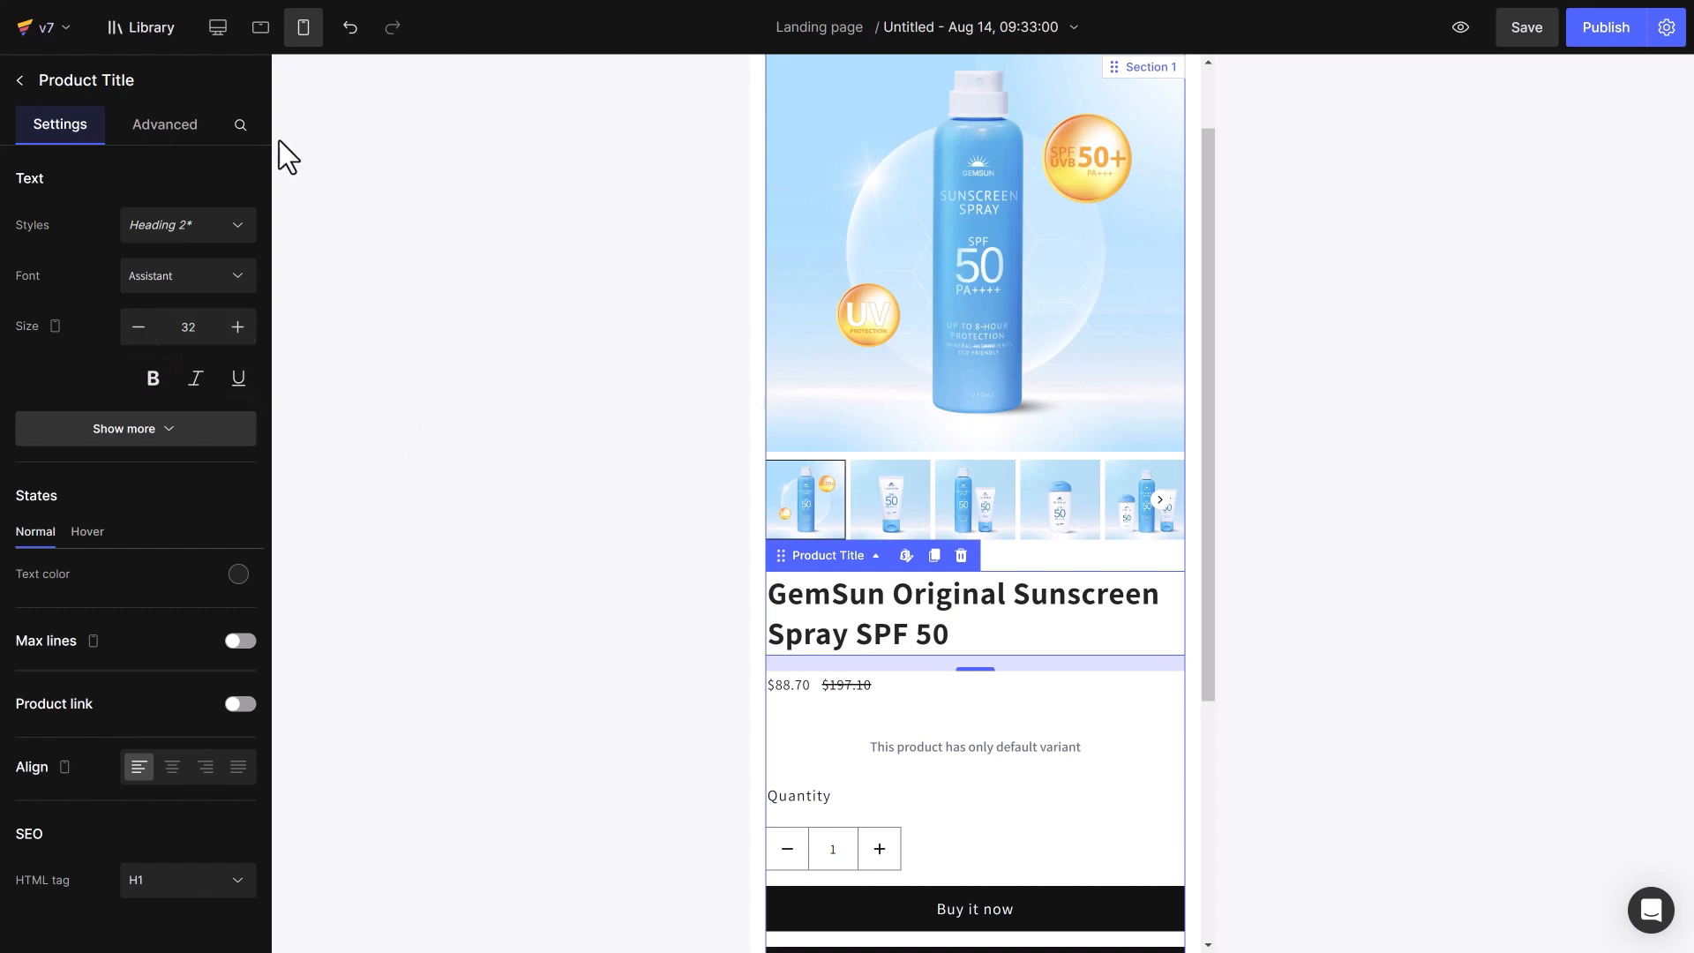
click(217, 26)
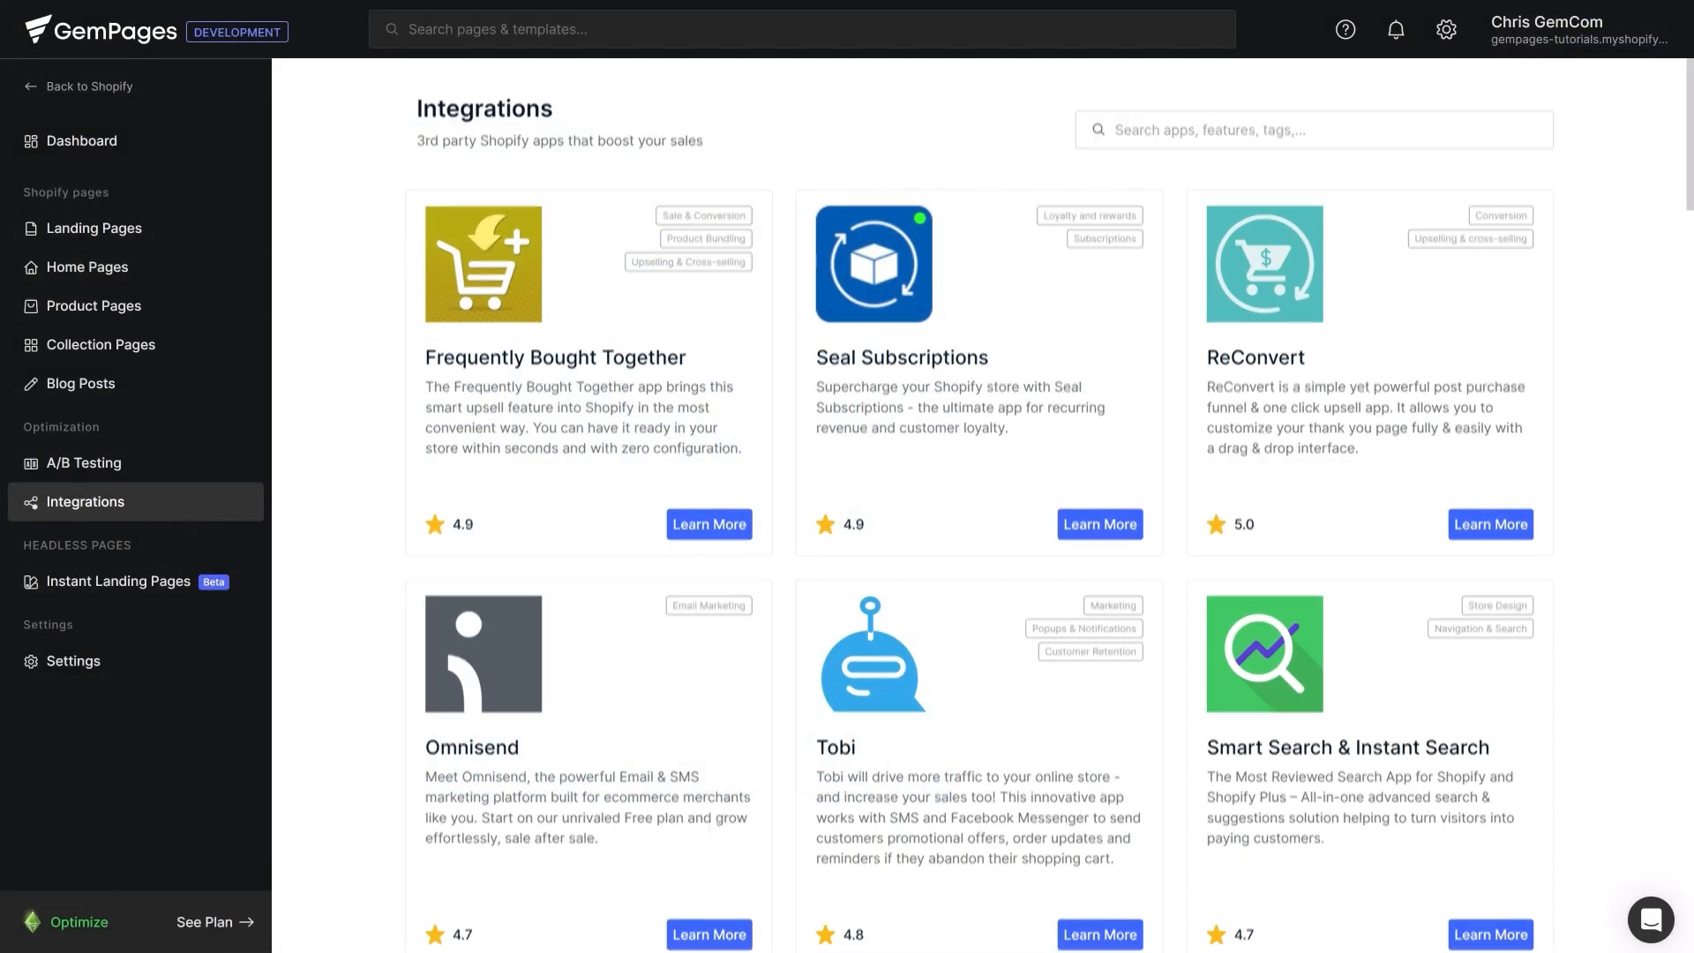
Scroll to the Integrations entry in the GemPages dashboard sidebar
scroll(down, 3)
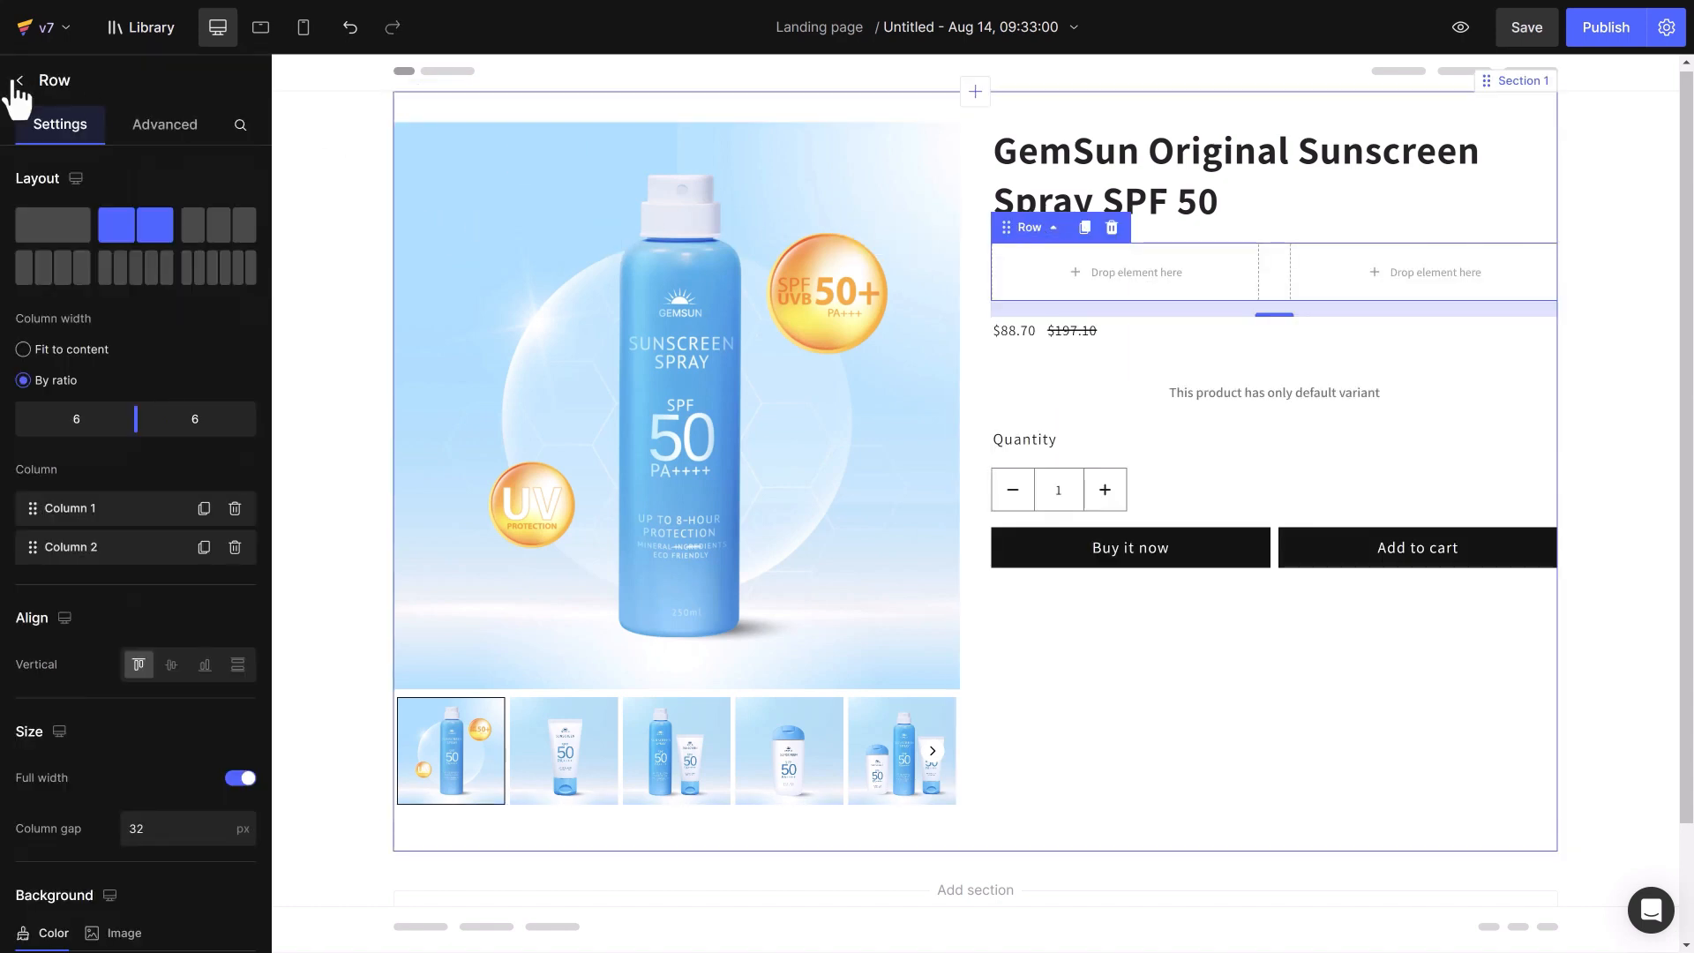
Build a fit-to-content rating row of stars and '6000+ Clients satisfaits', gap 8, middle-aligned, side by side on phones
click(18, 80)
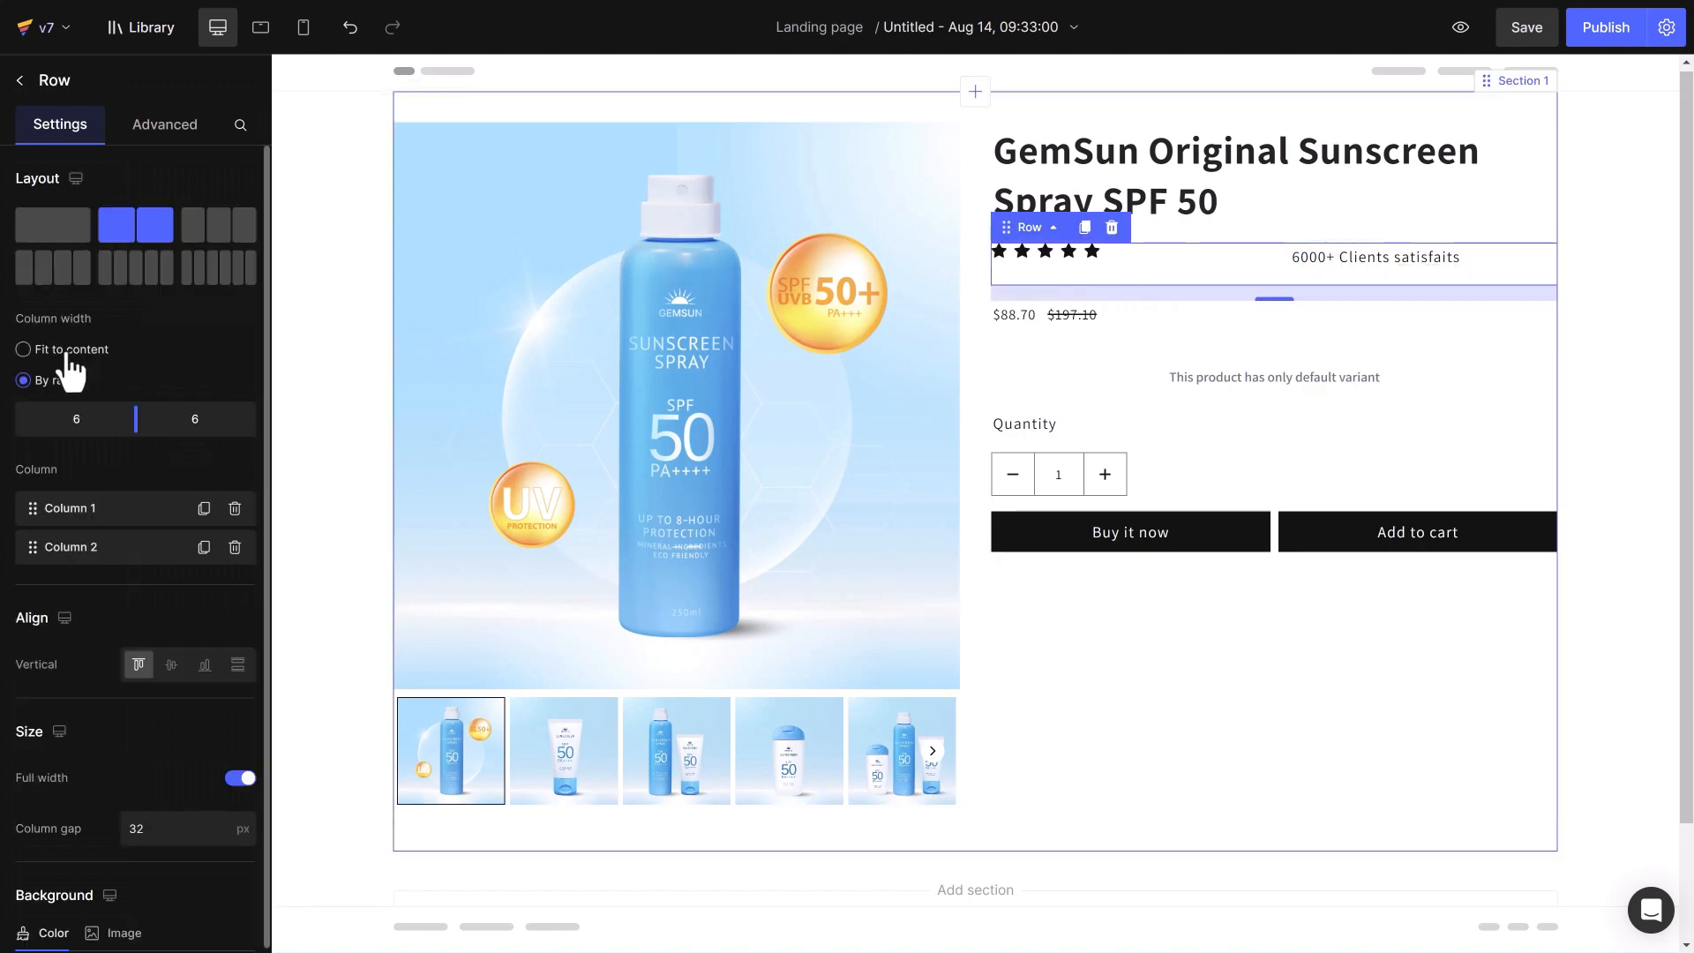
click(23, 348)
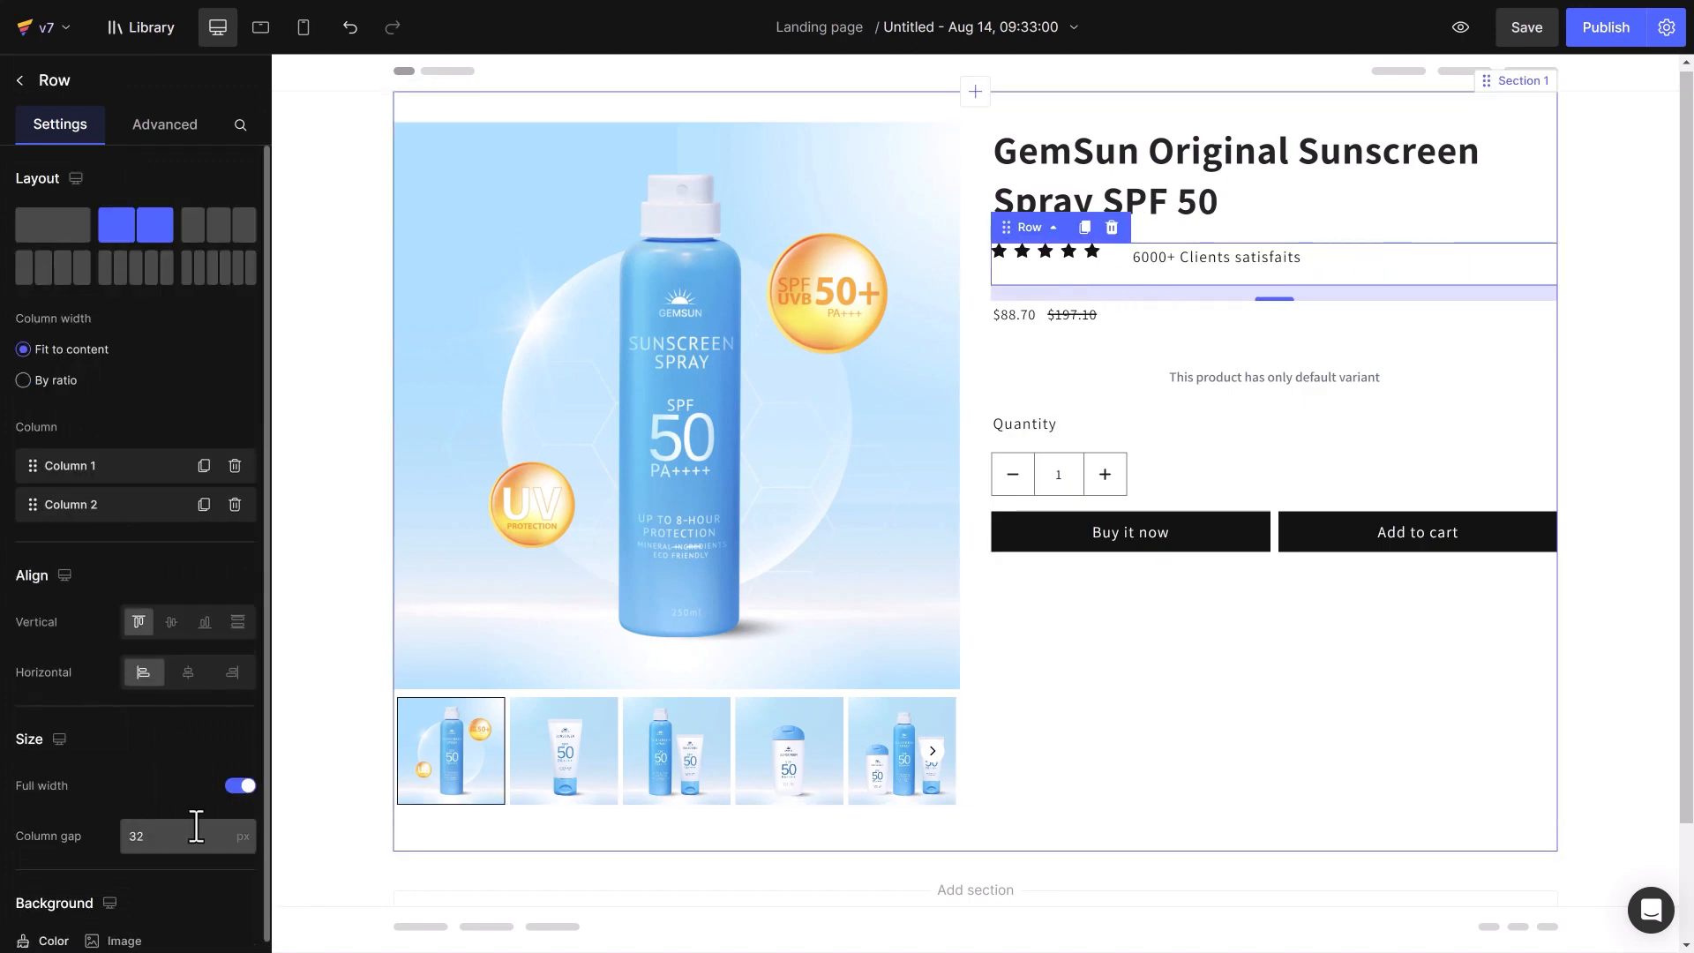
text(8)
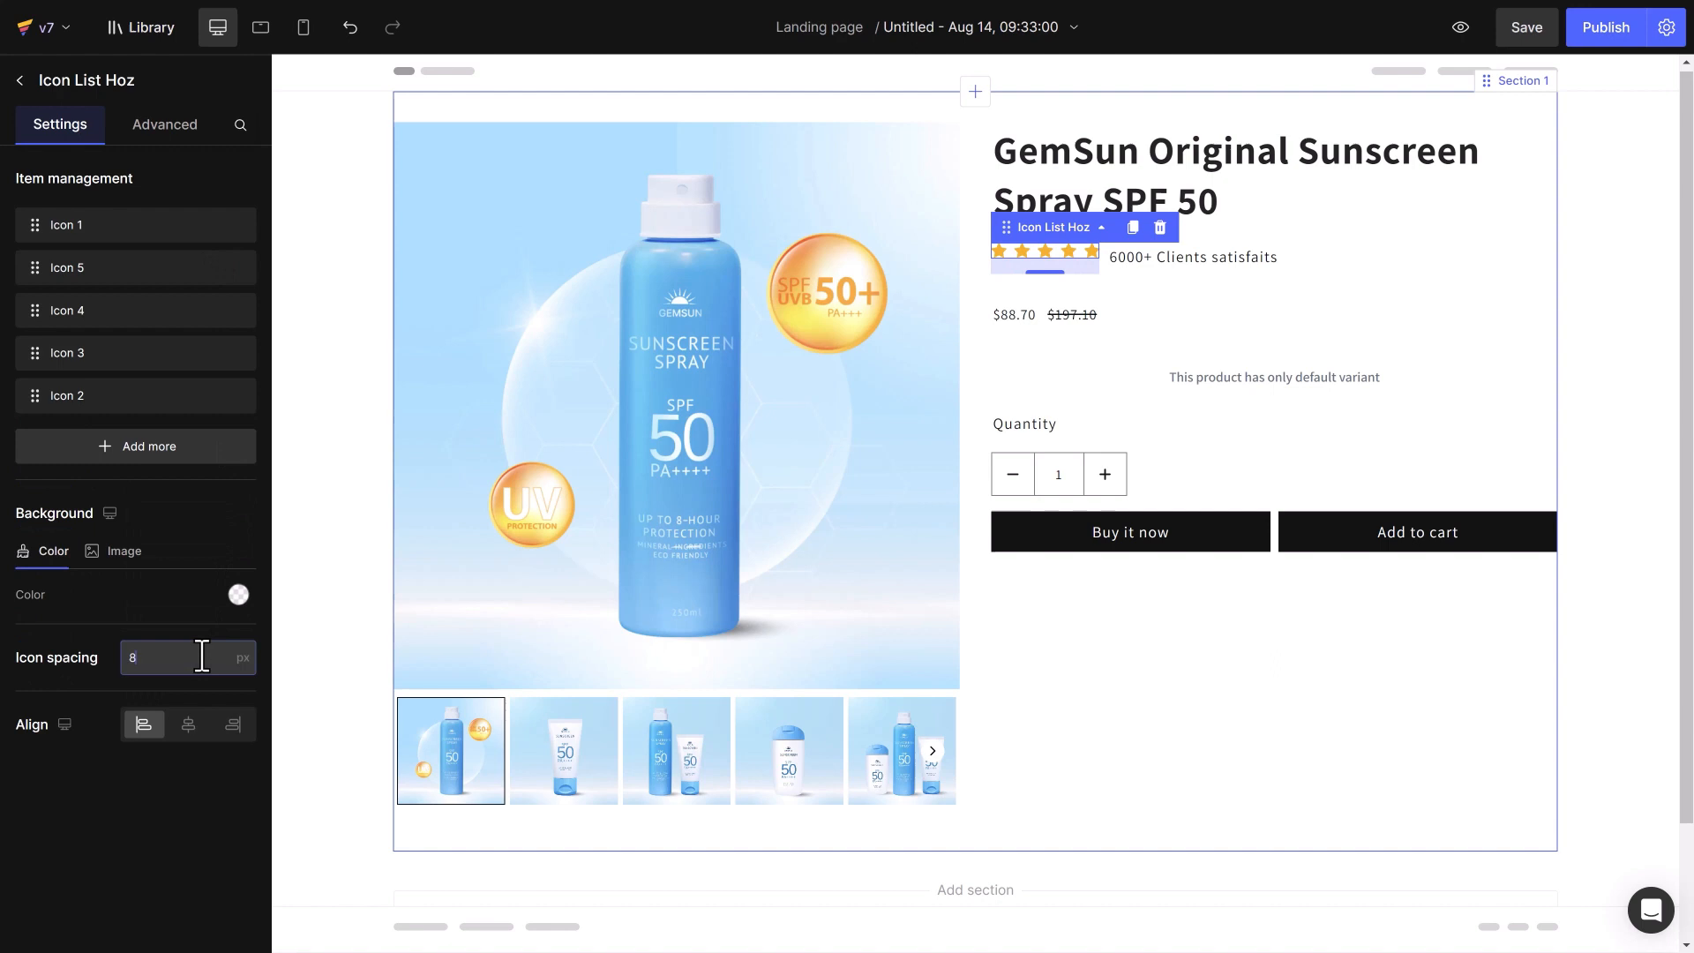
text(4)
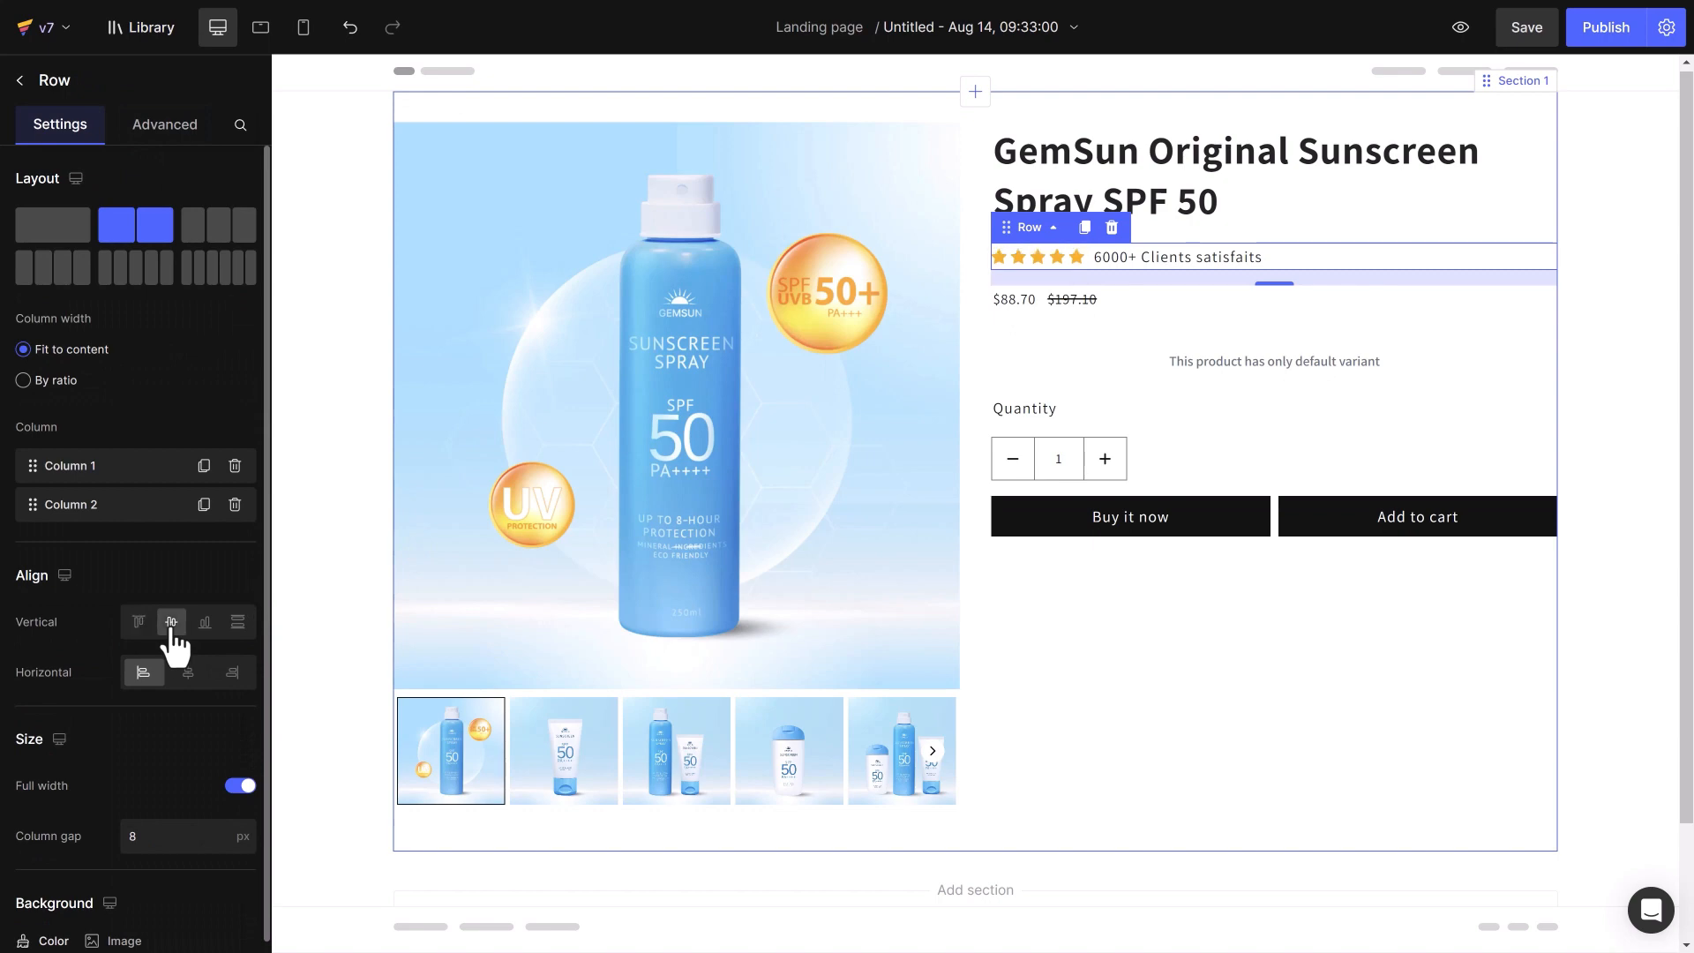
click(261, 26)
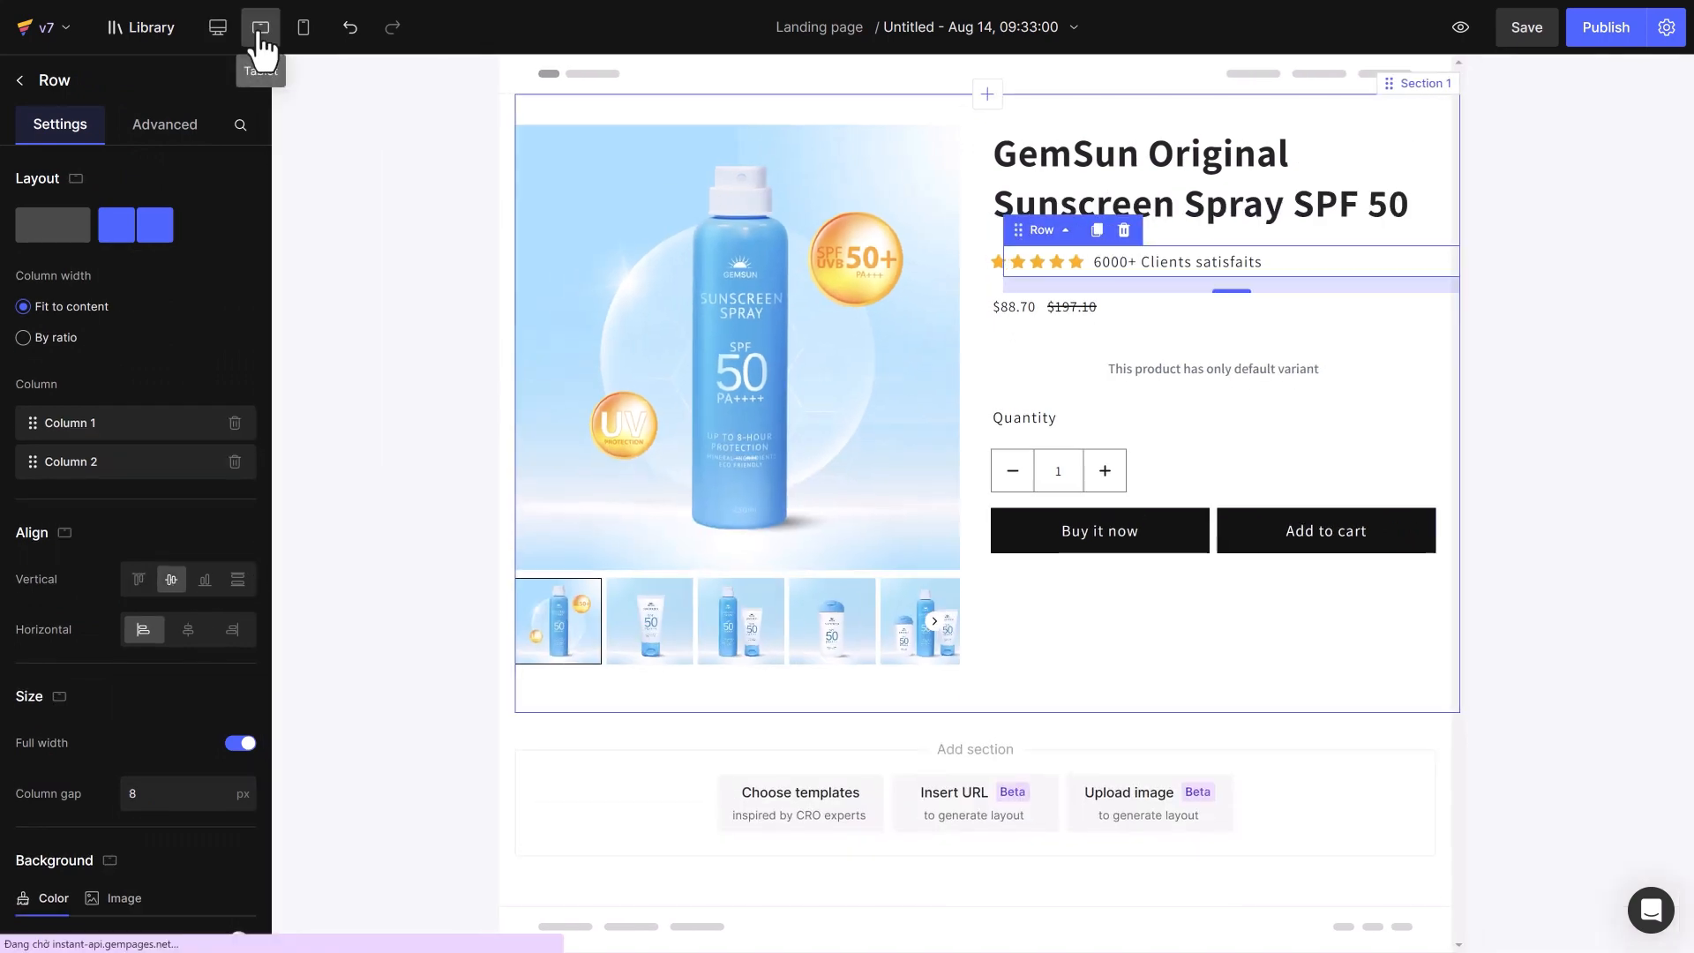
click(304, 26)
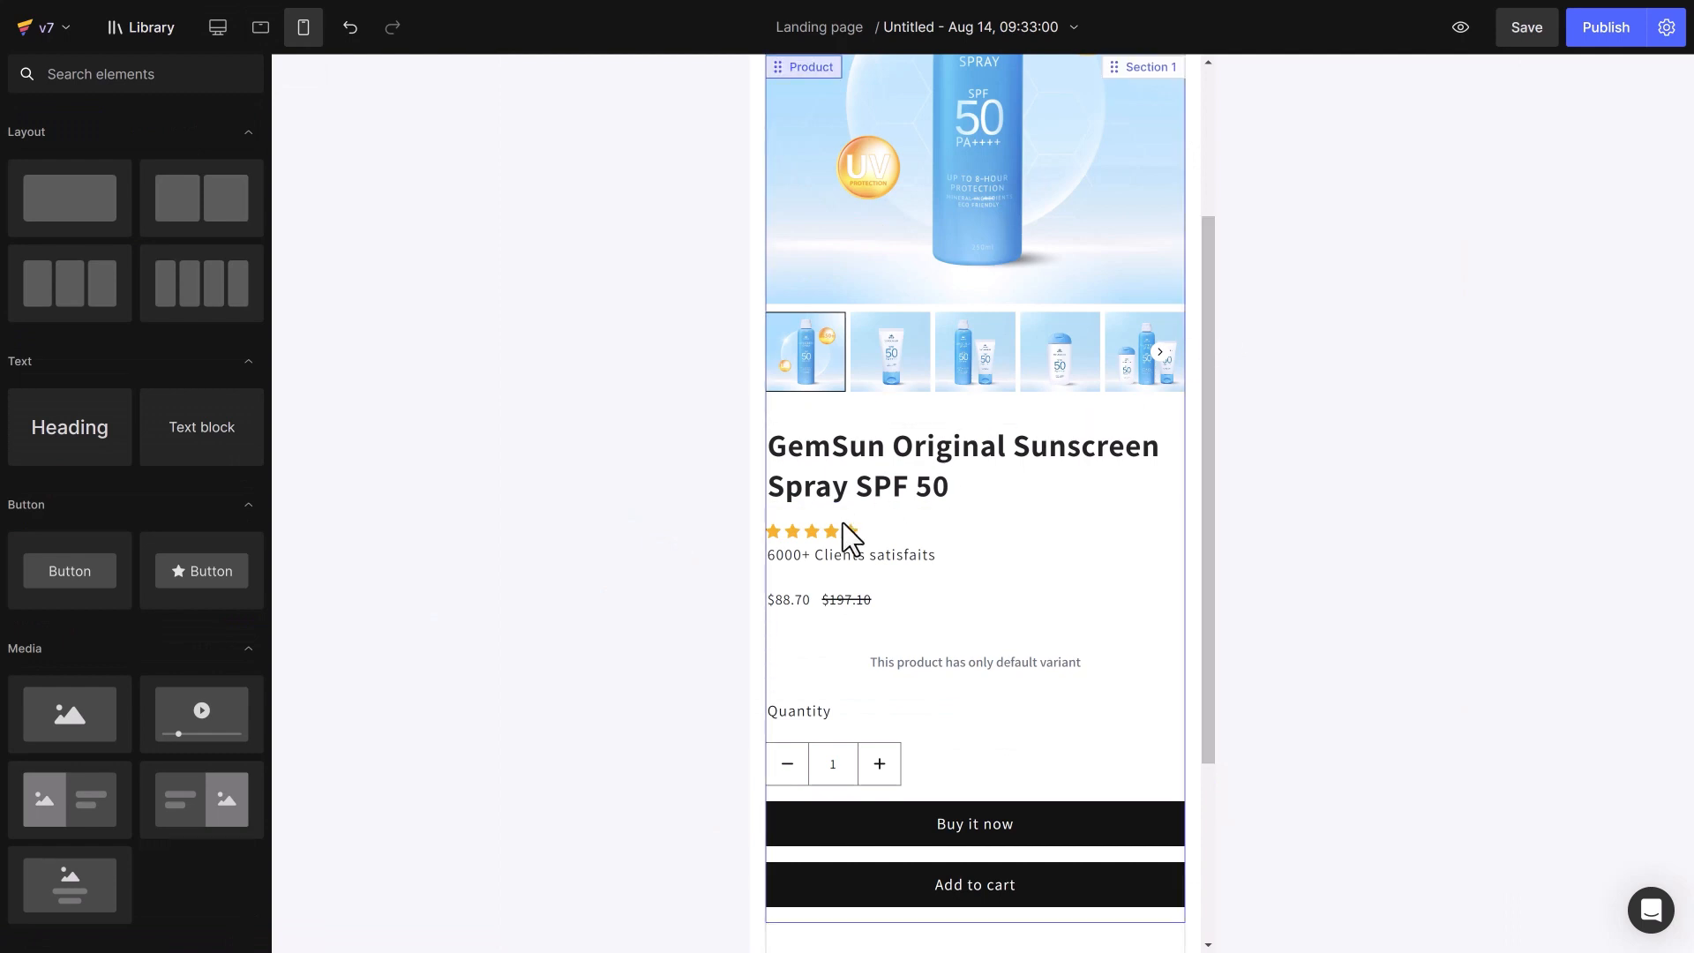
click(812, 538)
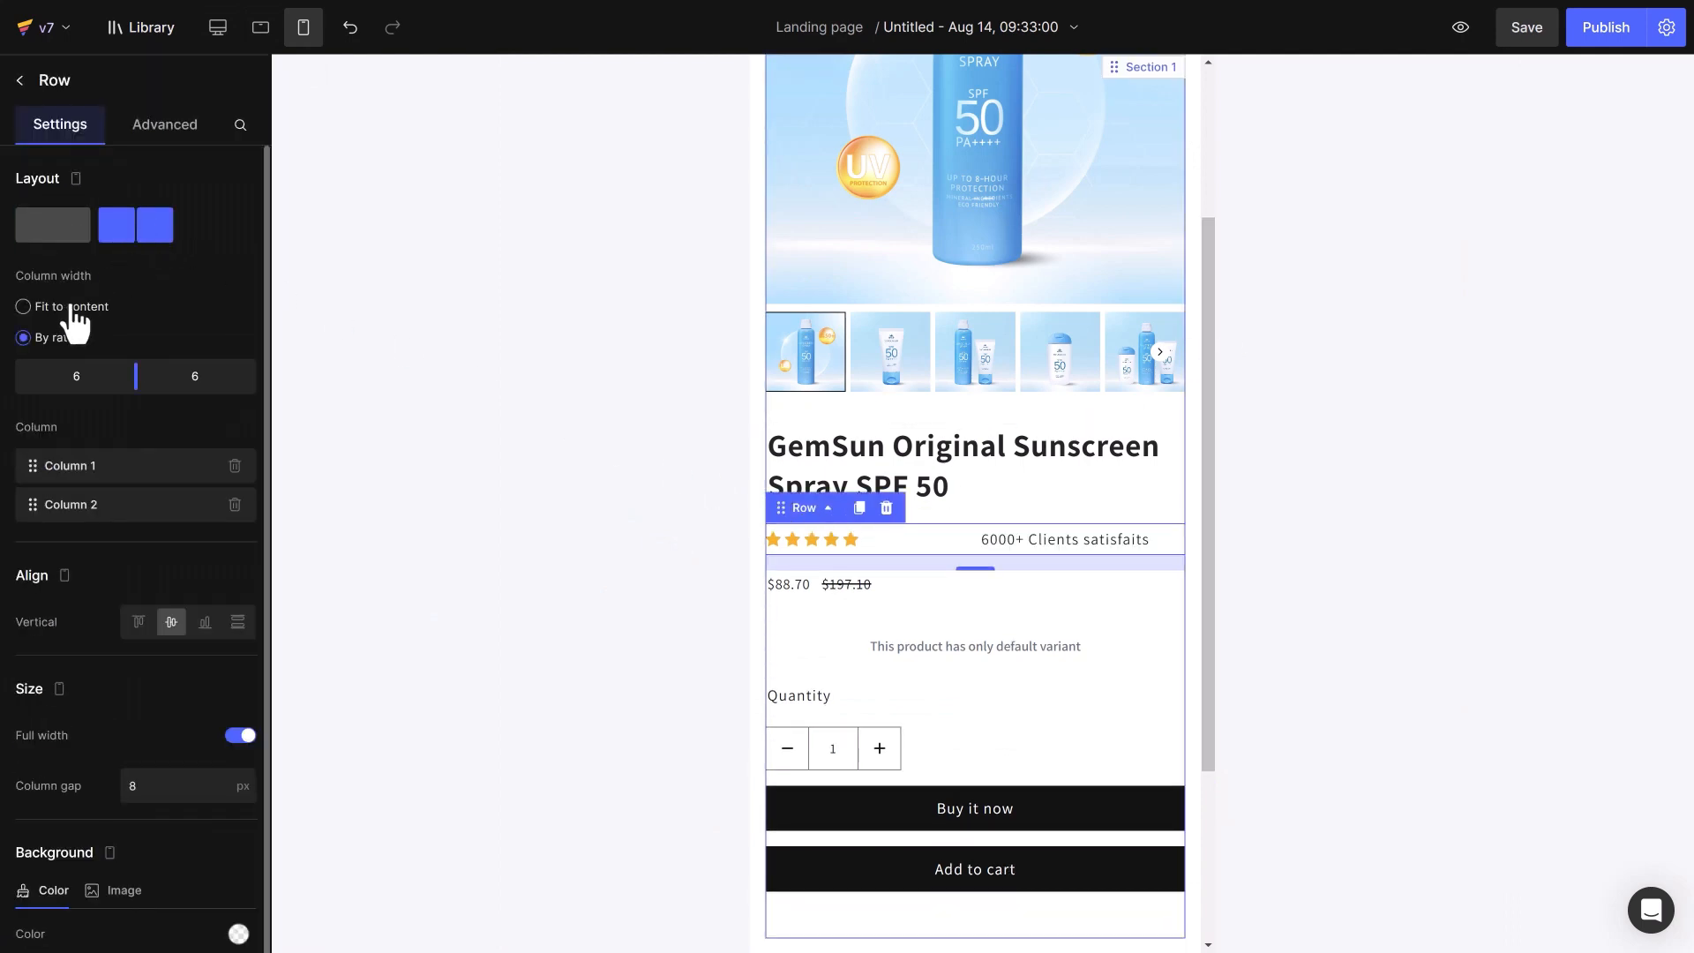
click(22, 306)
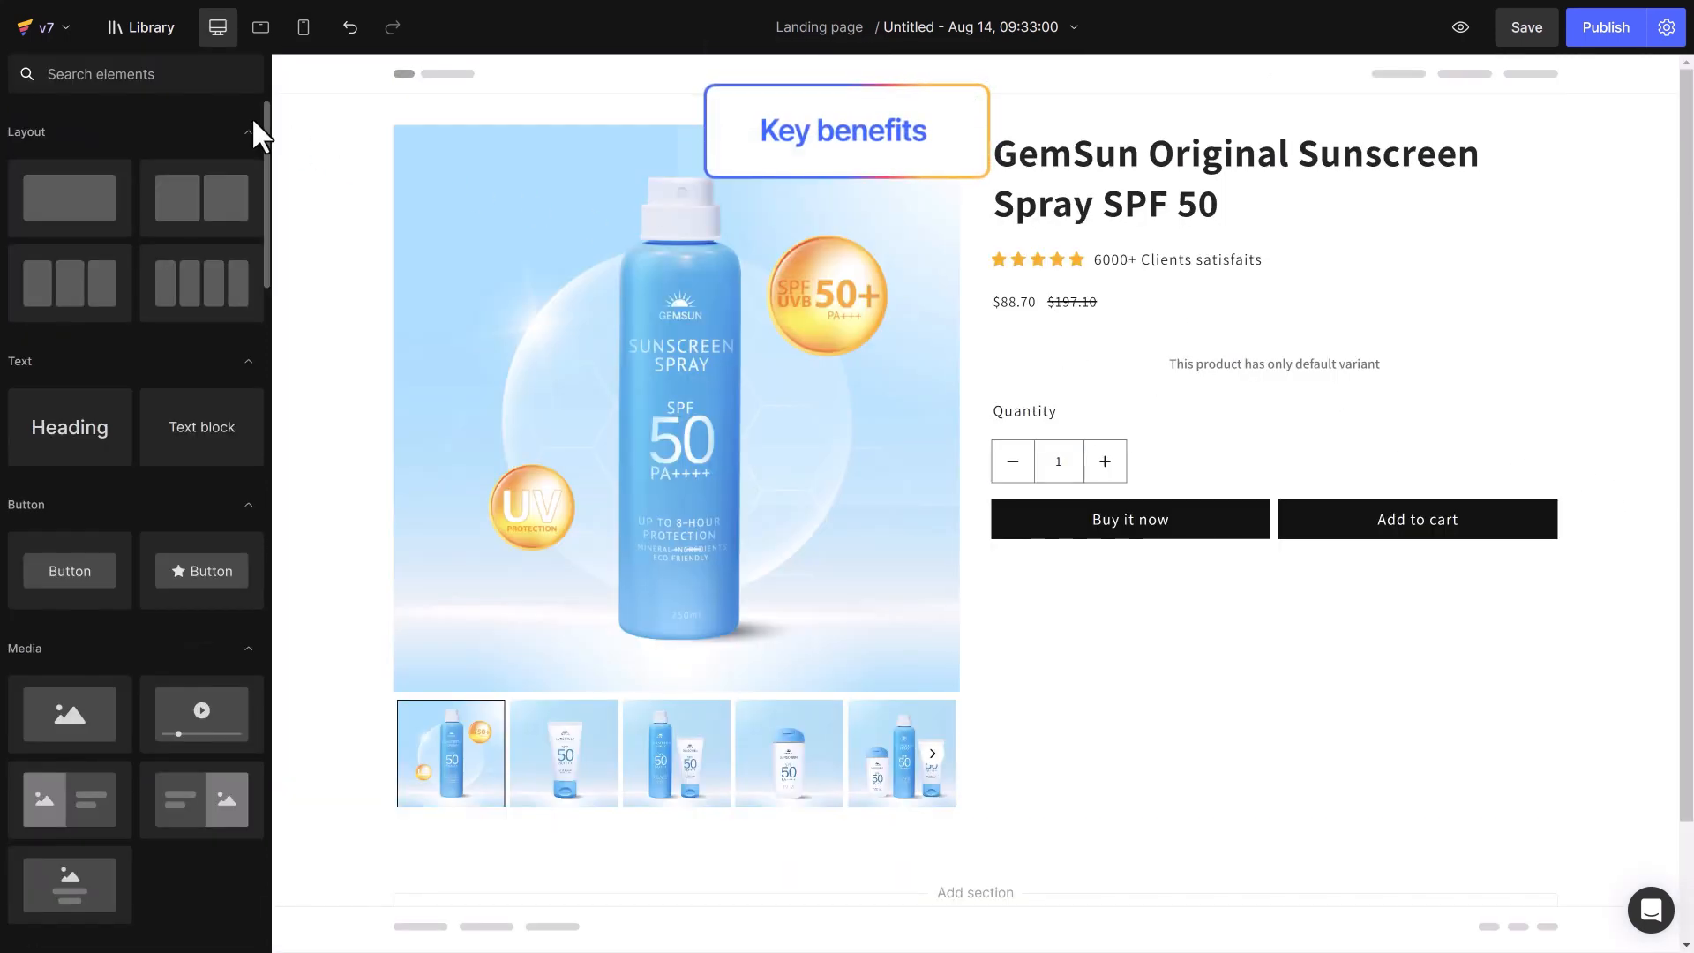
Add an Icon List of benefits with check icons, text size 14 on phones
scroll(down, 3)
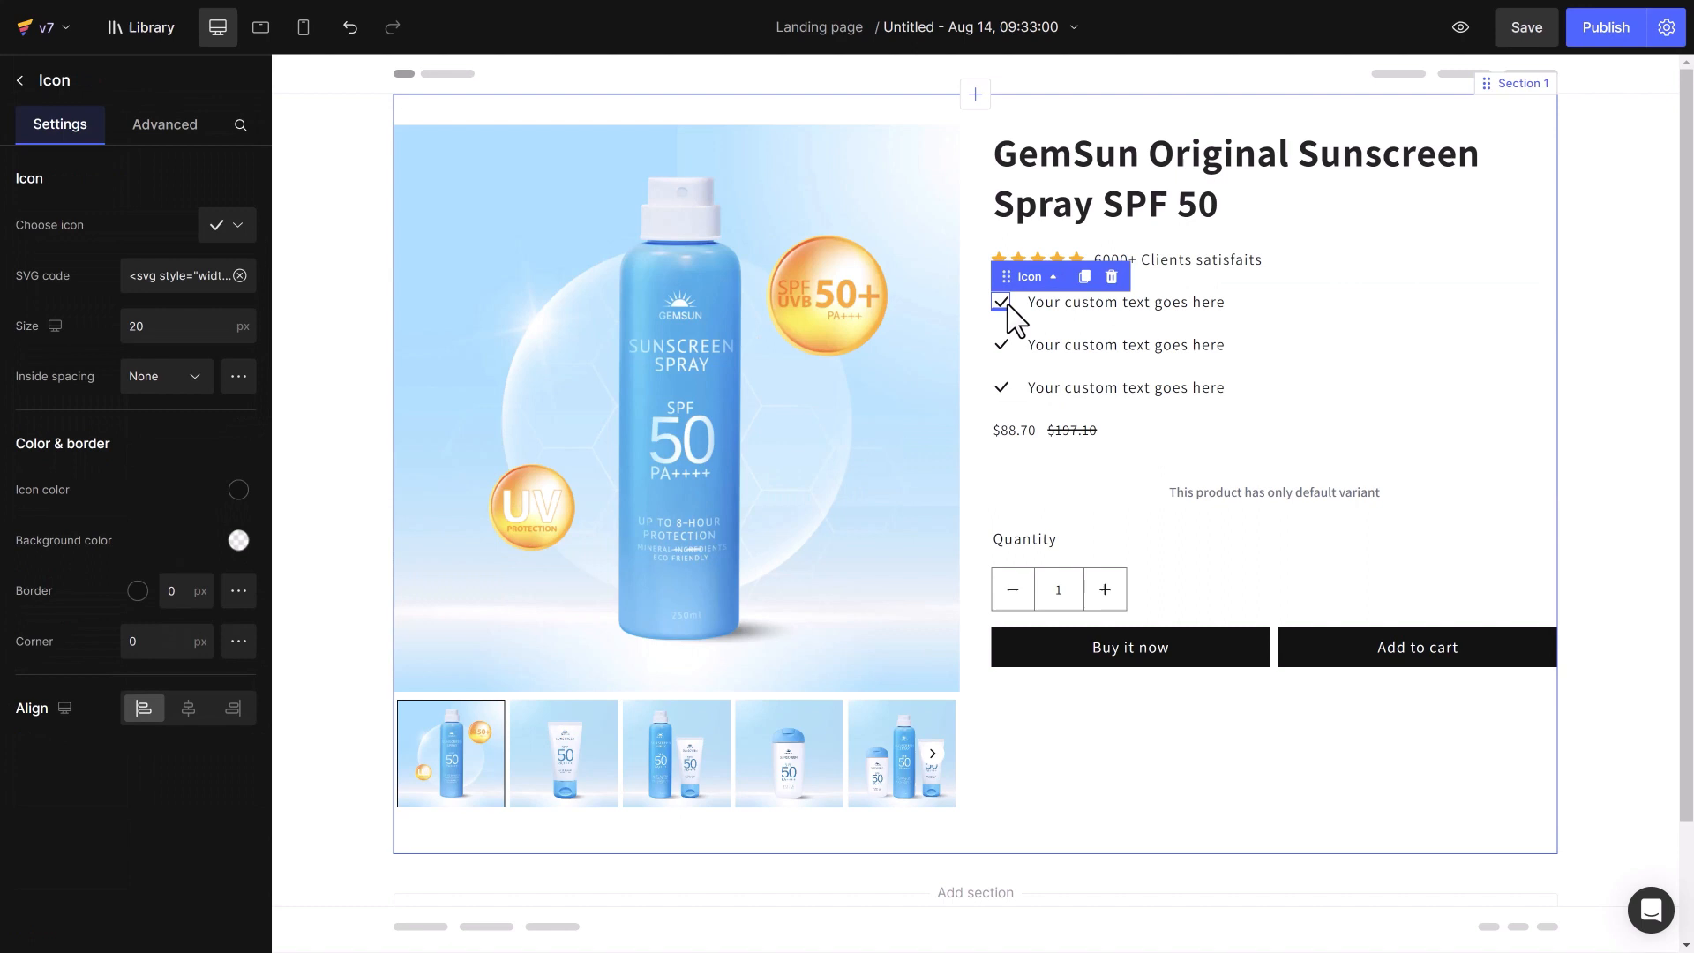
text(check)
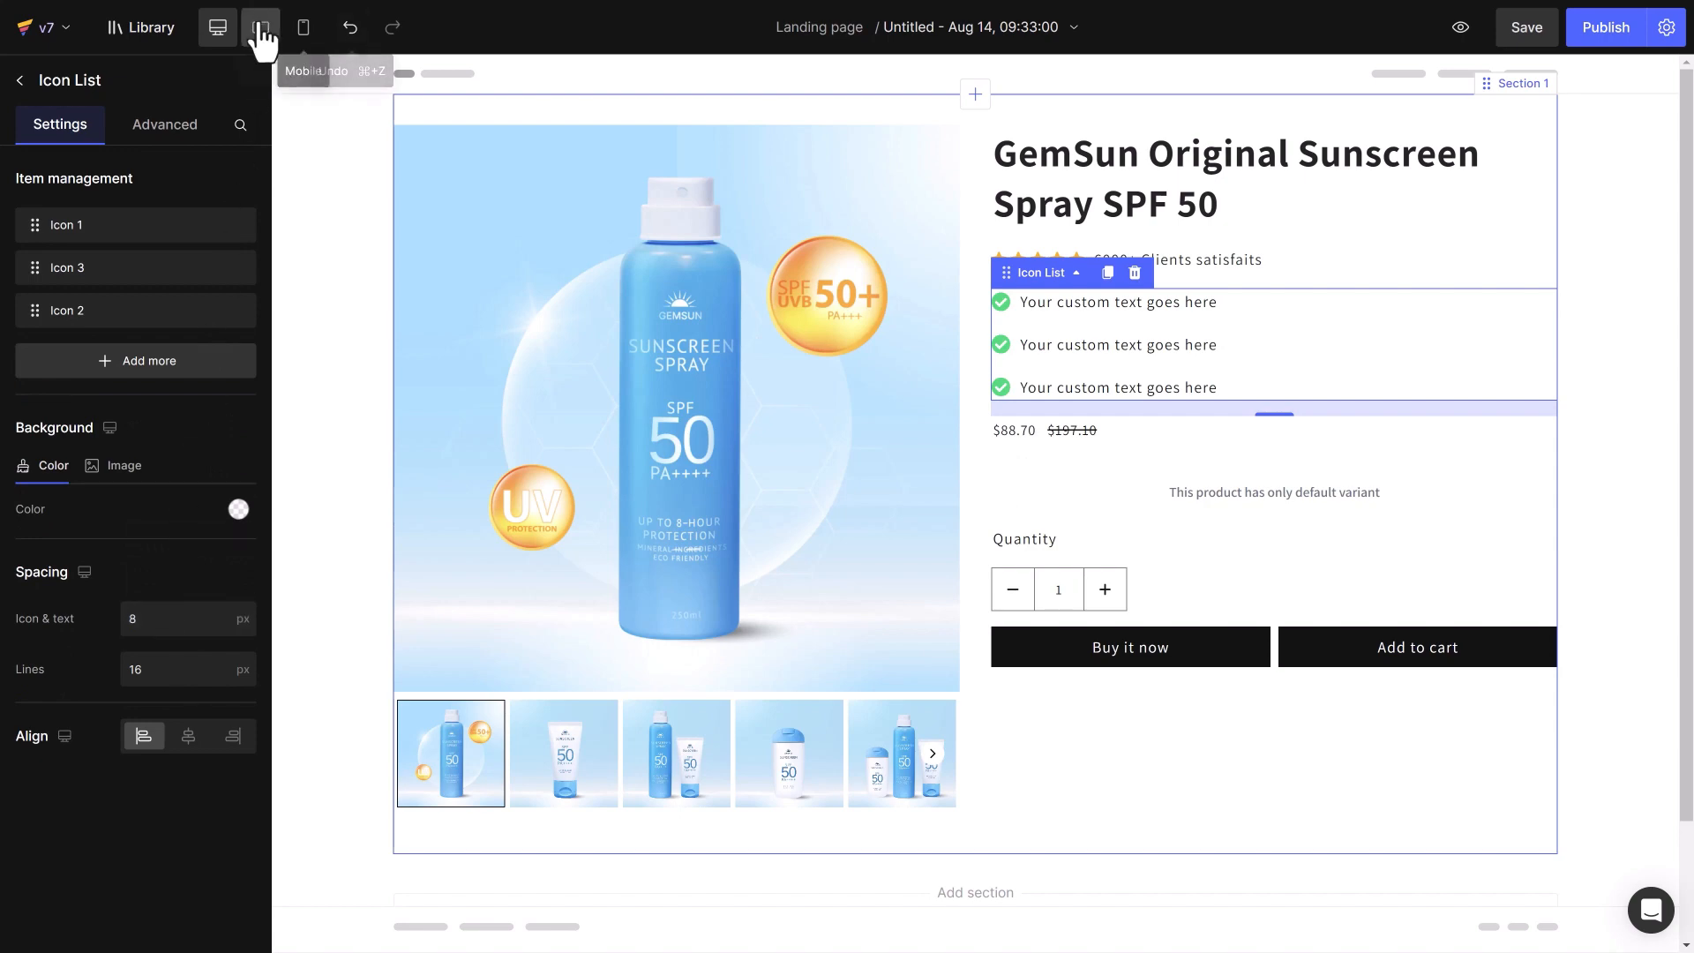
click(303, 27)
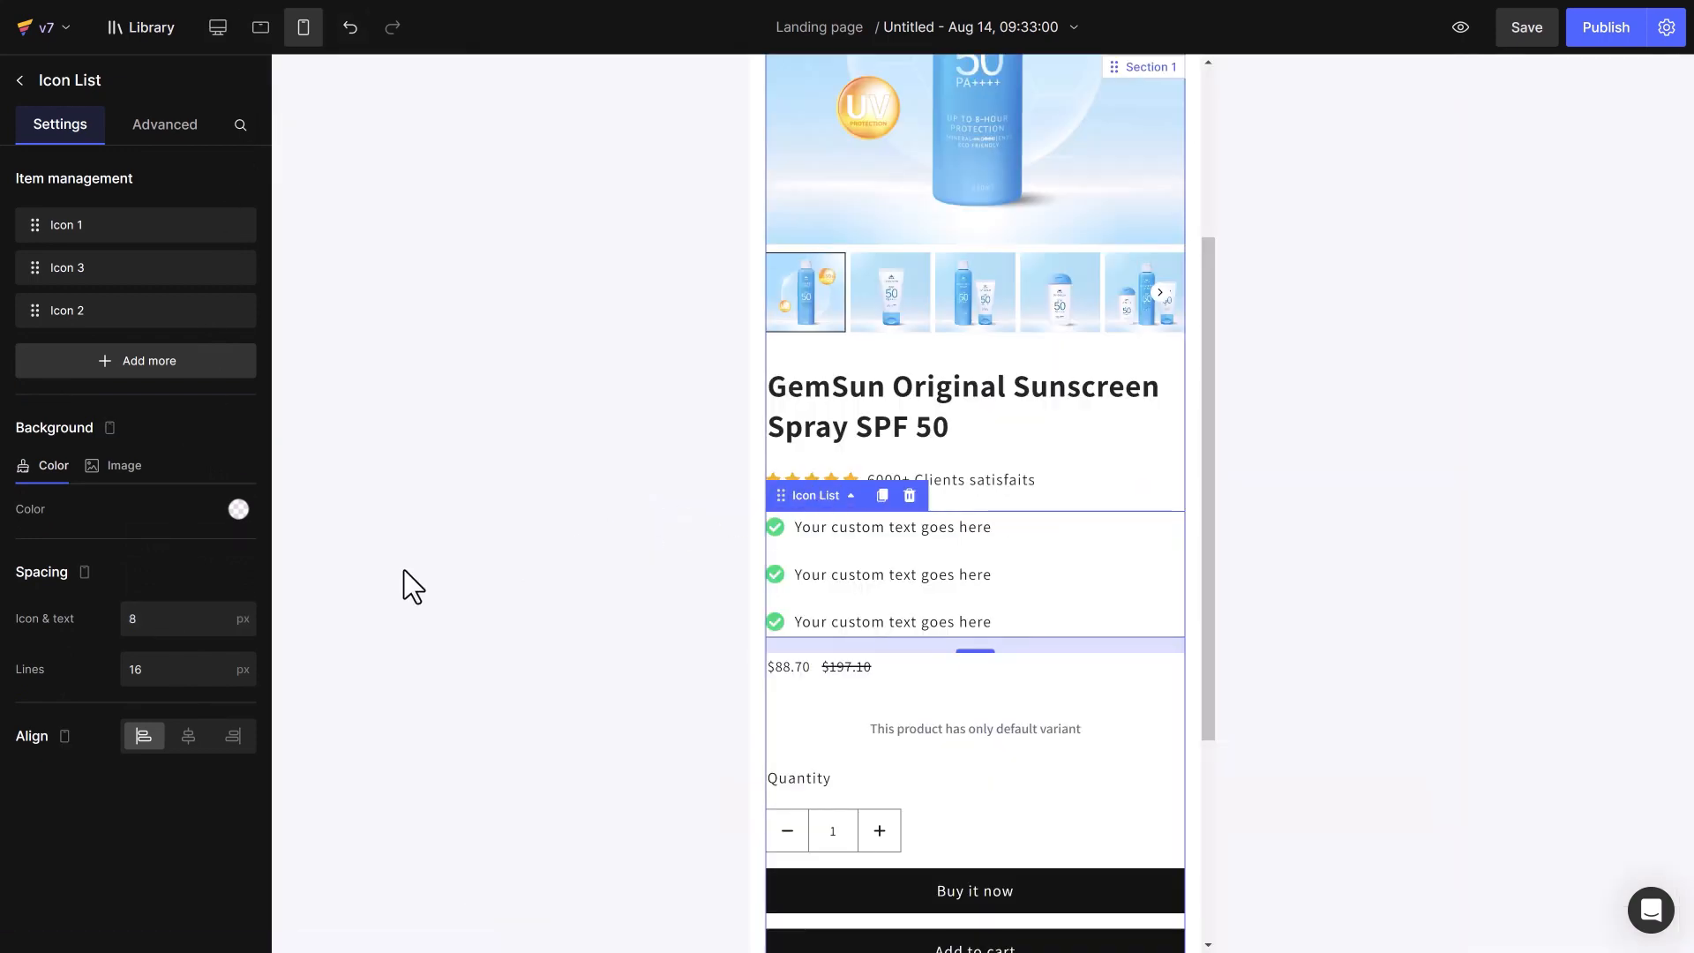
text(14)
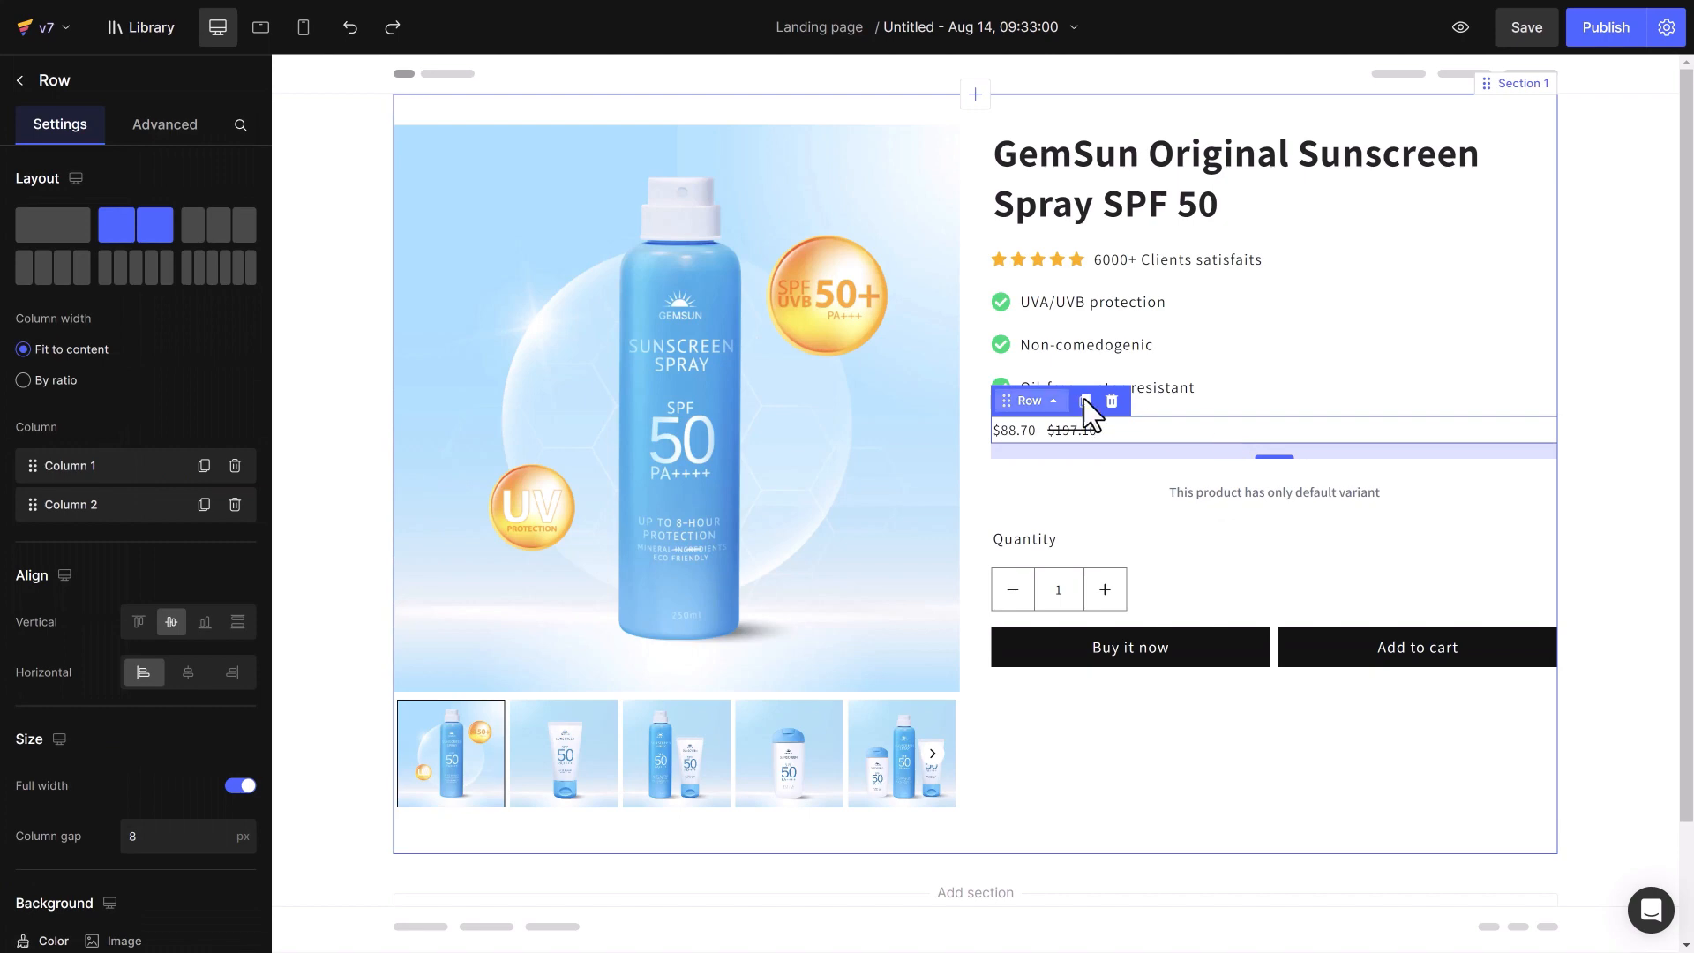
Make the $88.70 sale price bold and grey out the struck-through $197.10 compare price
click(216, 224)
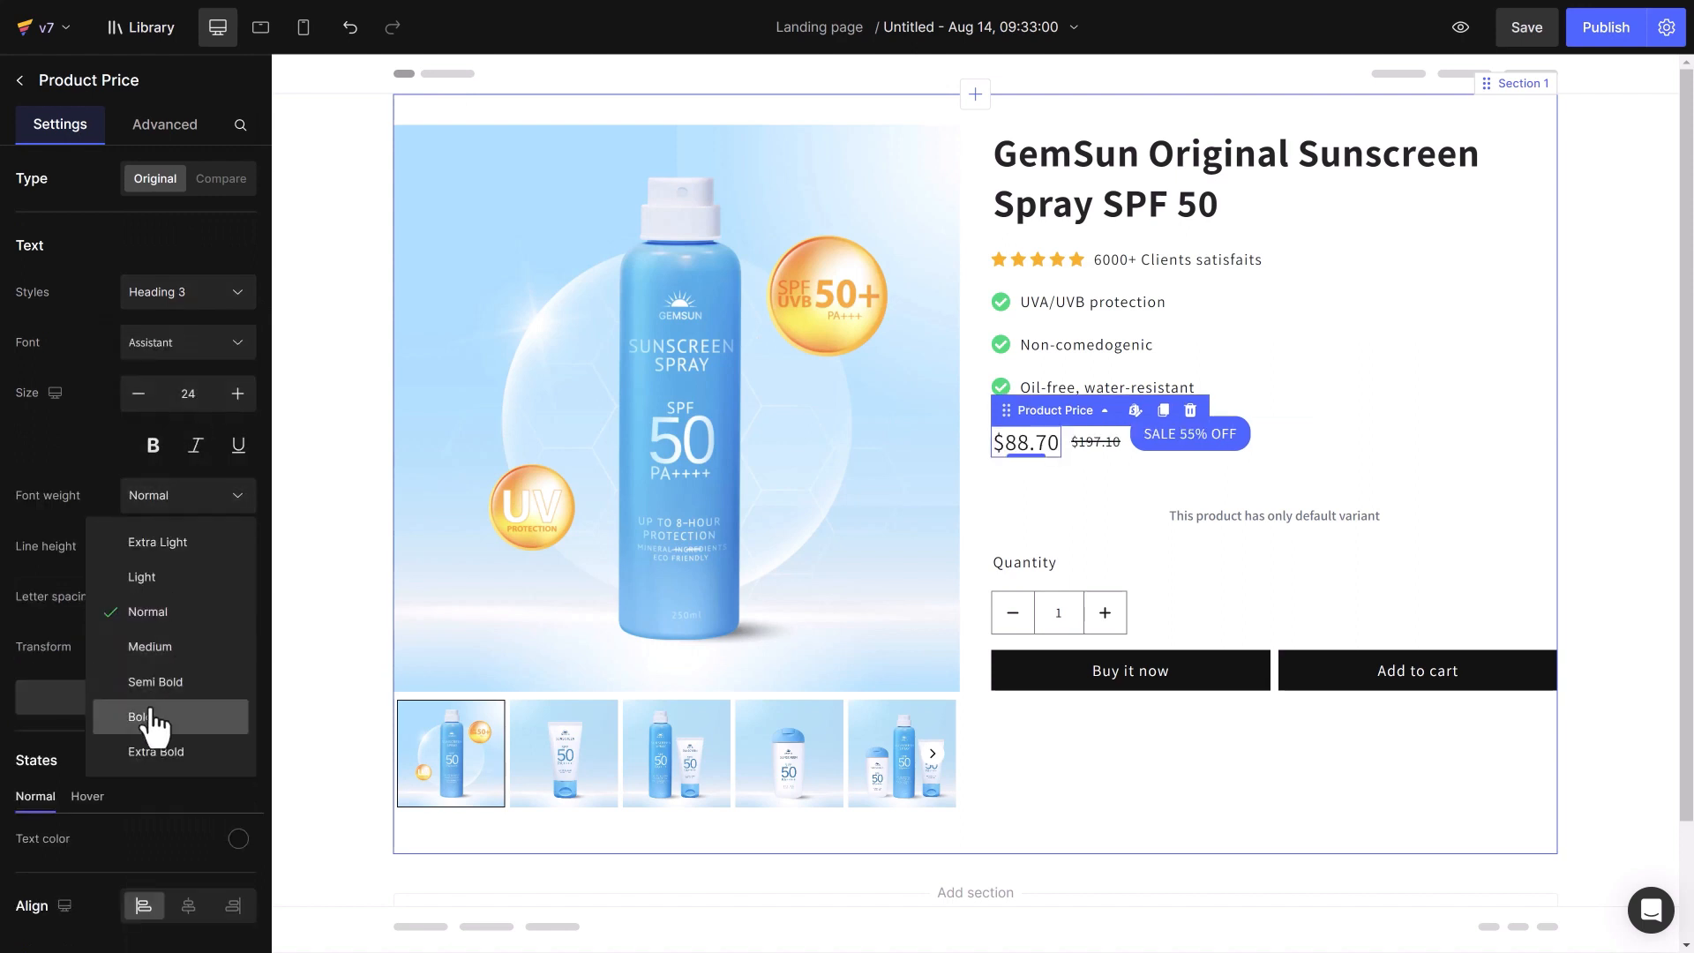
click(221, 178)
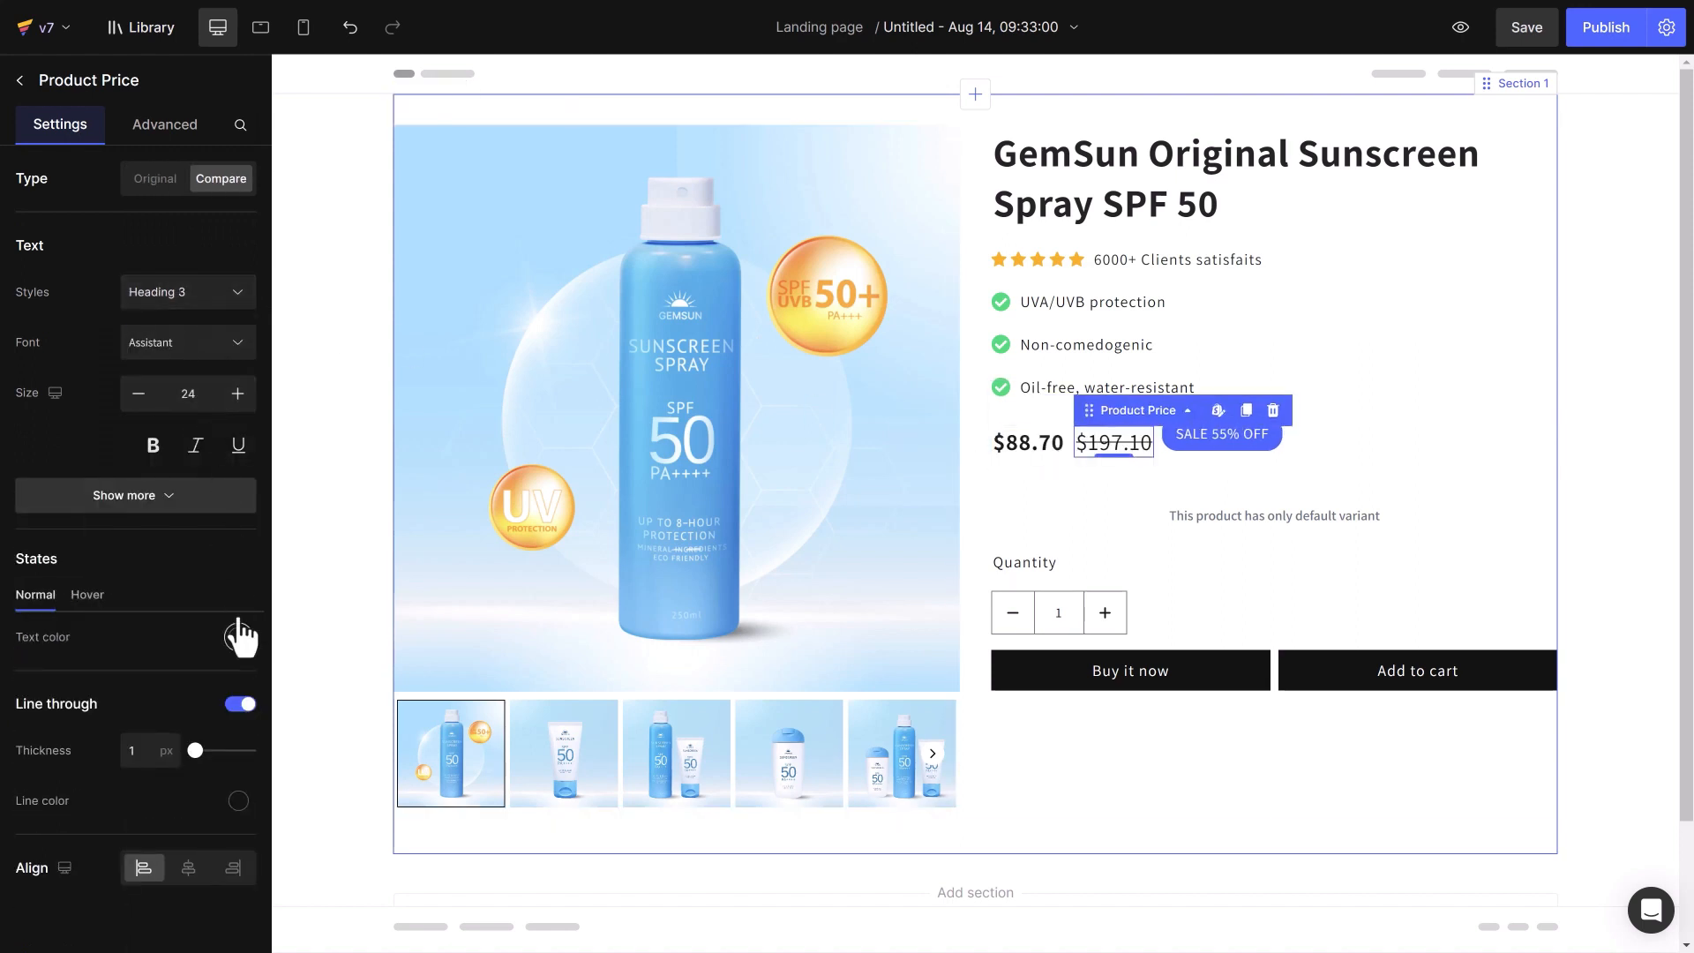
click(1221, 434)
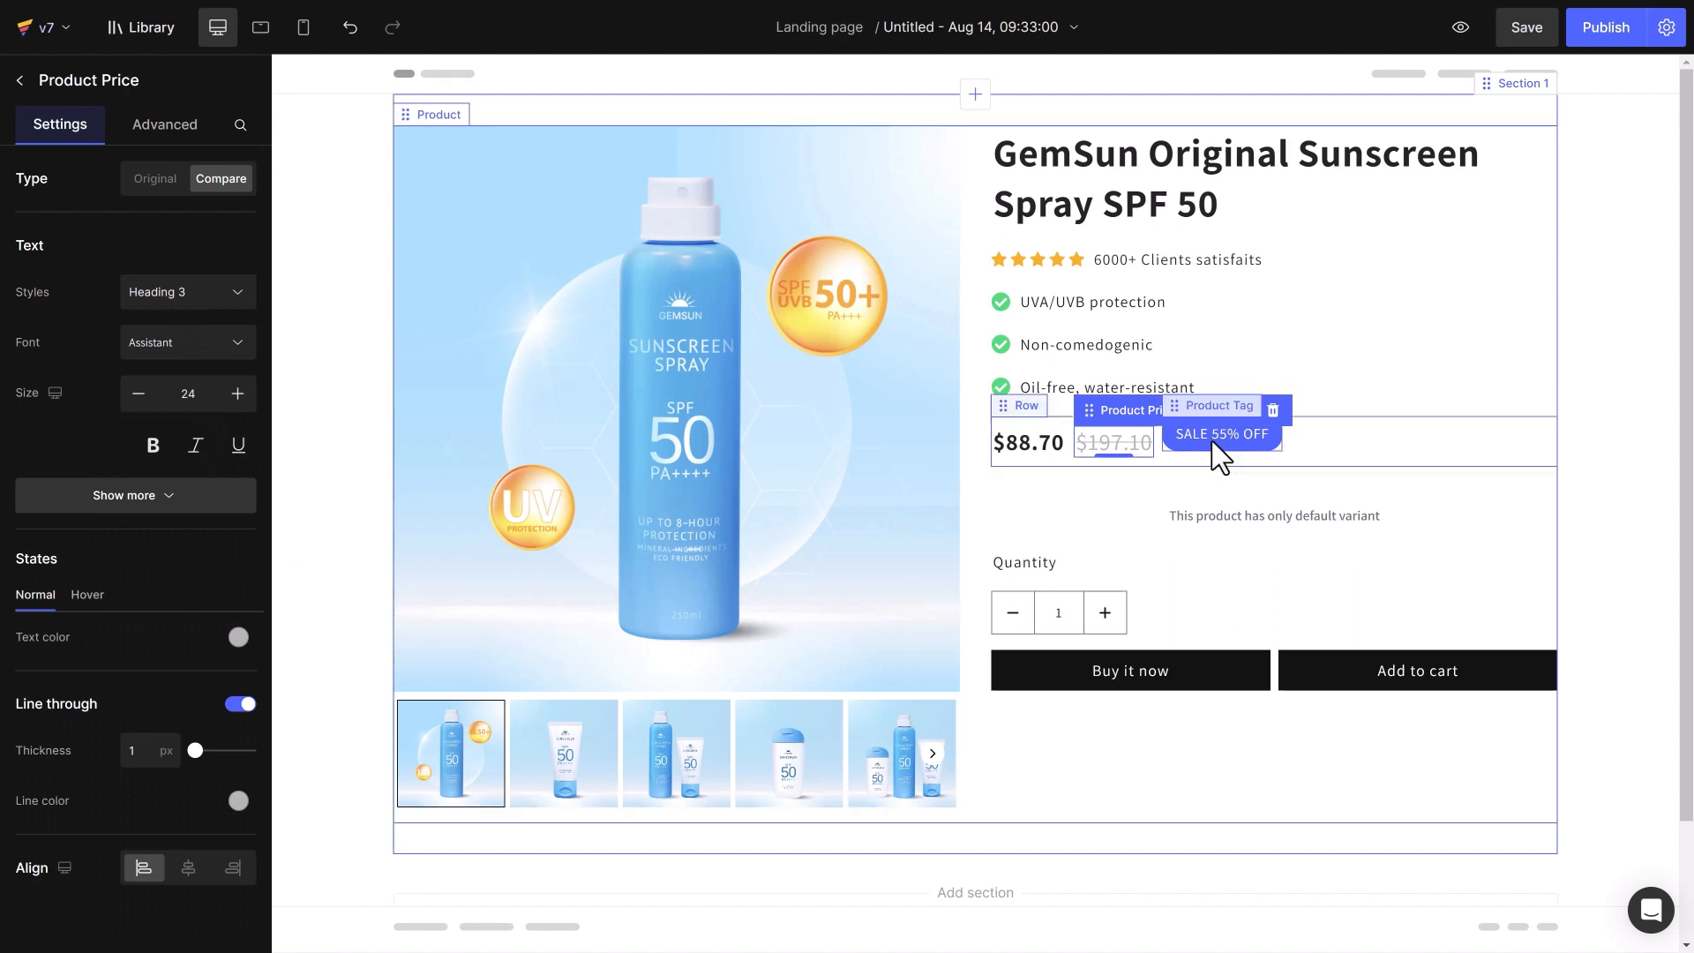
Give the SALE 55% OFF tag an orange background with corner 6, kept beside the prices on phones
click(1217, 406)
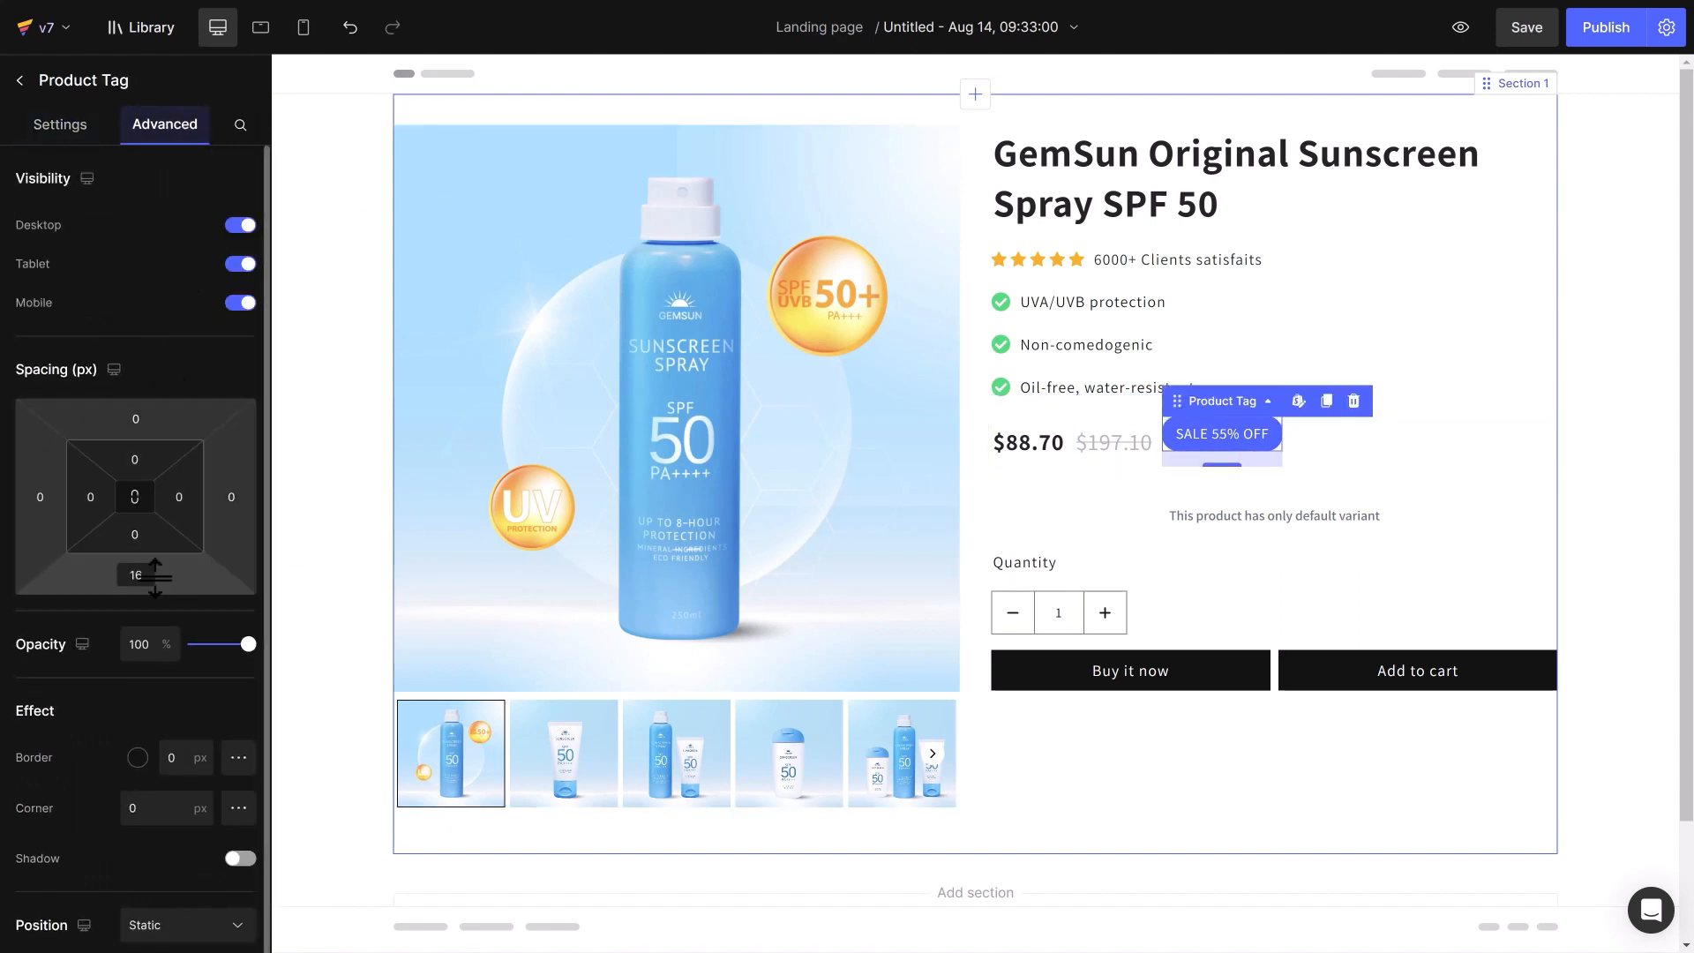
click(60, 124)
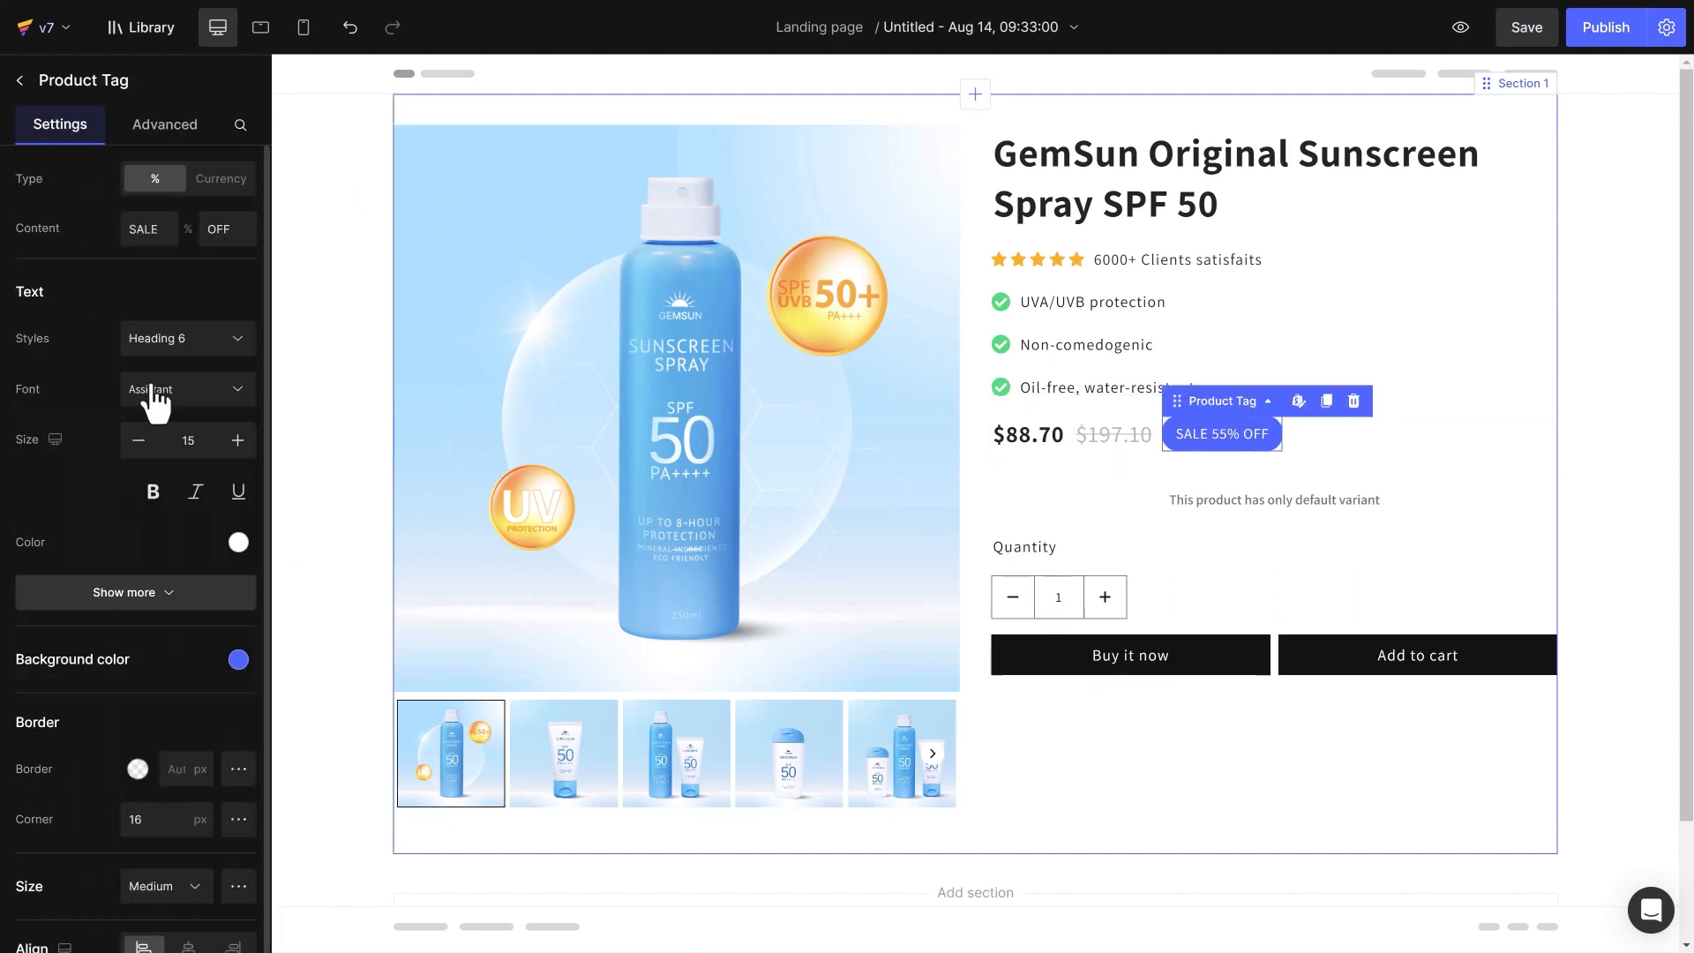
click(136, 593)
text(6)
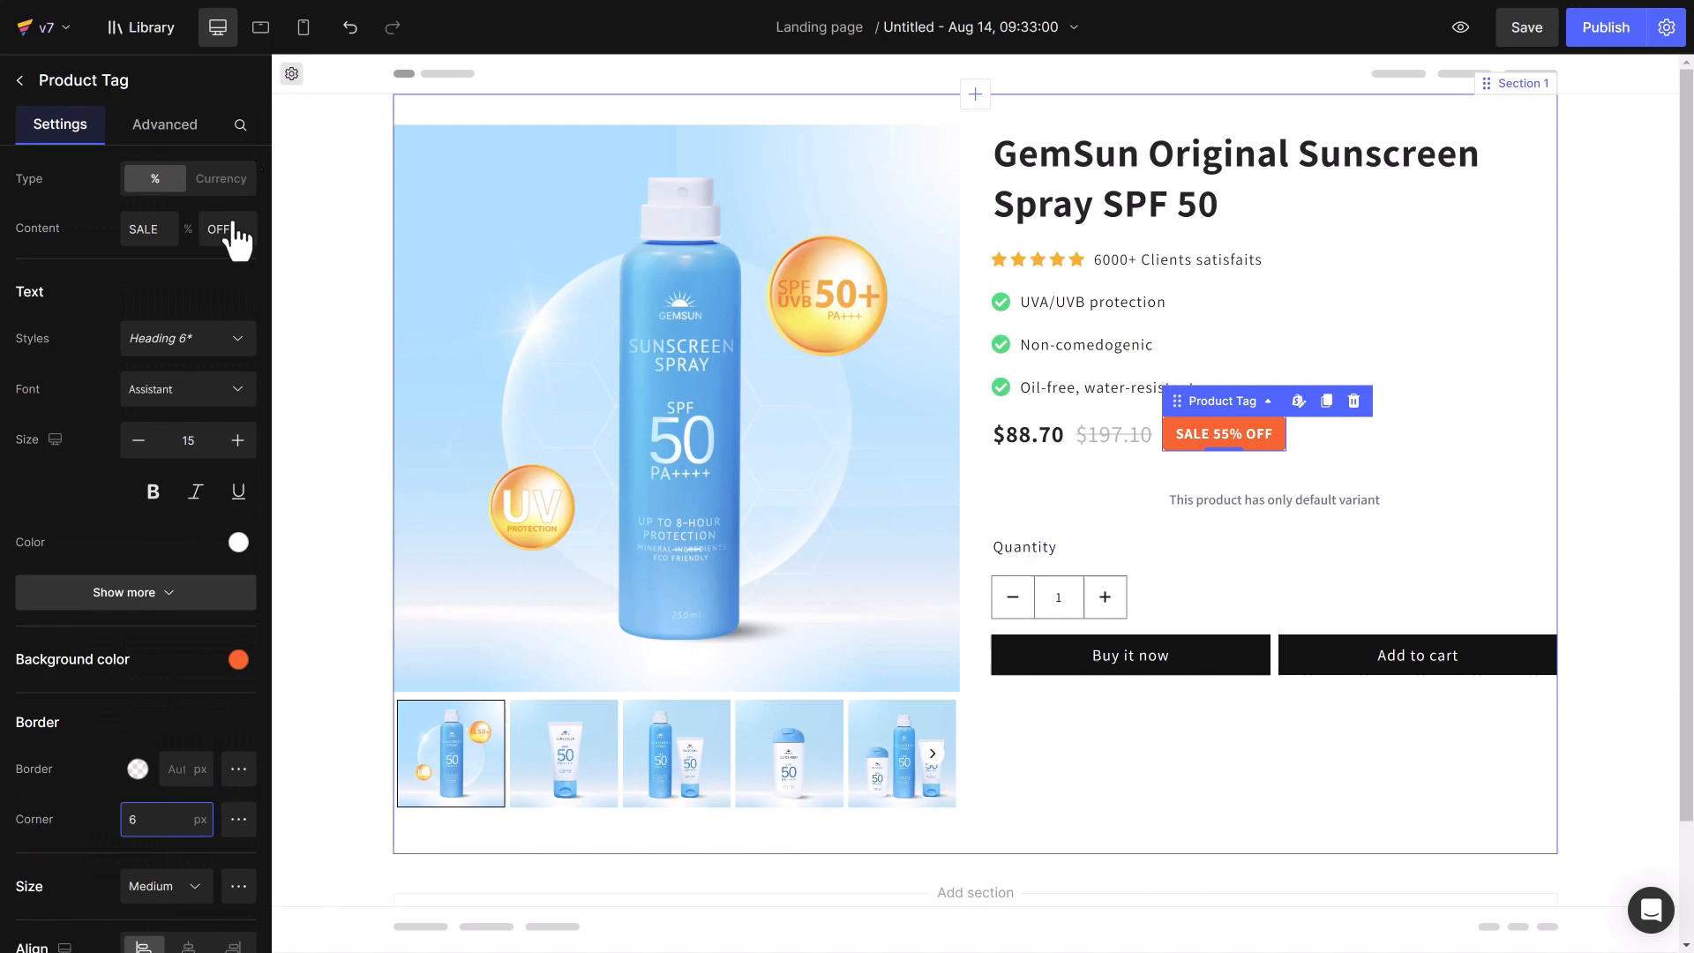
click(304, 27)
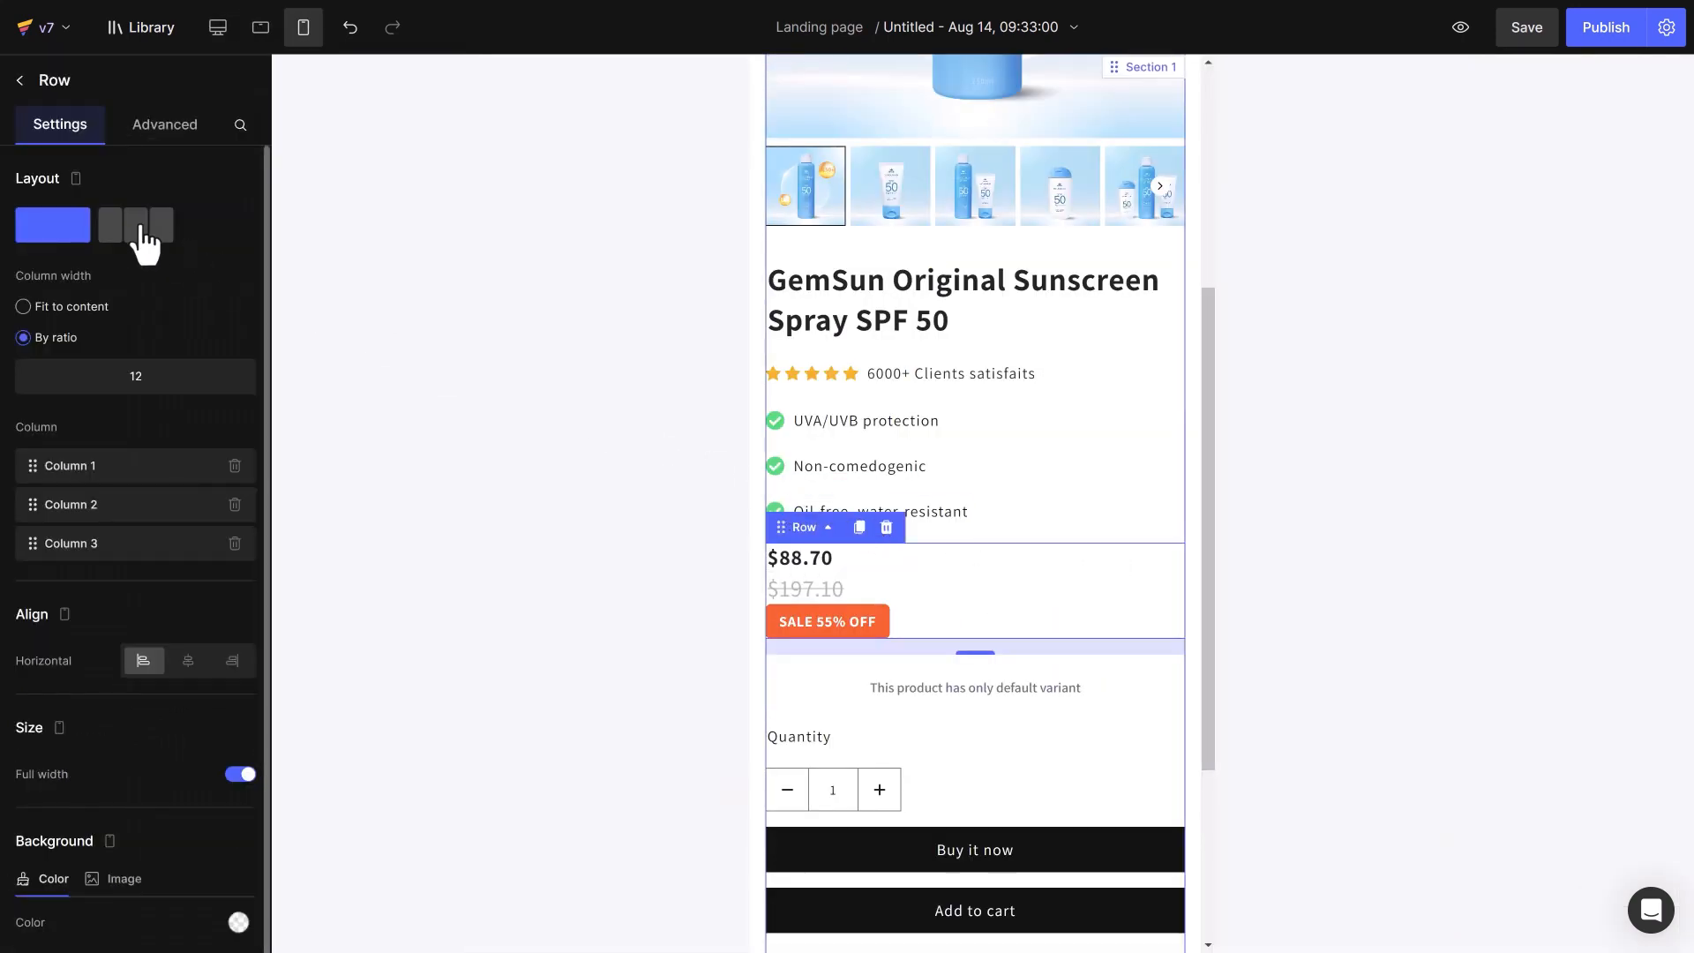
click(108, 226)
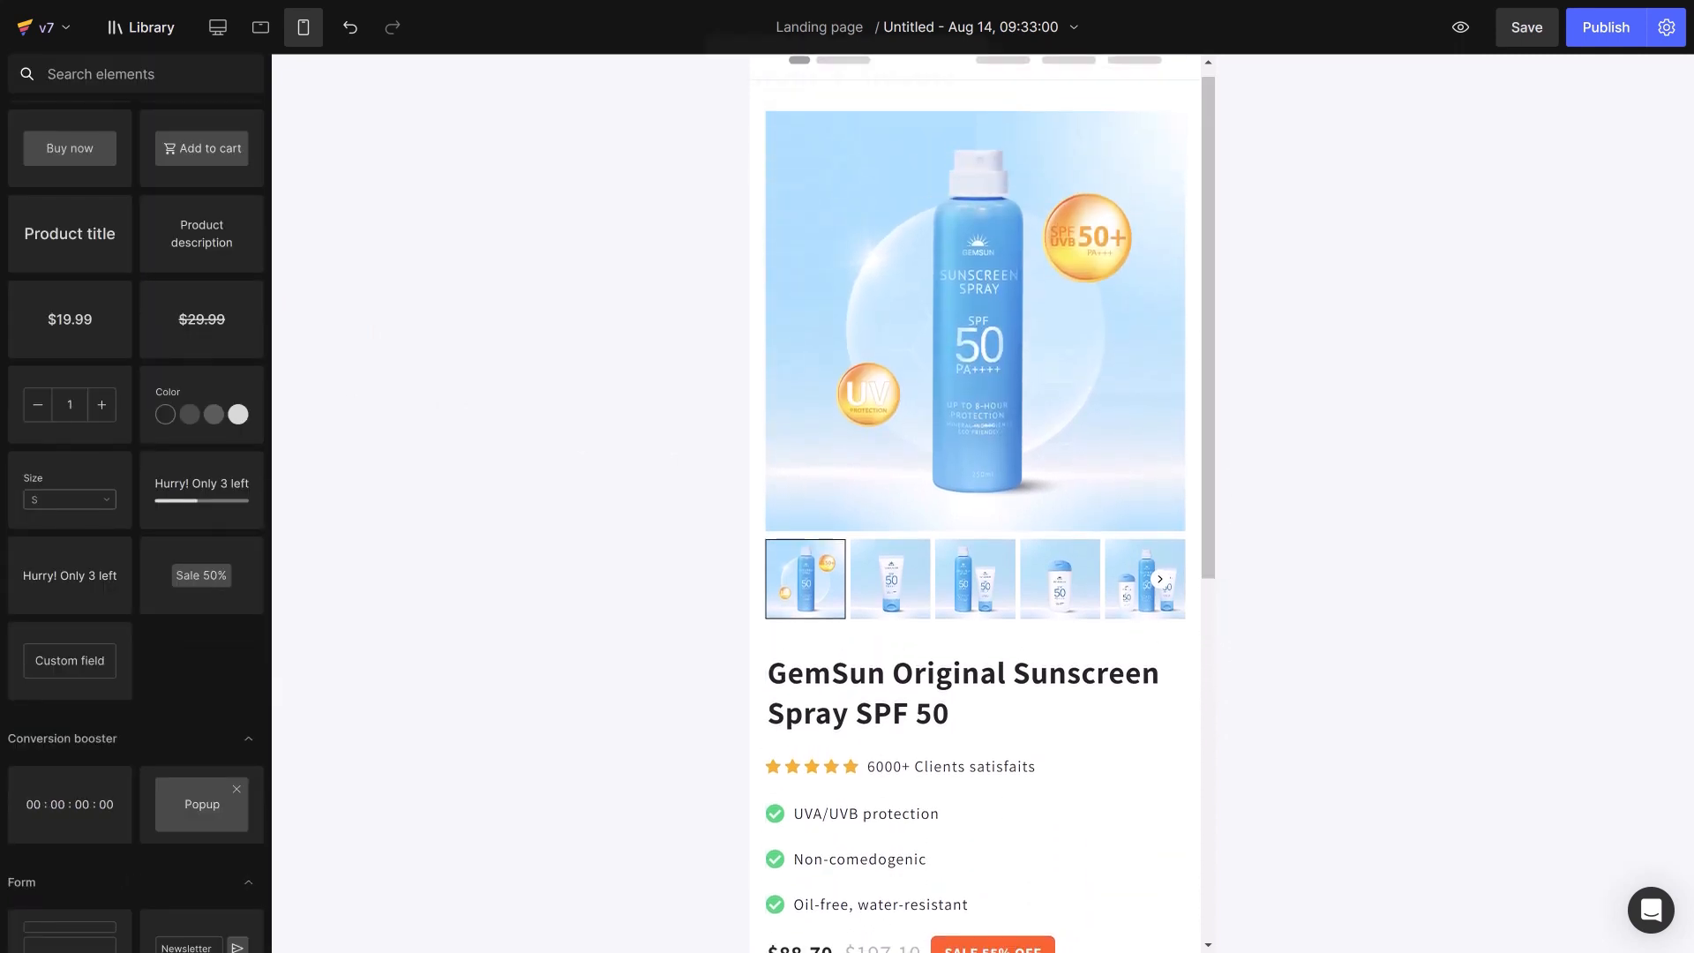
Add 3/2/1 Pack swatches above the quantity with the Size label hidden, checked on tablet and phone
click(217, 27)
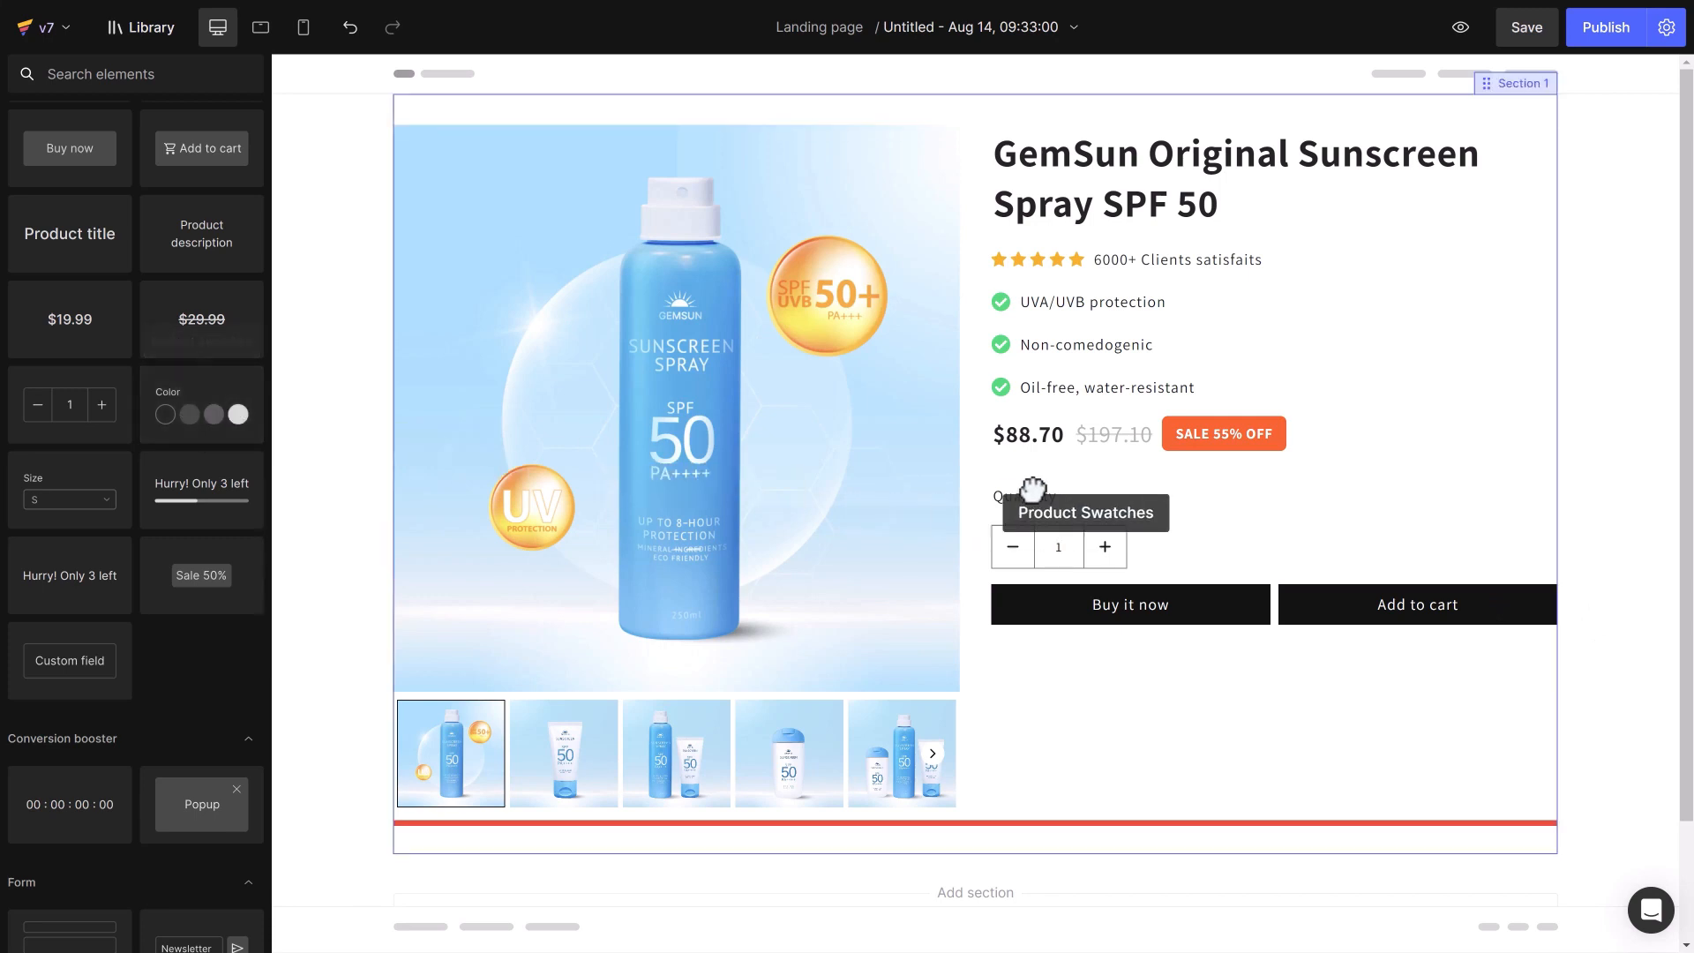
click(1080, 512)
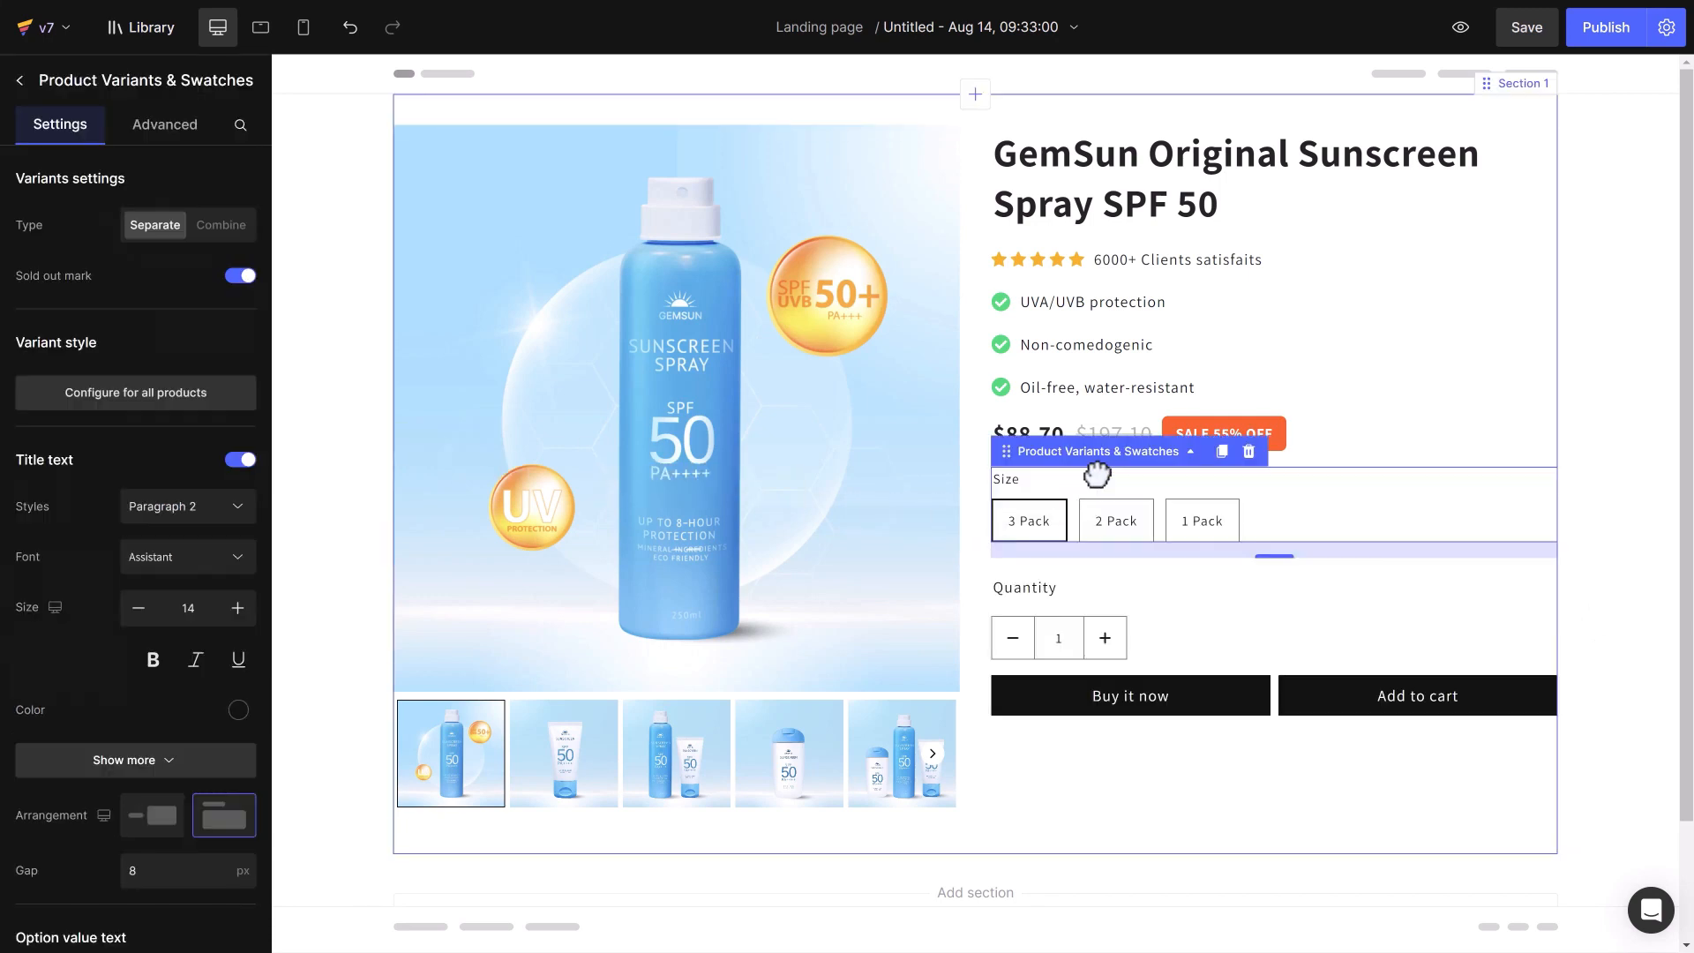
mouse_move(1056, 538)
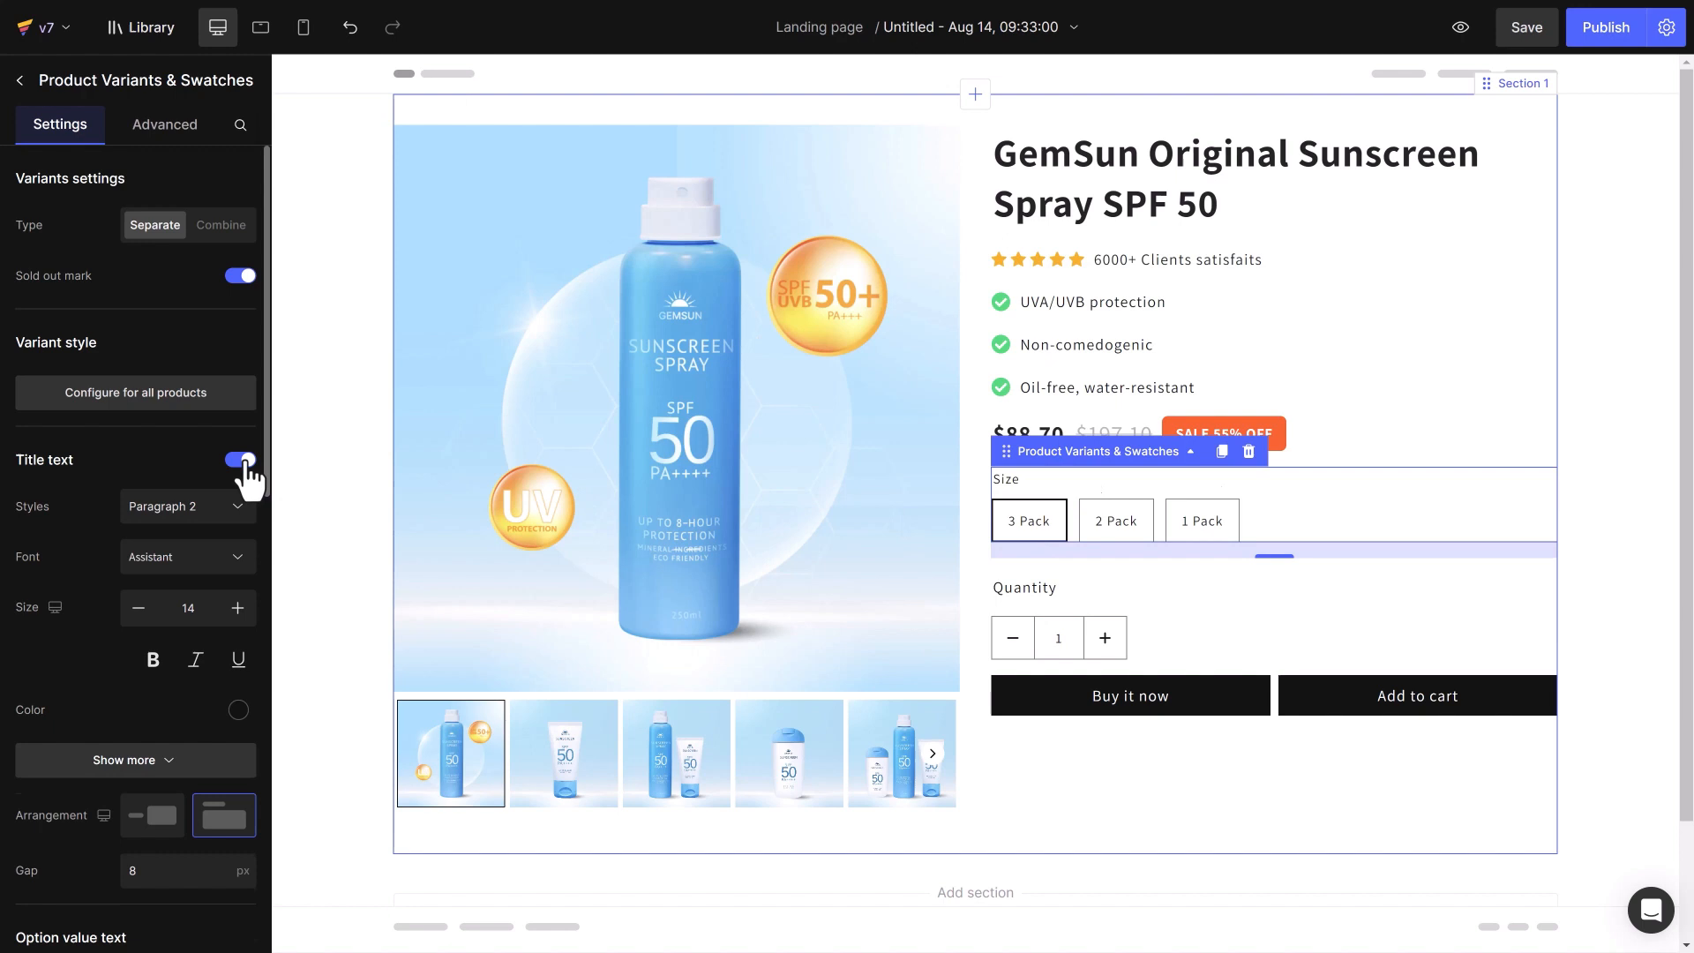
click(240, 459)
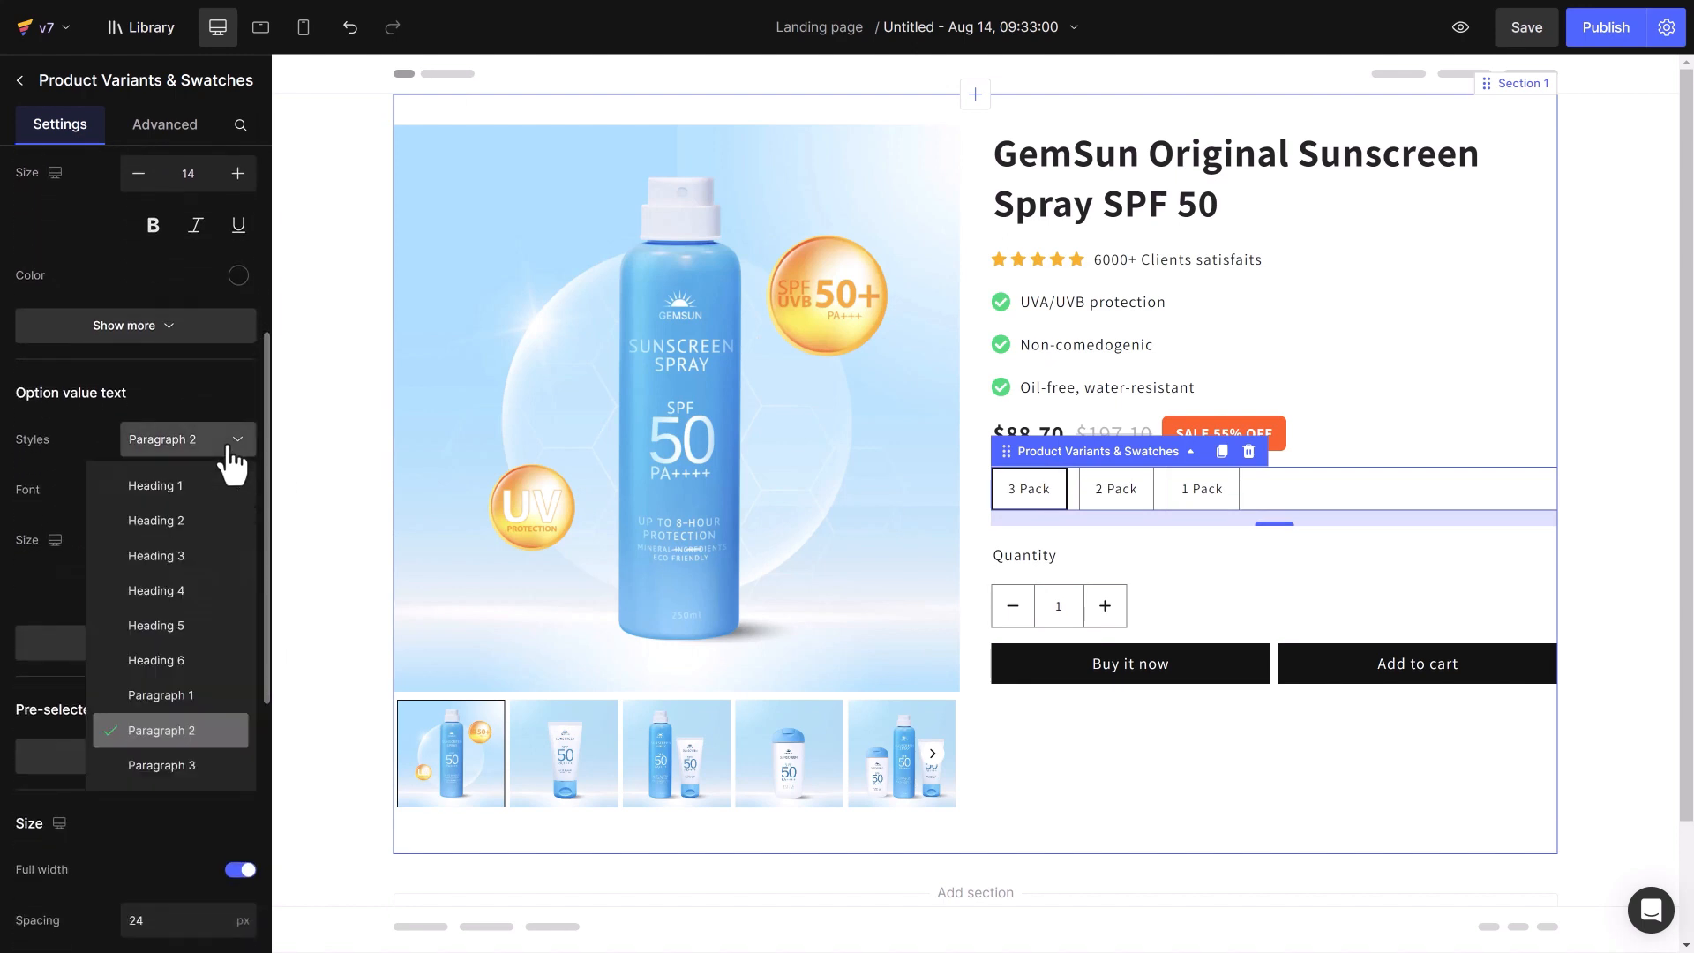
click(160, 696)
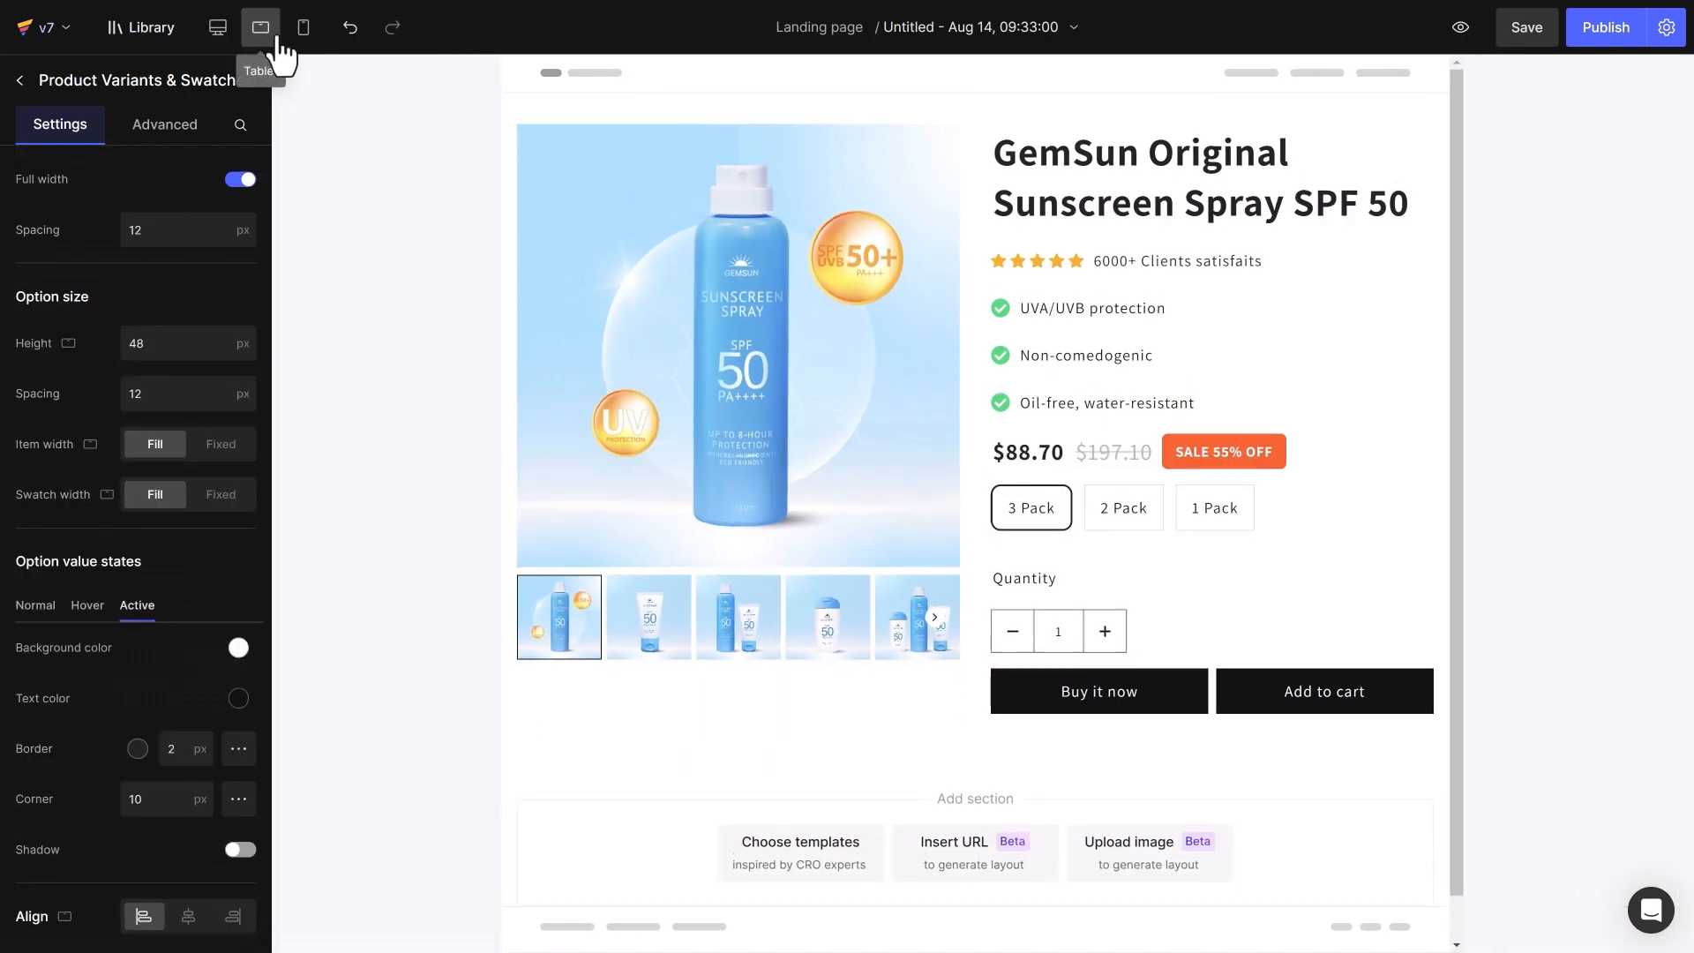
click(303, 27)
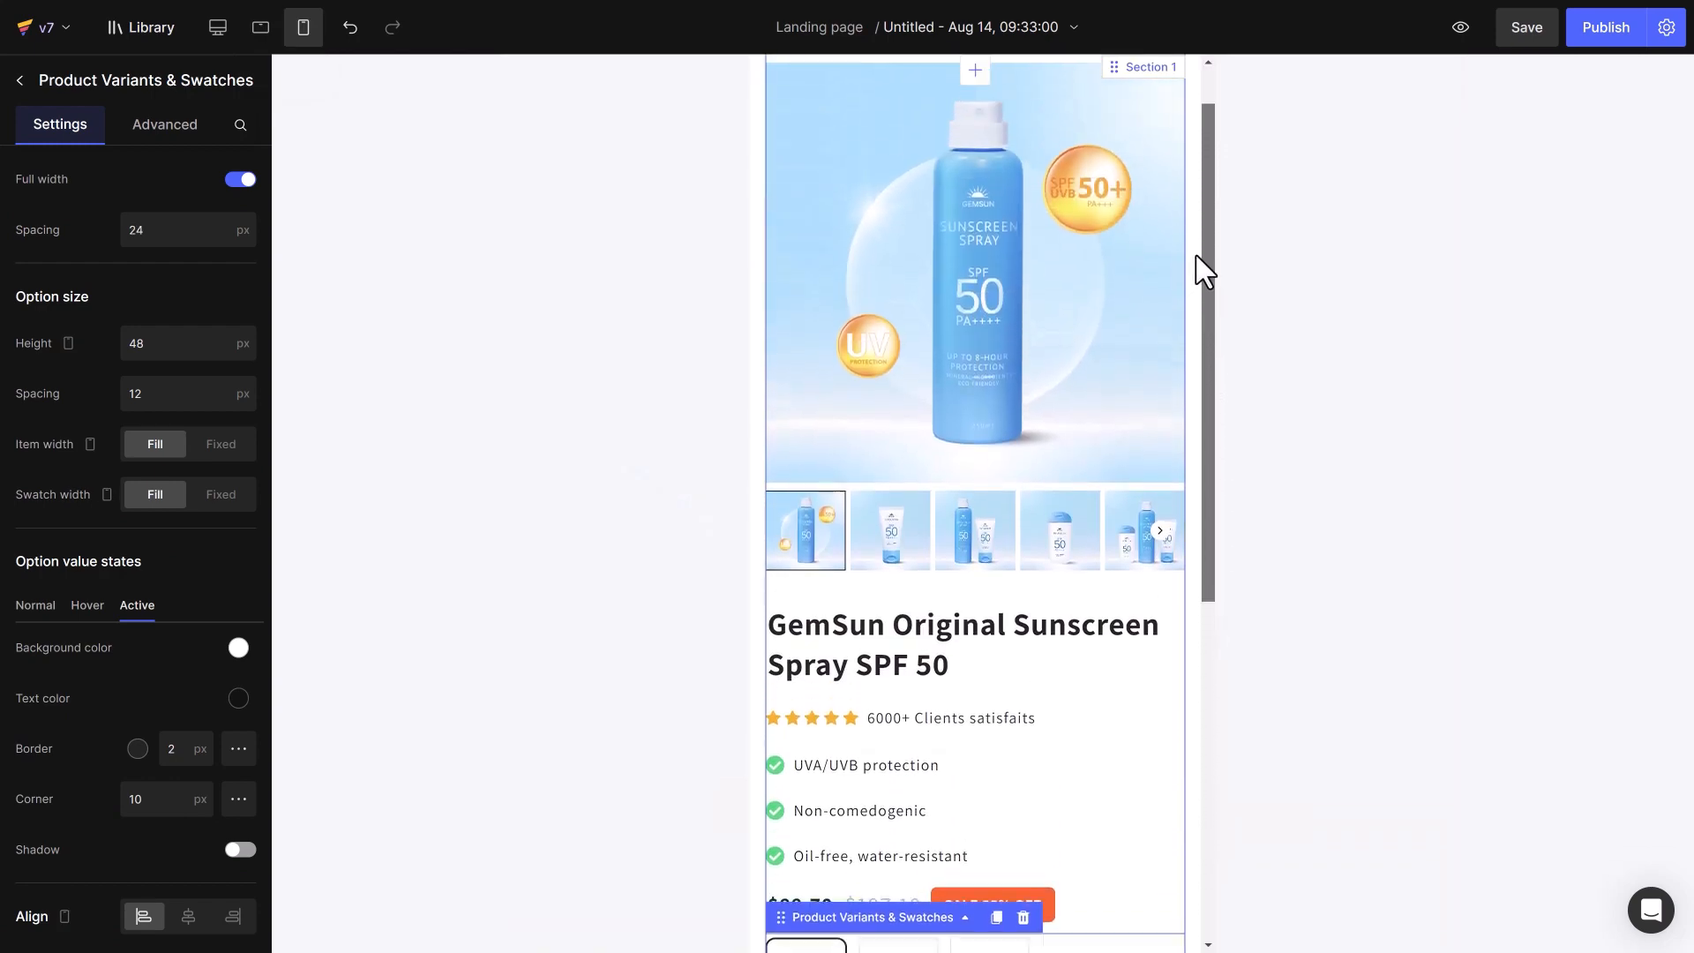
click(217, 26)
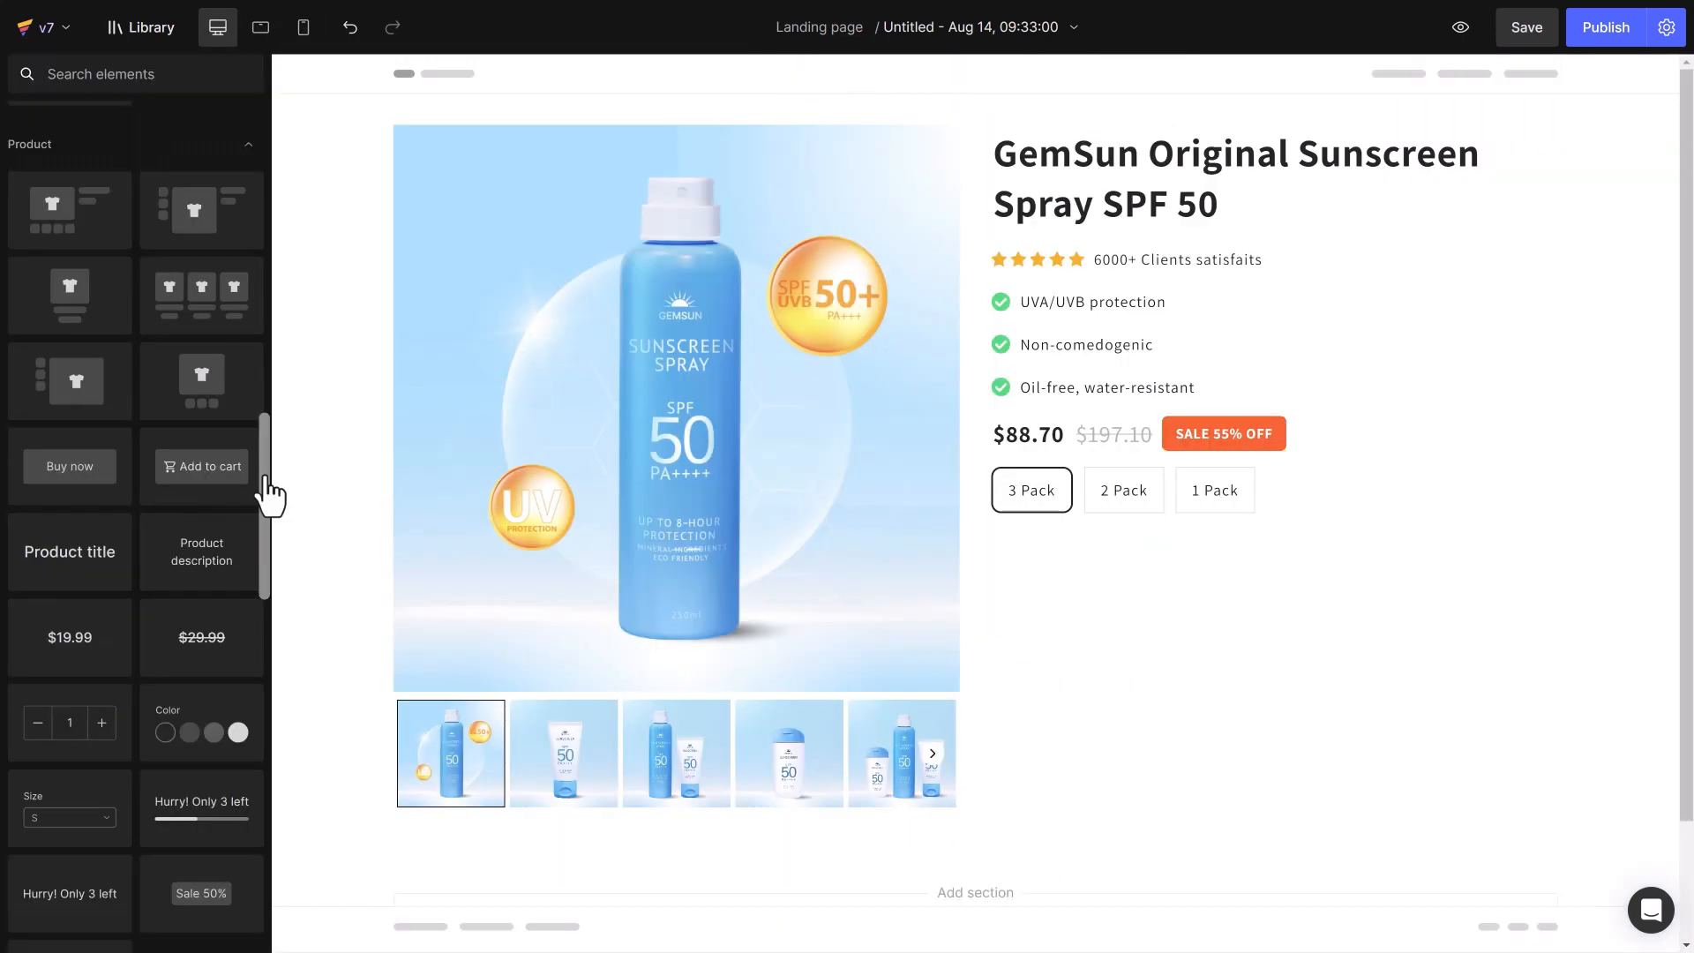
mouse_move(201, 466)
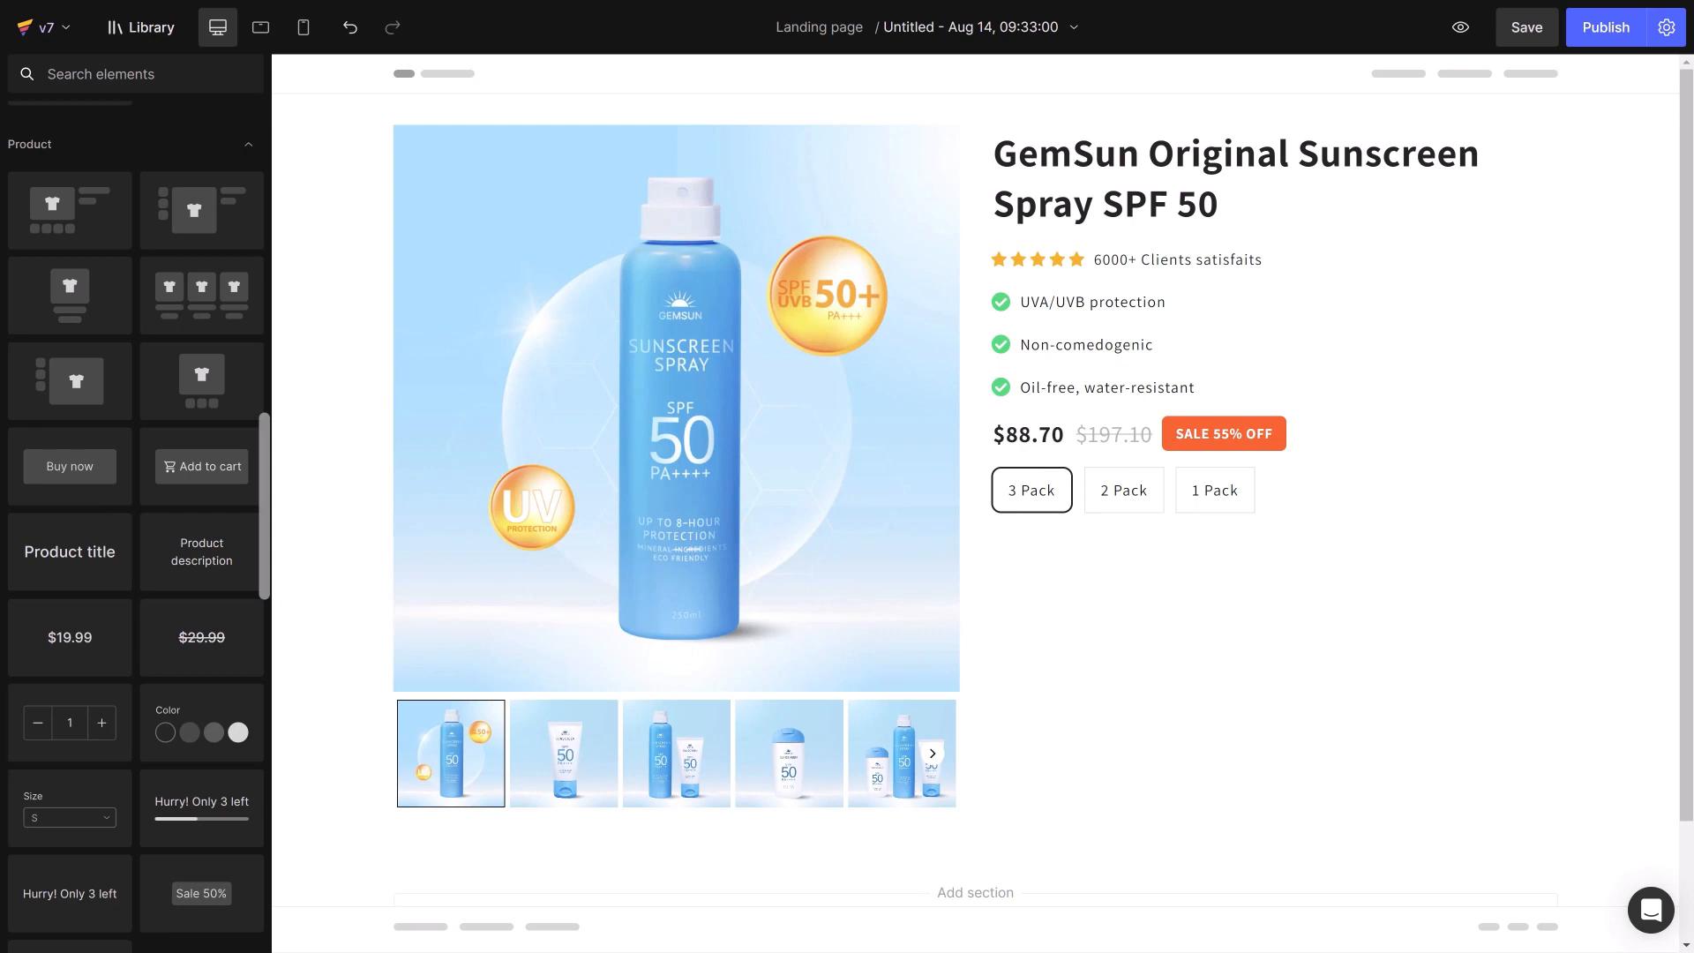
Add a cart button labelled REVEAL OFFER in bold with a thumbs-up icon under the swatches
click(1066, 565)
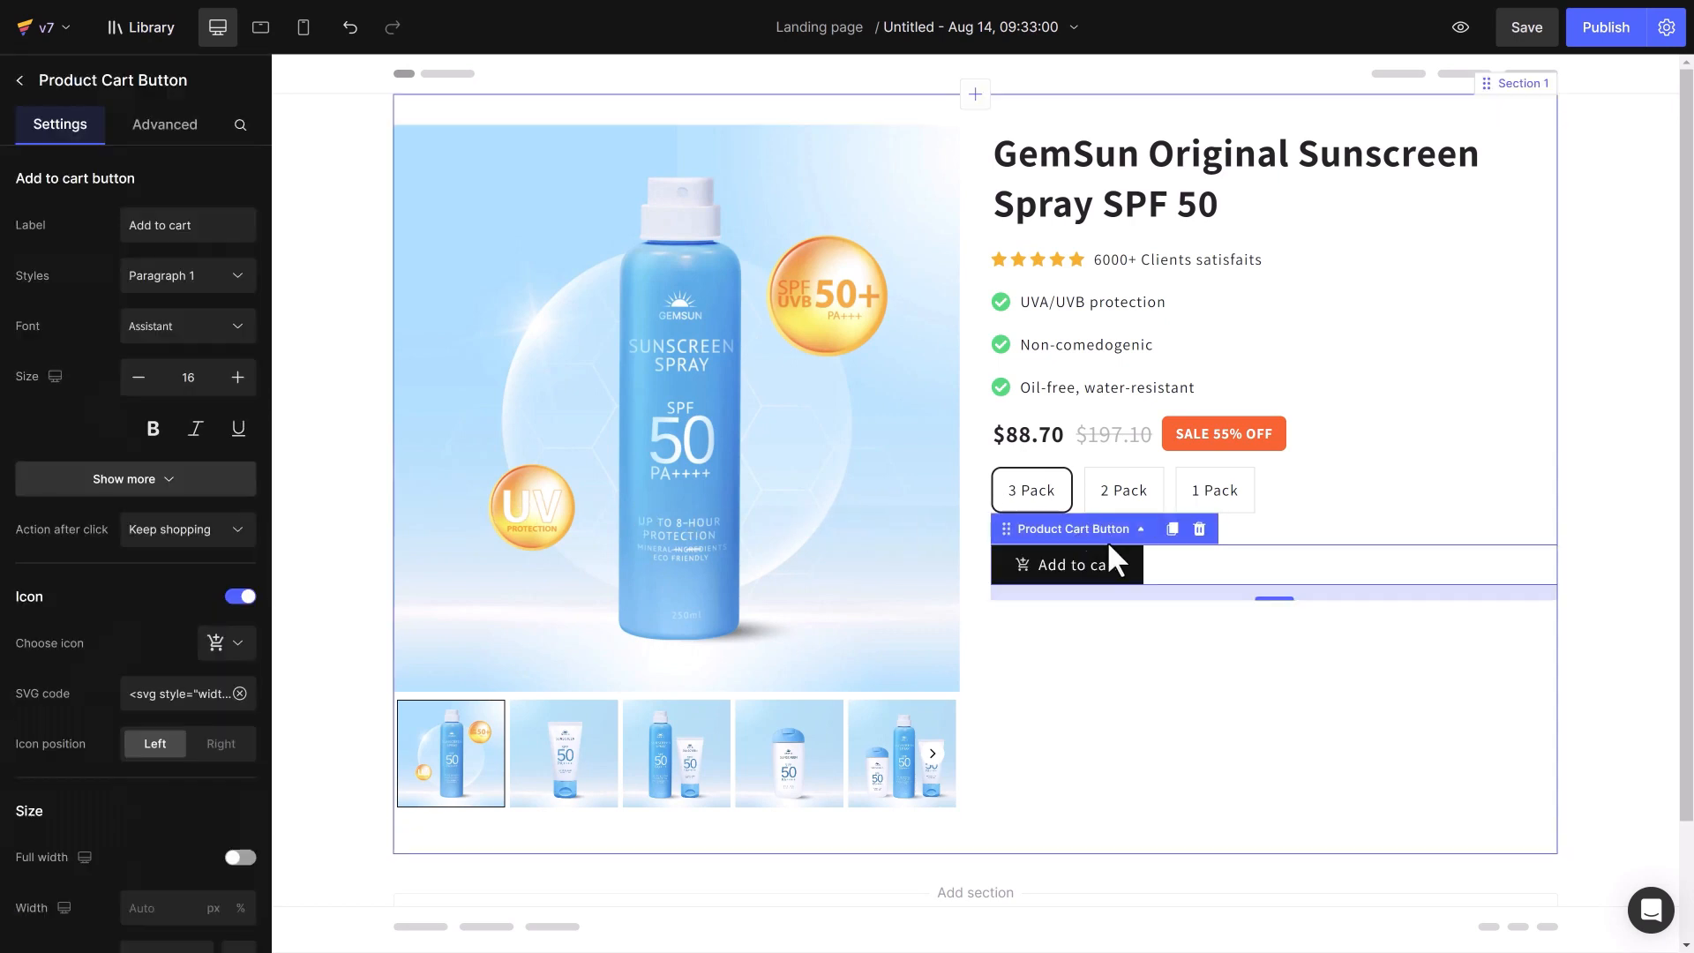
text(REVEAL OFFER)
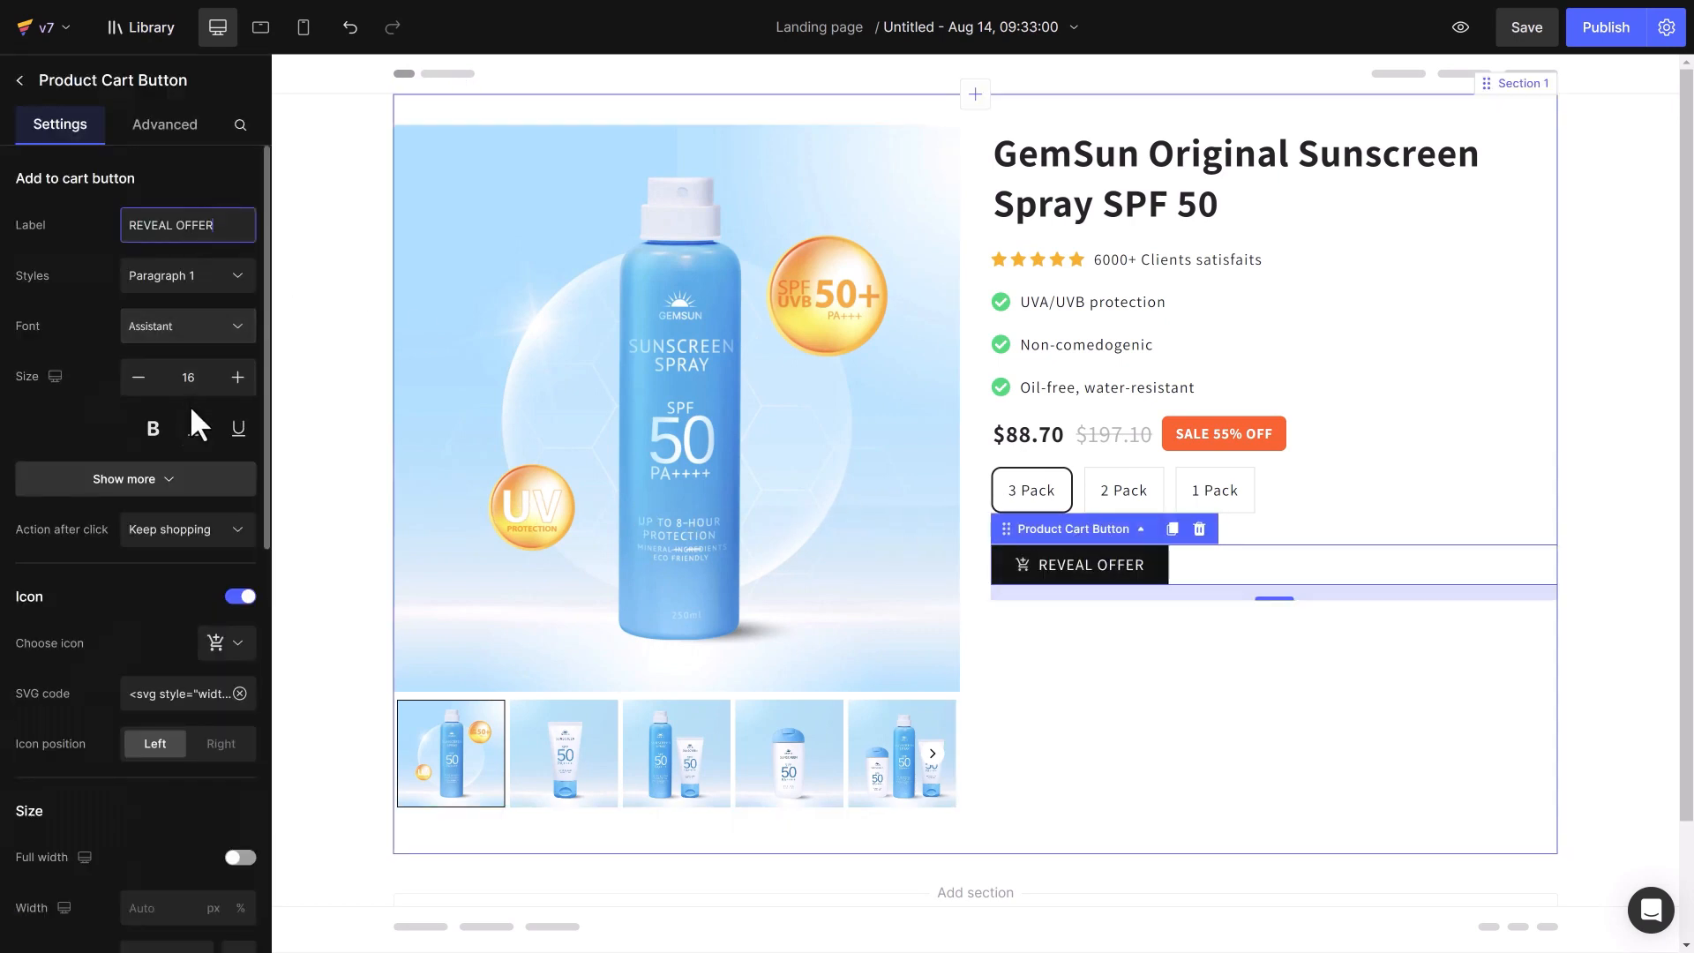
click(123, 478)
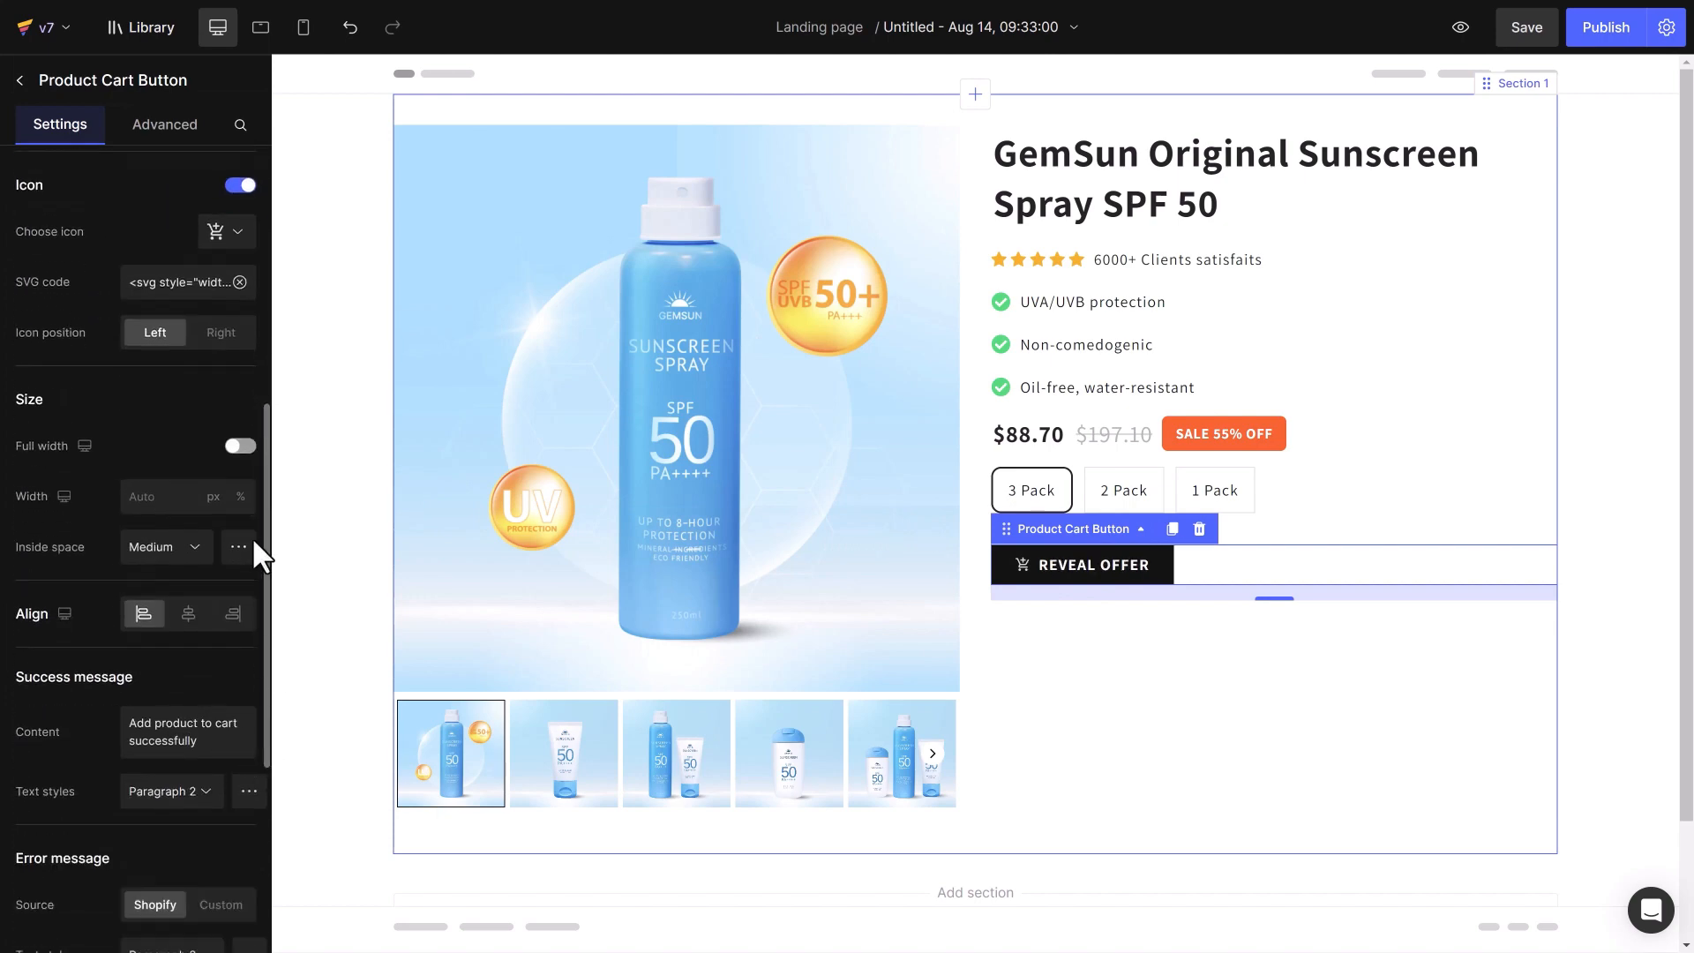
click(224, 231)
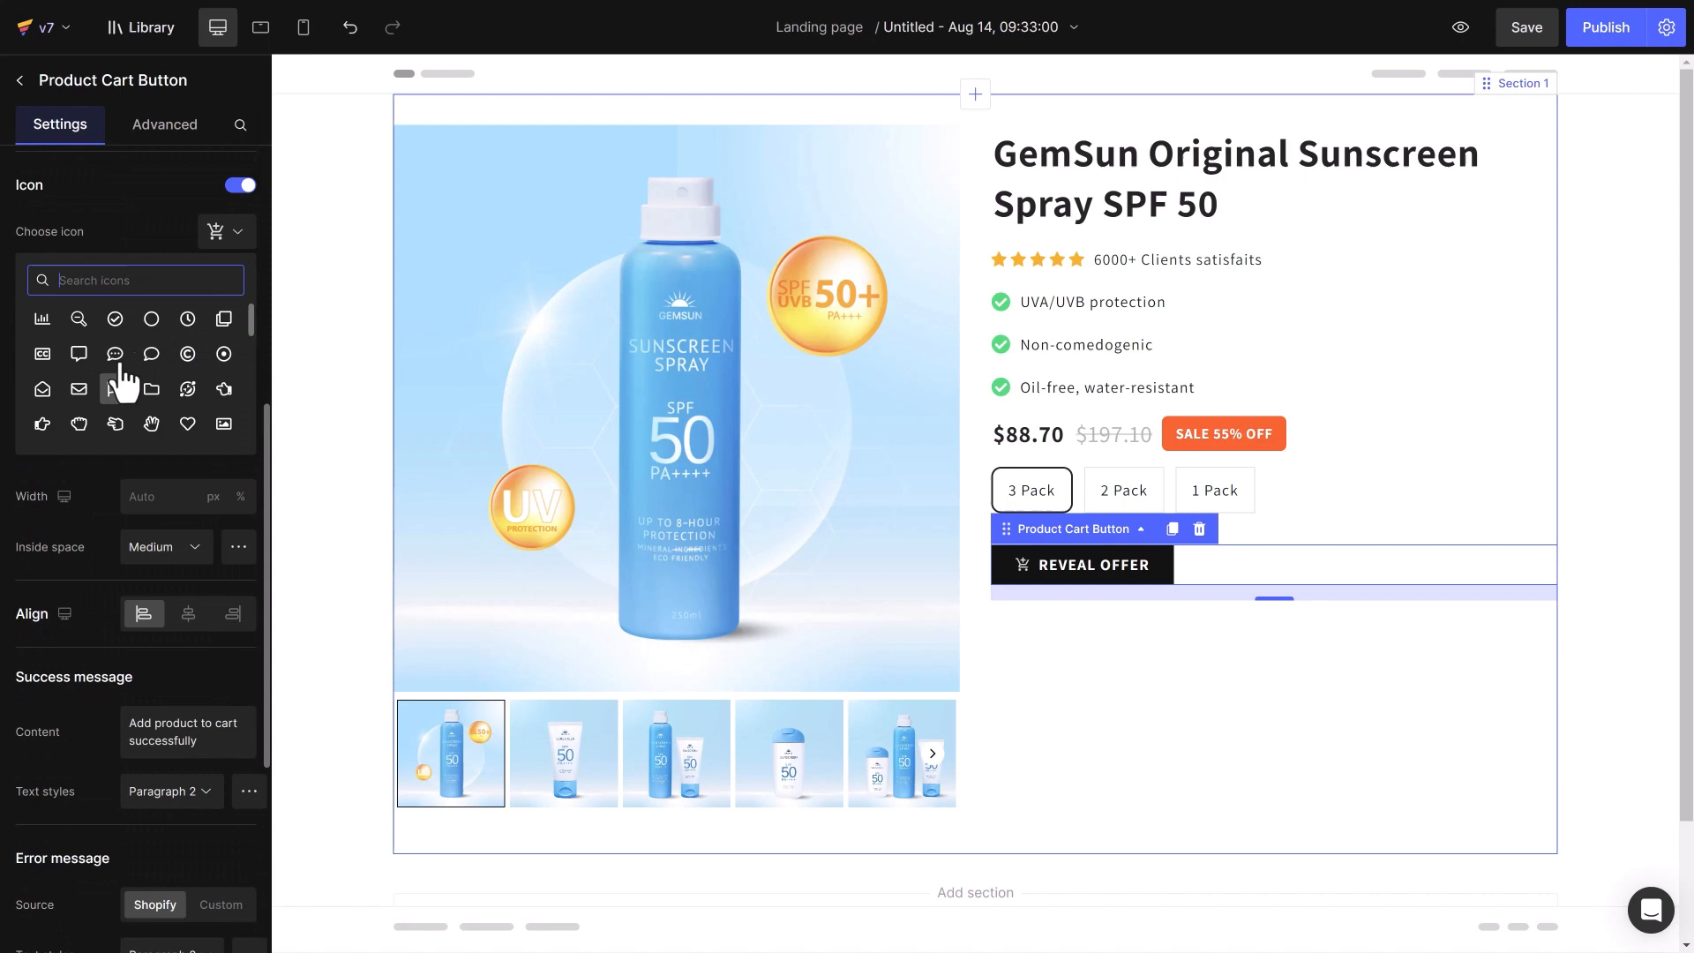
click(114, 388)
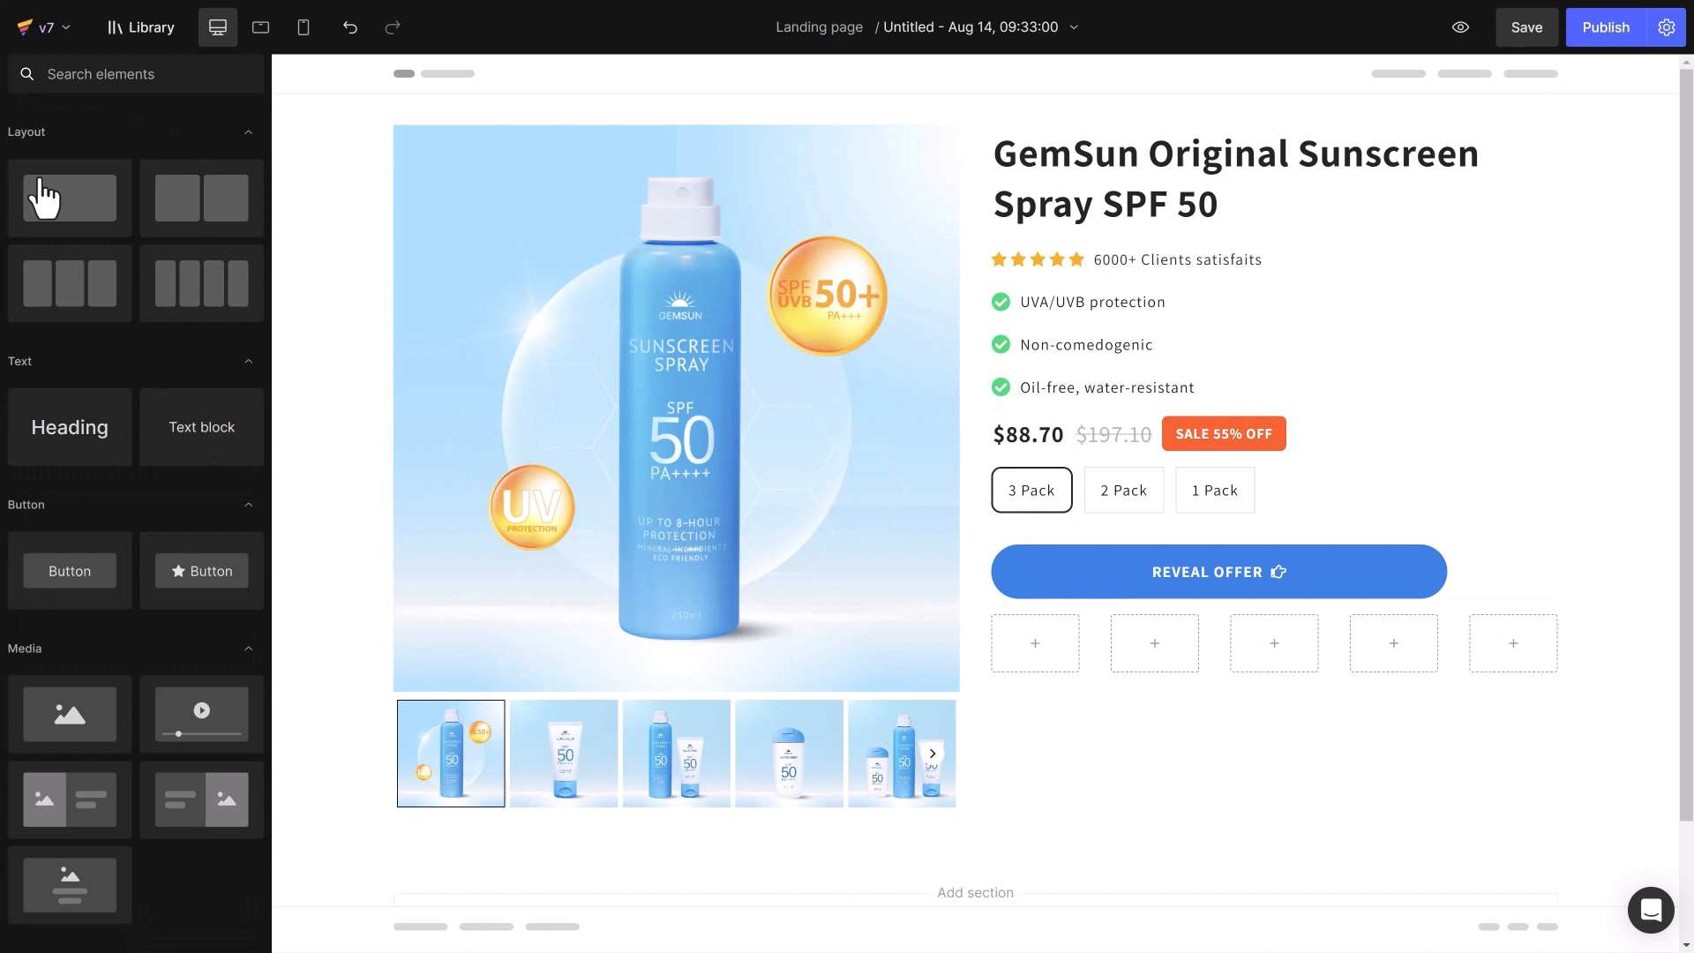
Split the row under the button into five fit-to-content columns, tighten the gap, and upload the Visa logo
click(1035, 643)
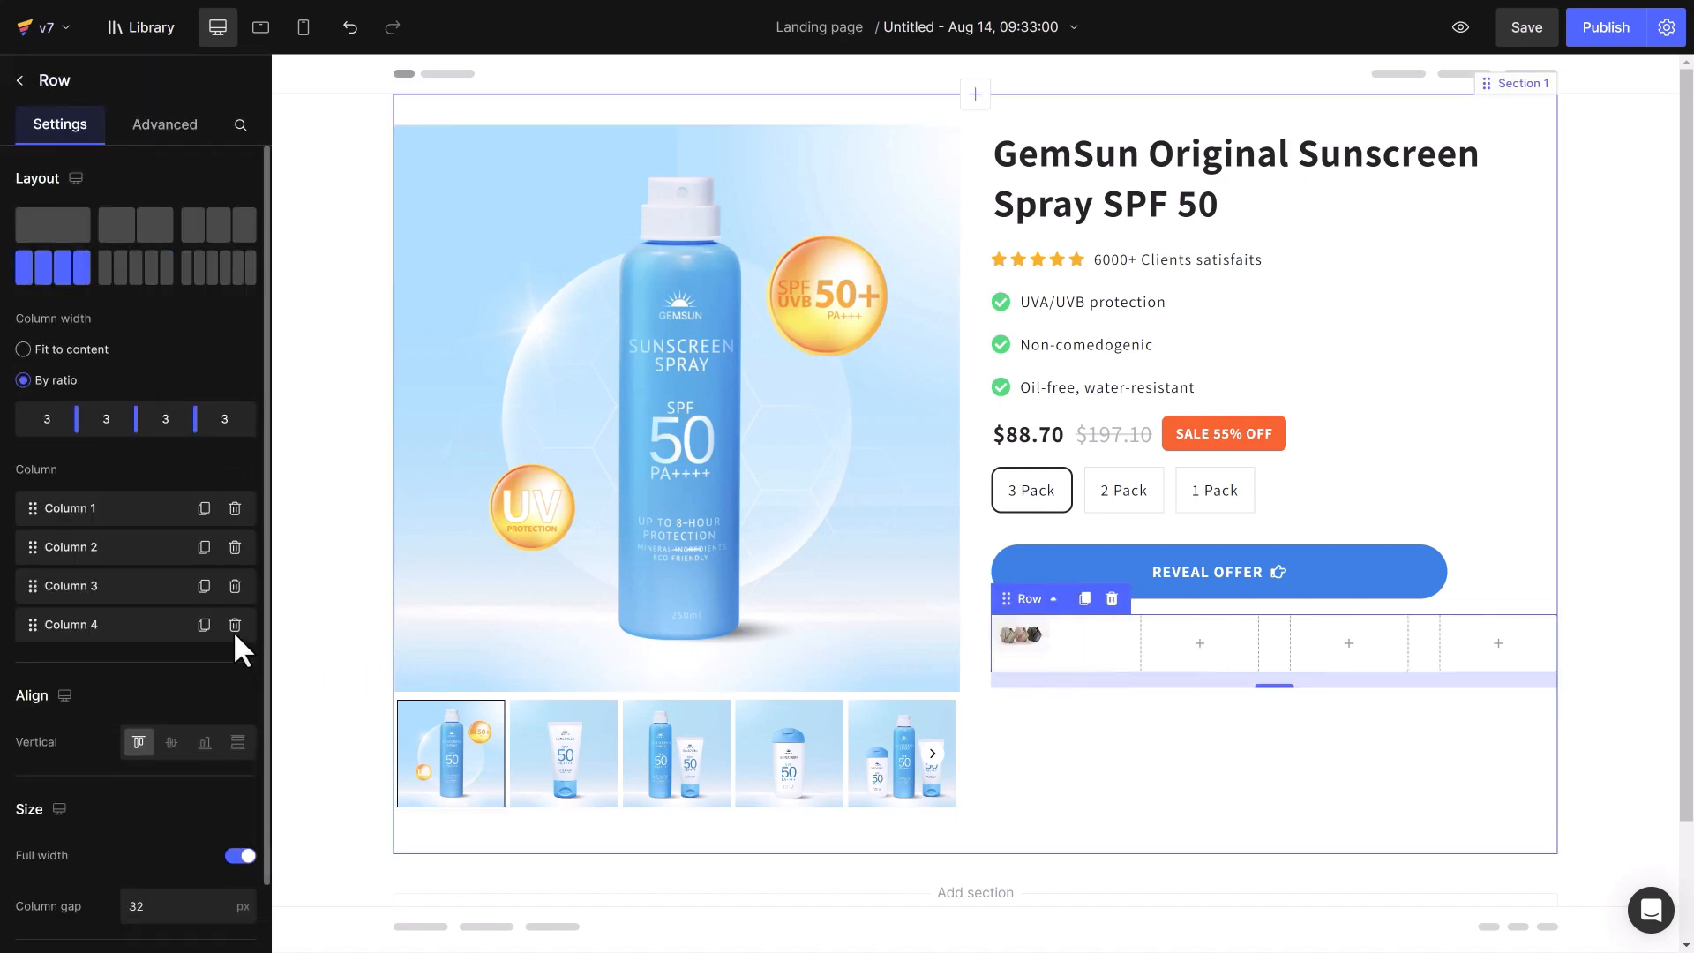
click(134, 224)
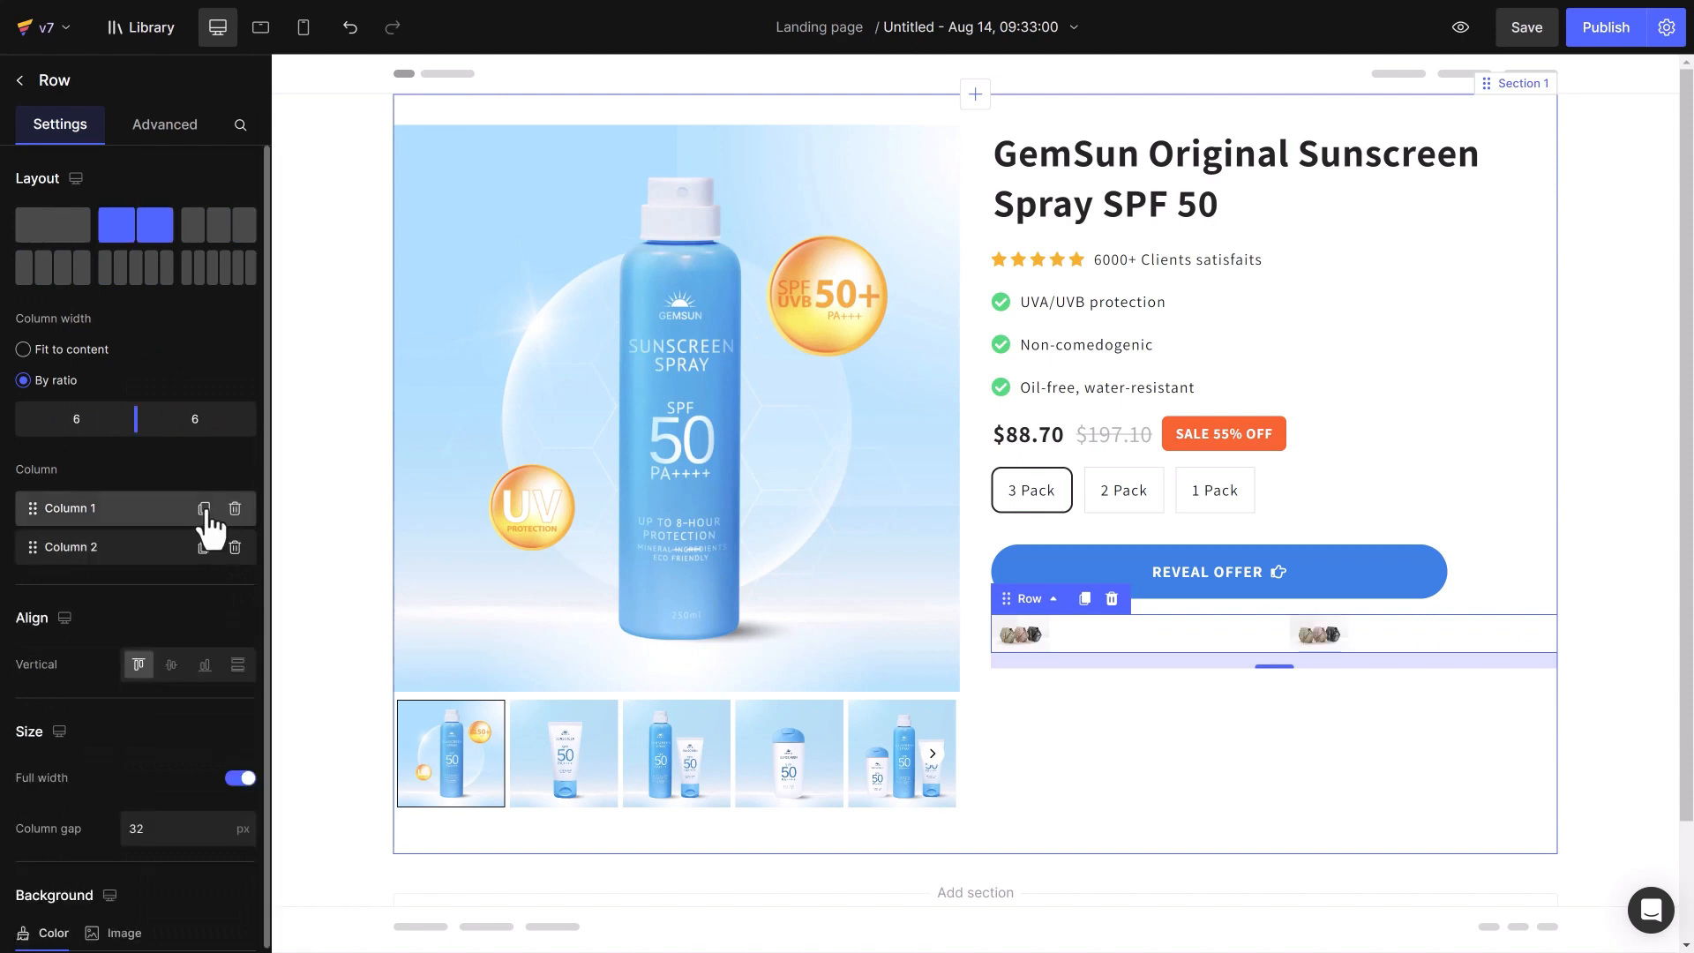
click(136, 268)
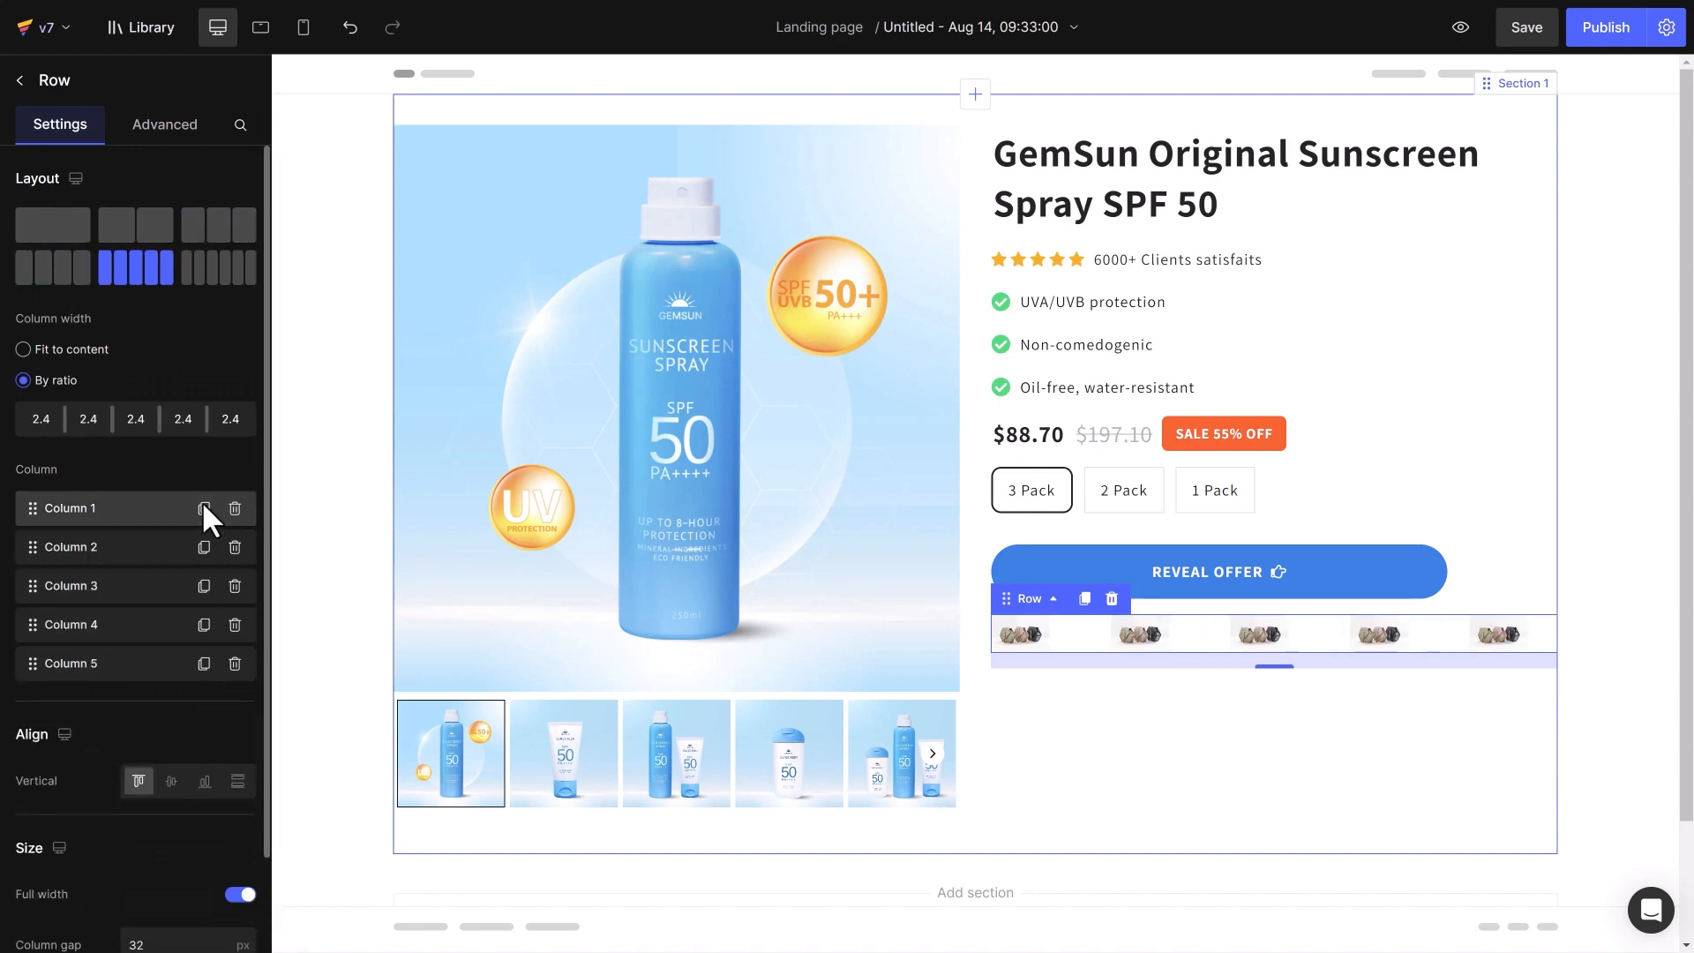
click(22, 350)
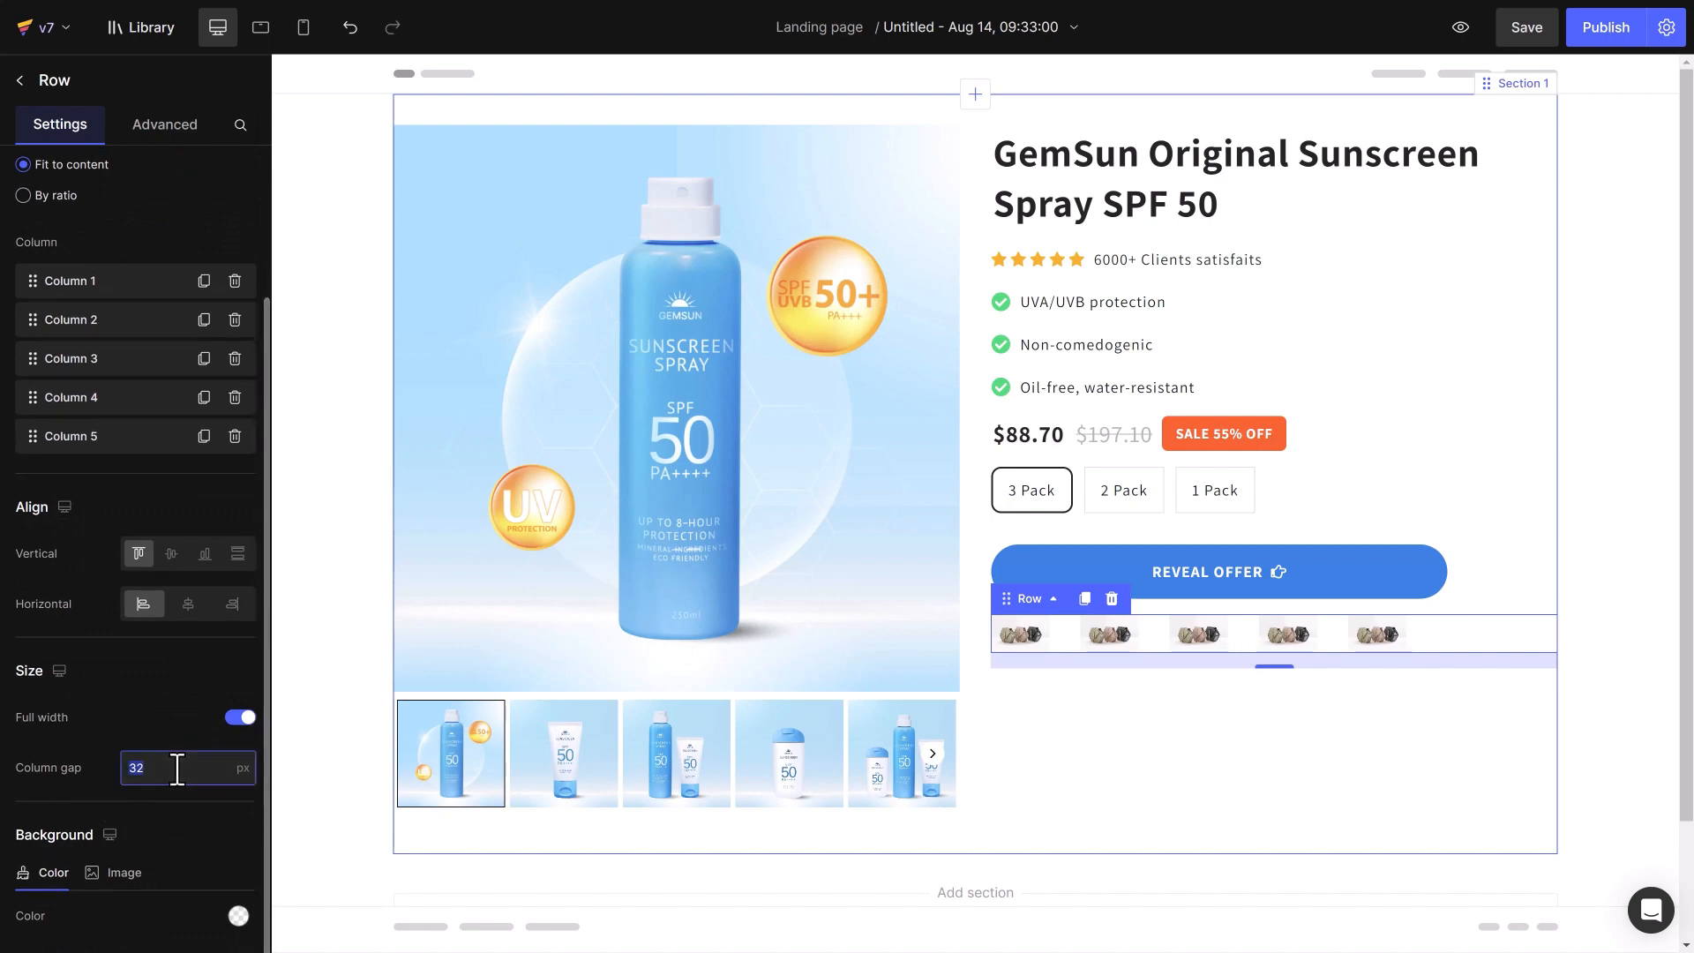
click(1019, 634)
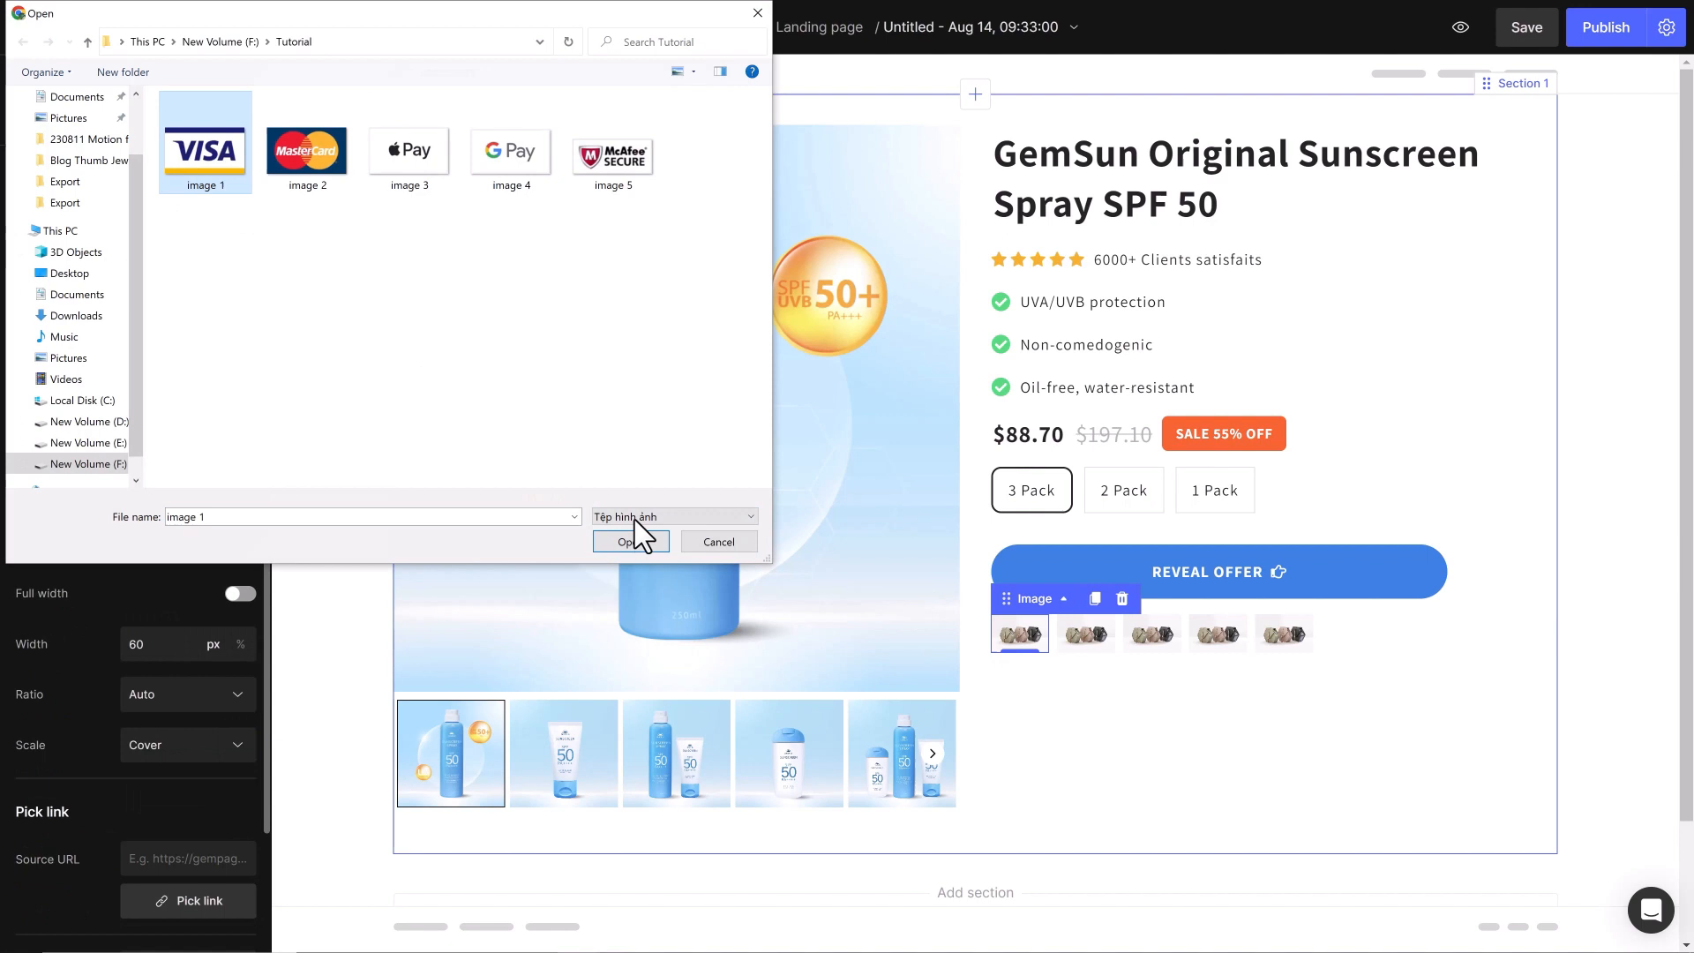
click(630, 542)
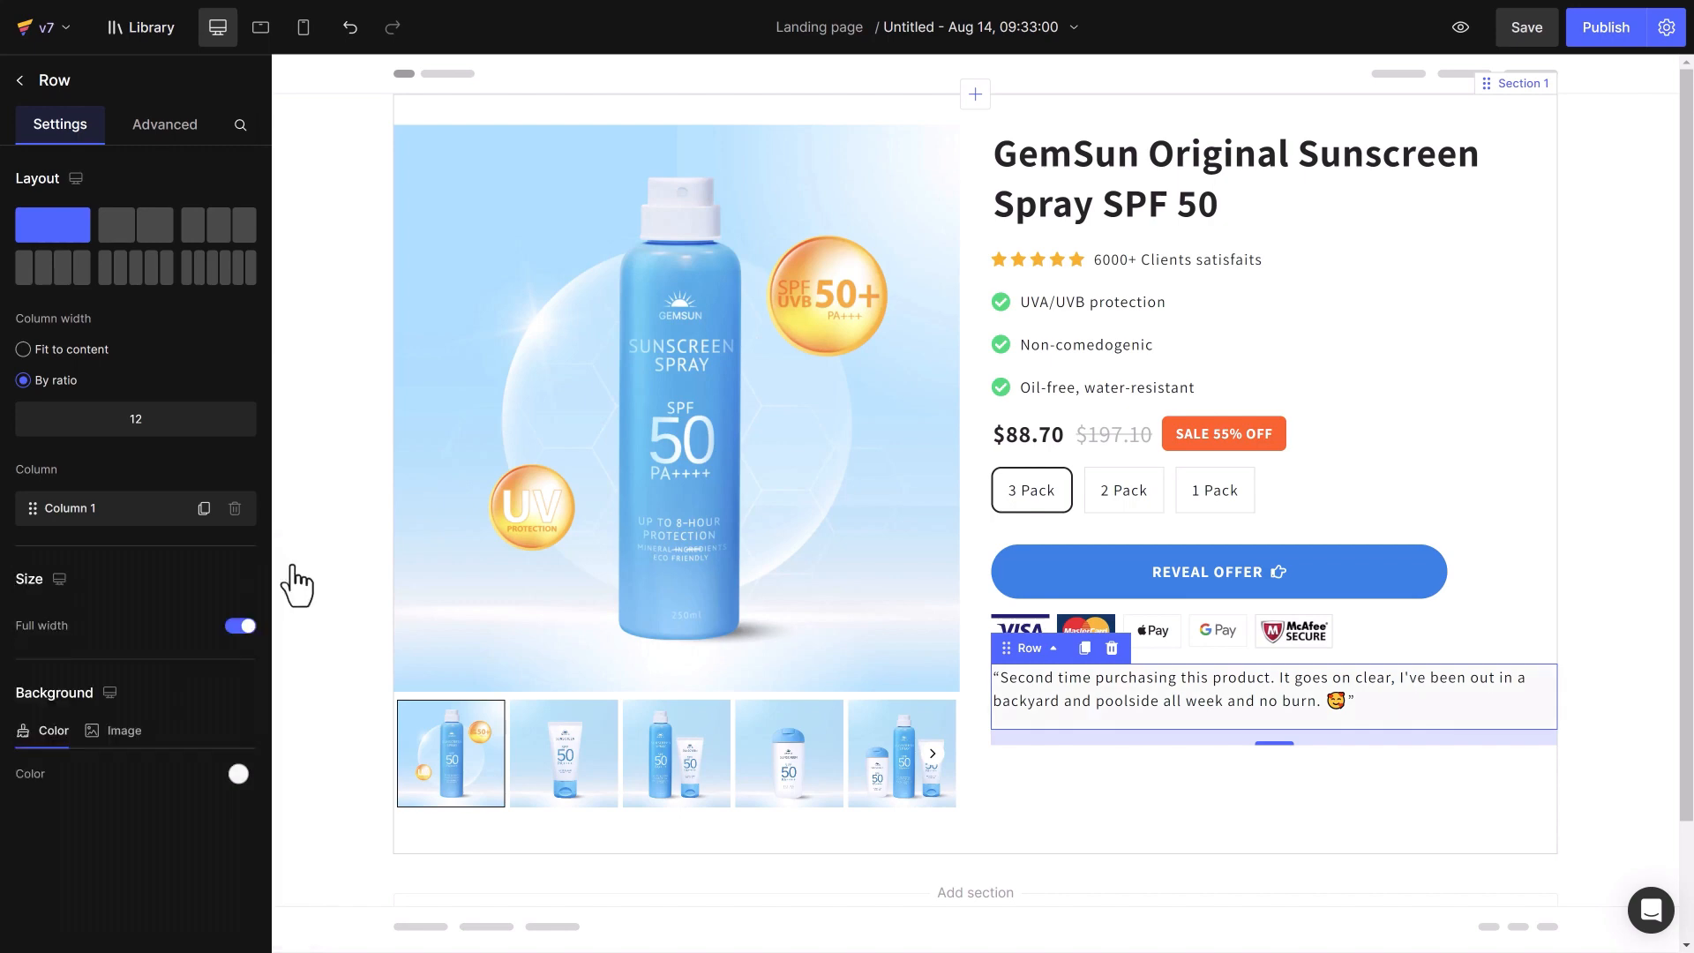
Pad the review row with L (16px) spacing, bring in the star rating and sign it '- GemCustomer'
click(164, 124)
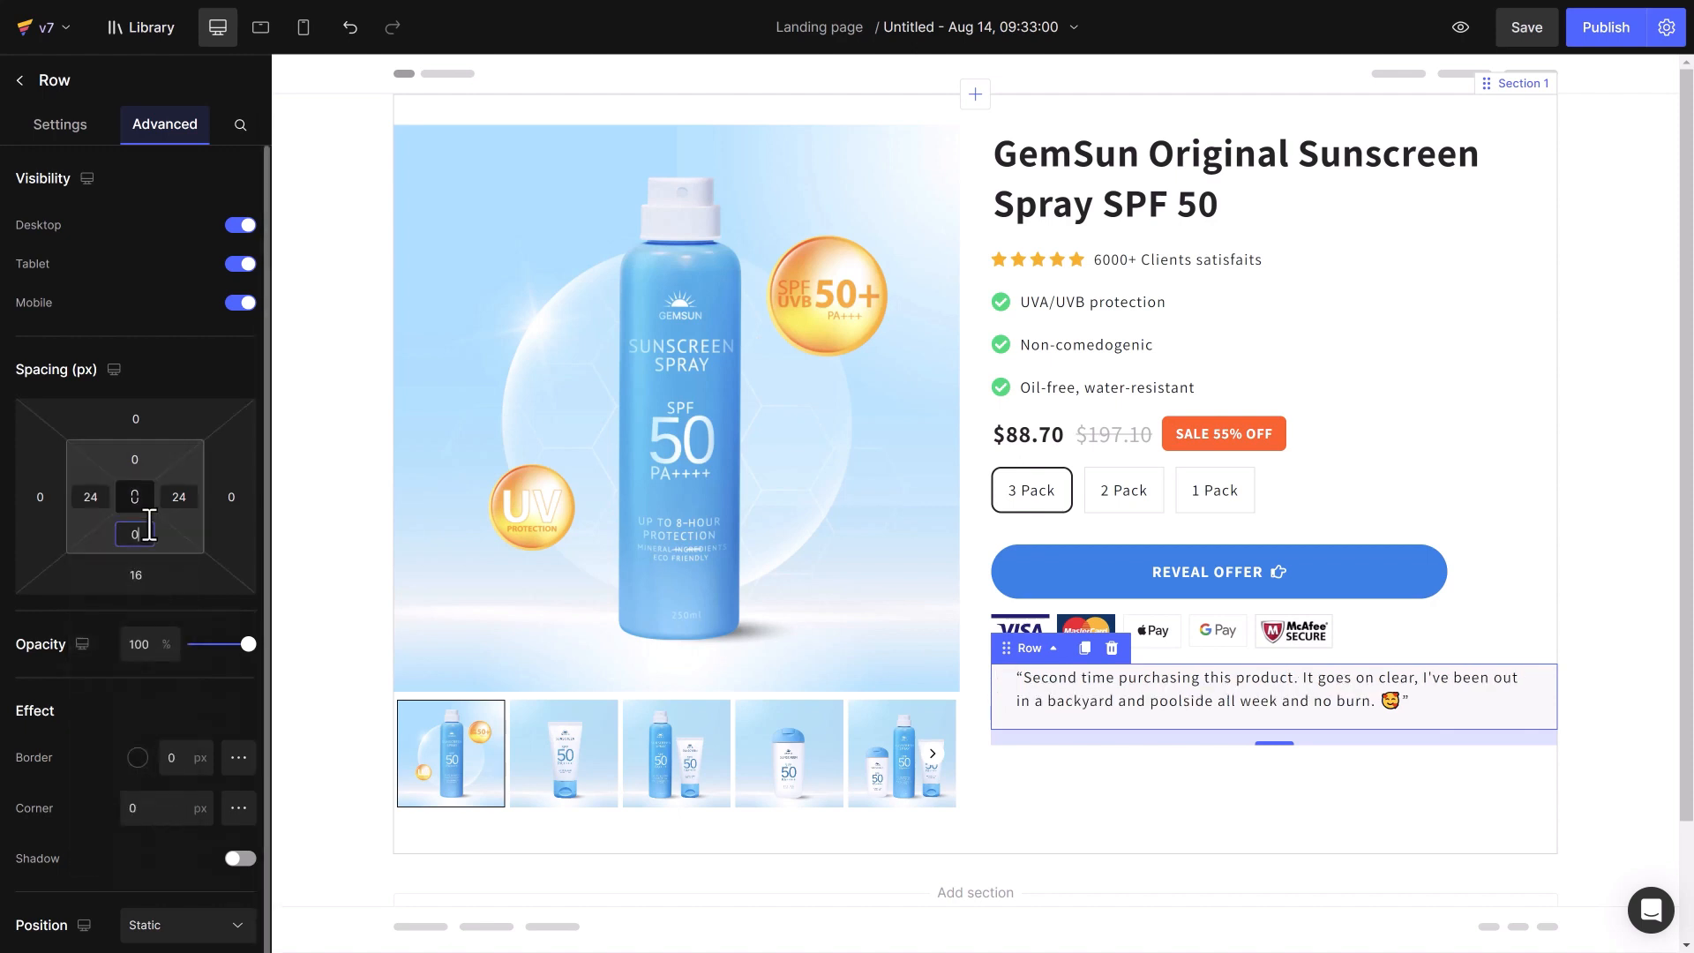
click(136, 533)
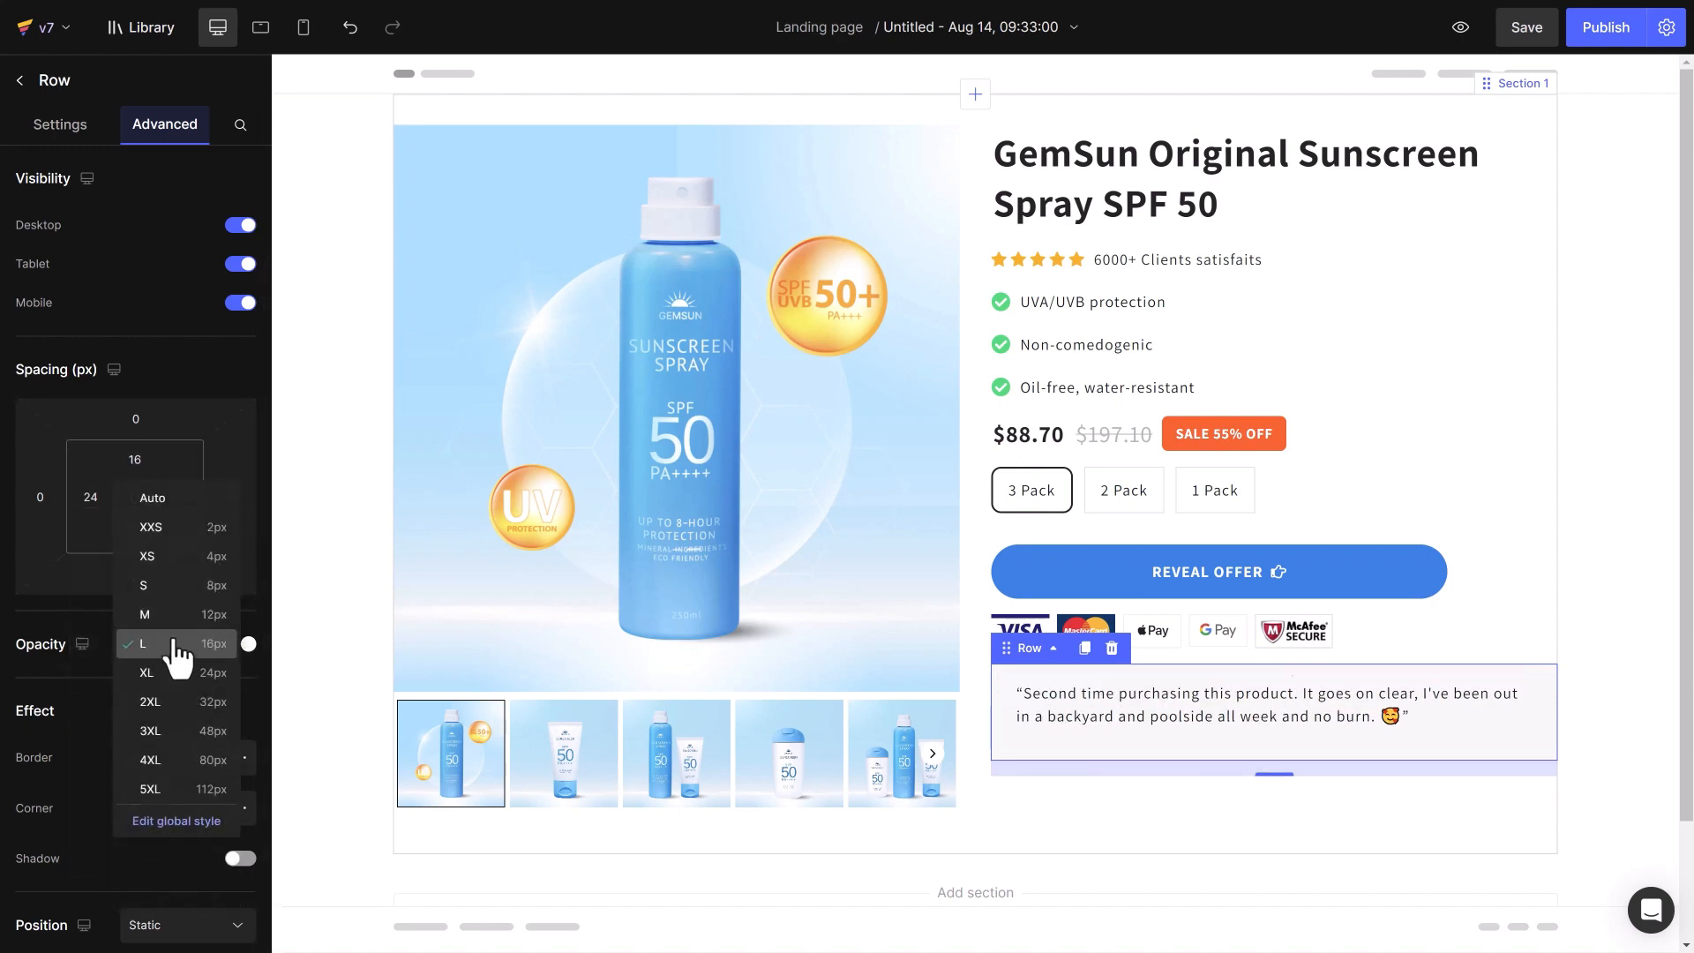
click(143, 645)
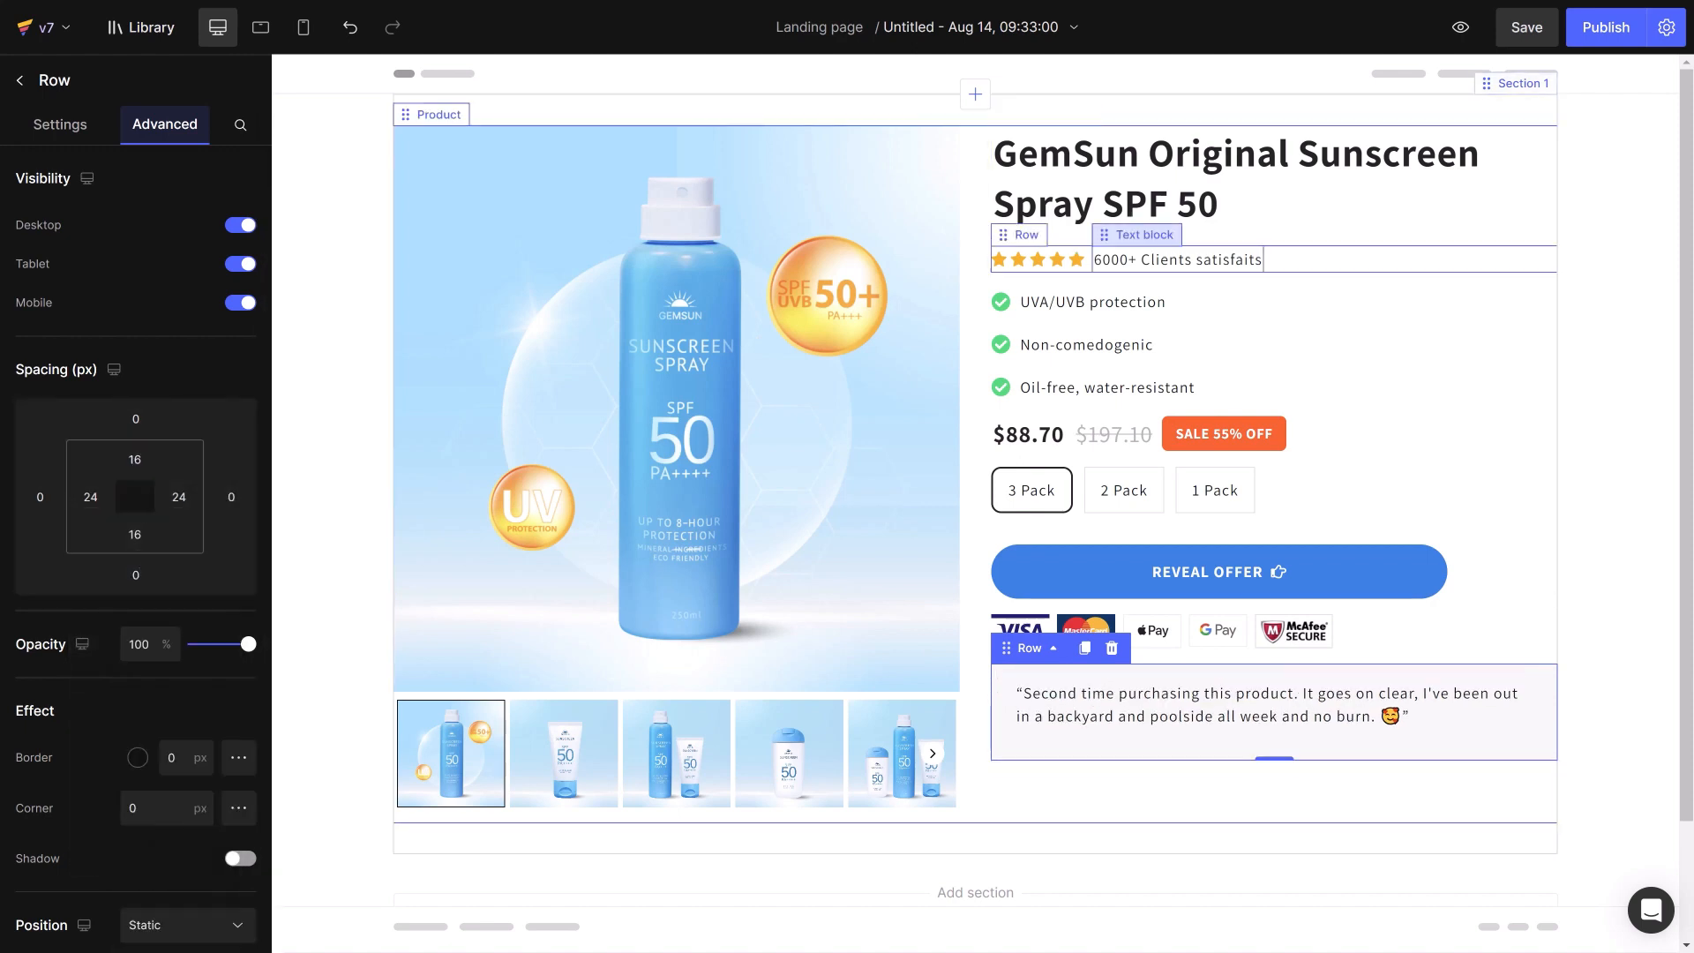
click(60, 124)
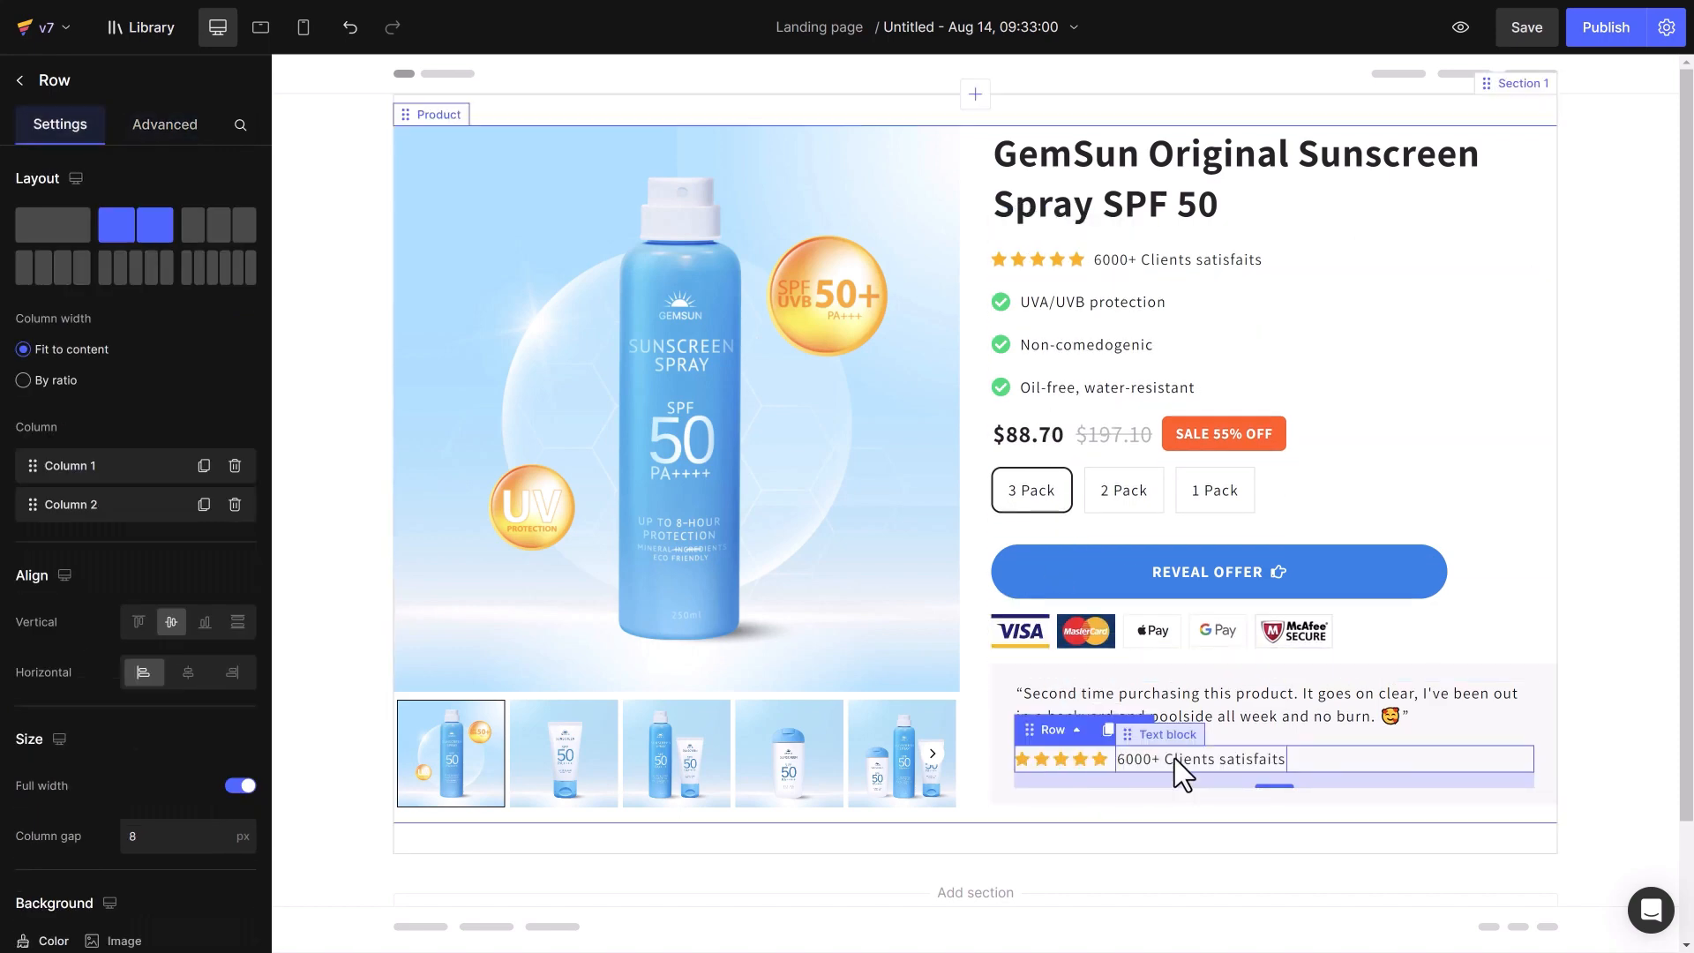
click(1172, 759)
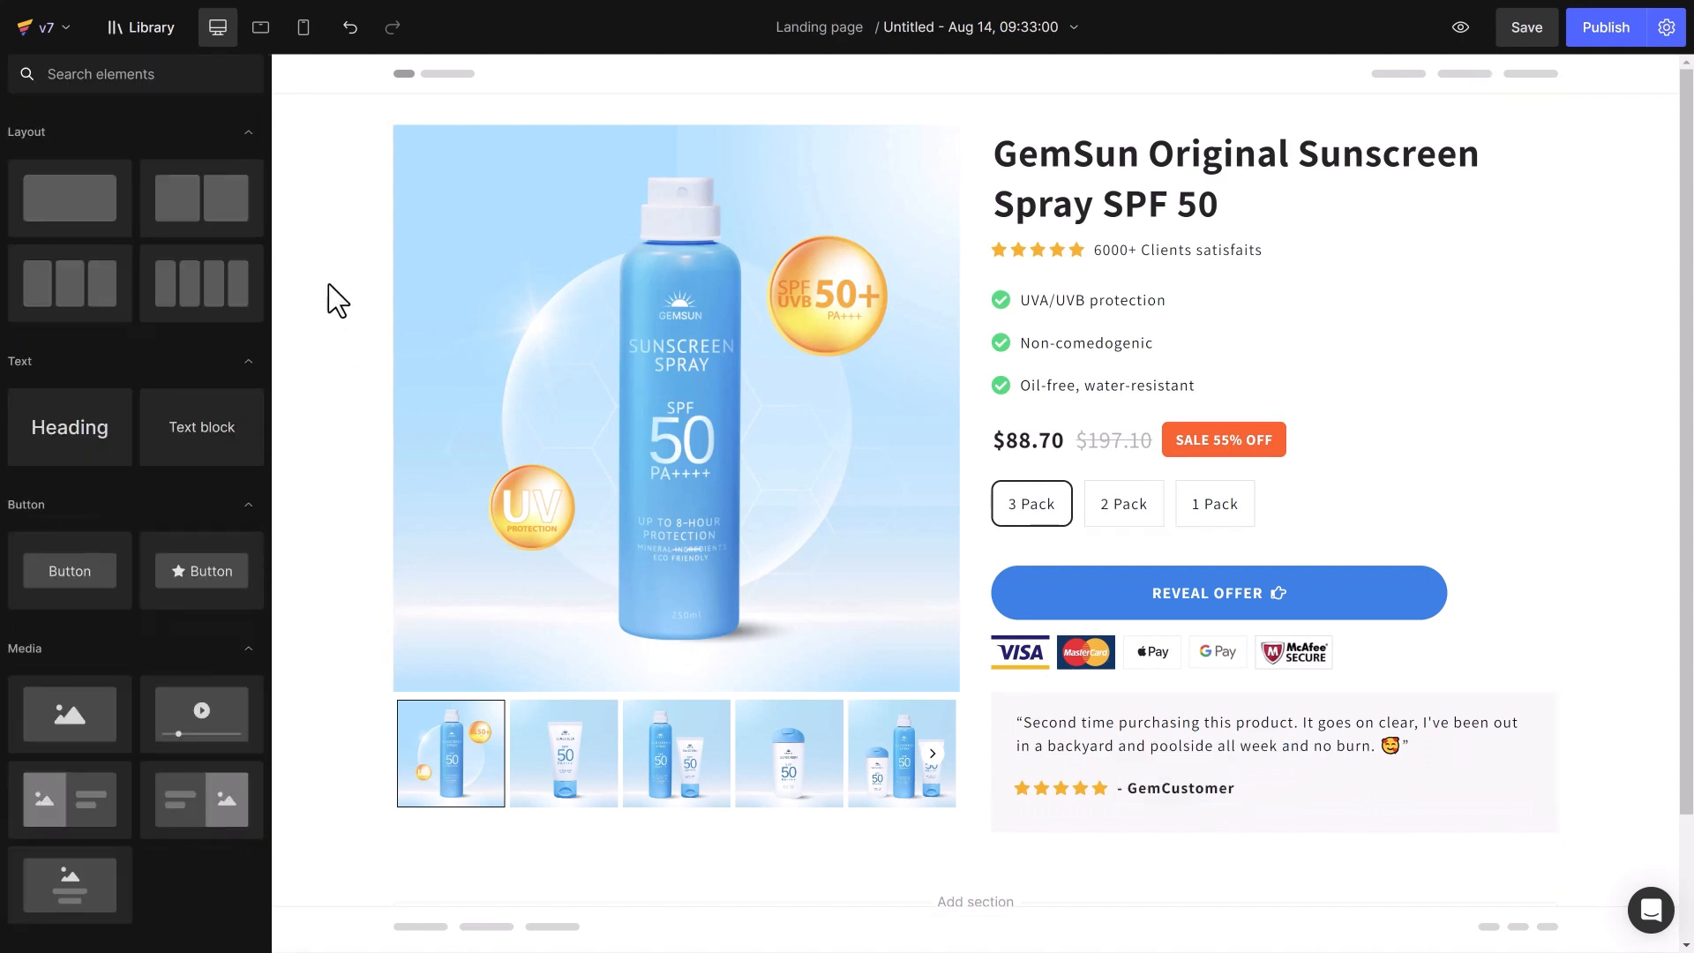
click(260, 26)
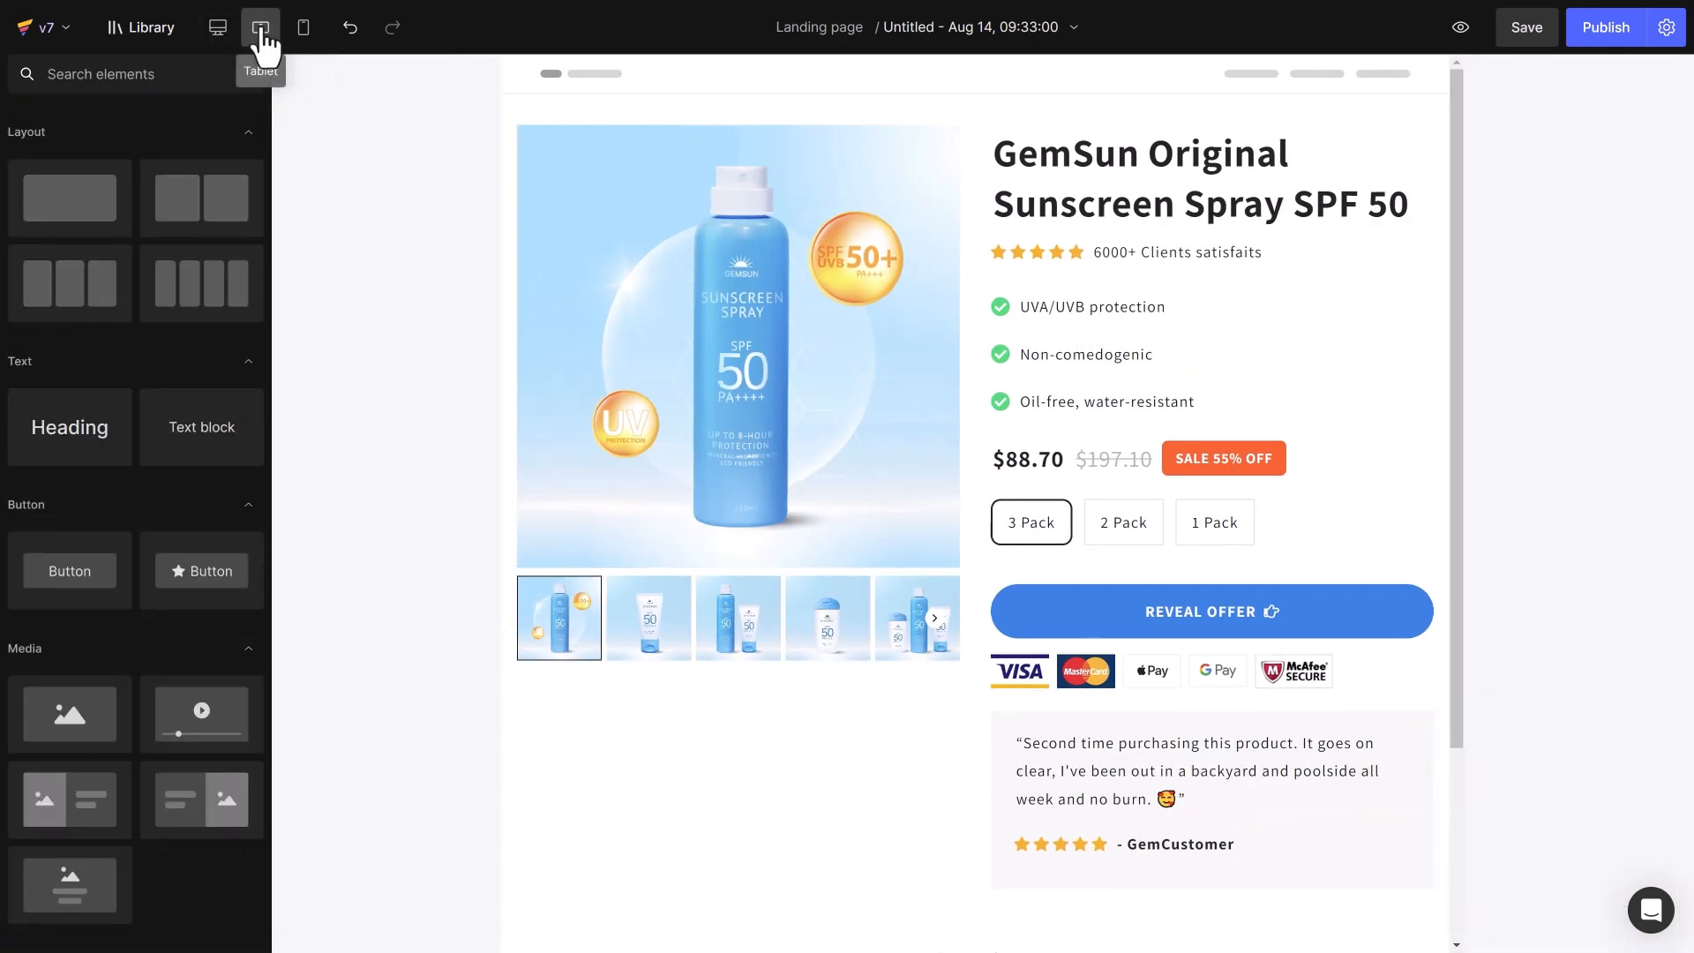
click(304, 26)
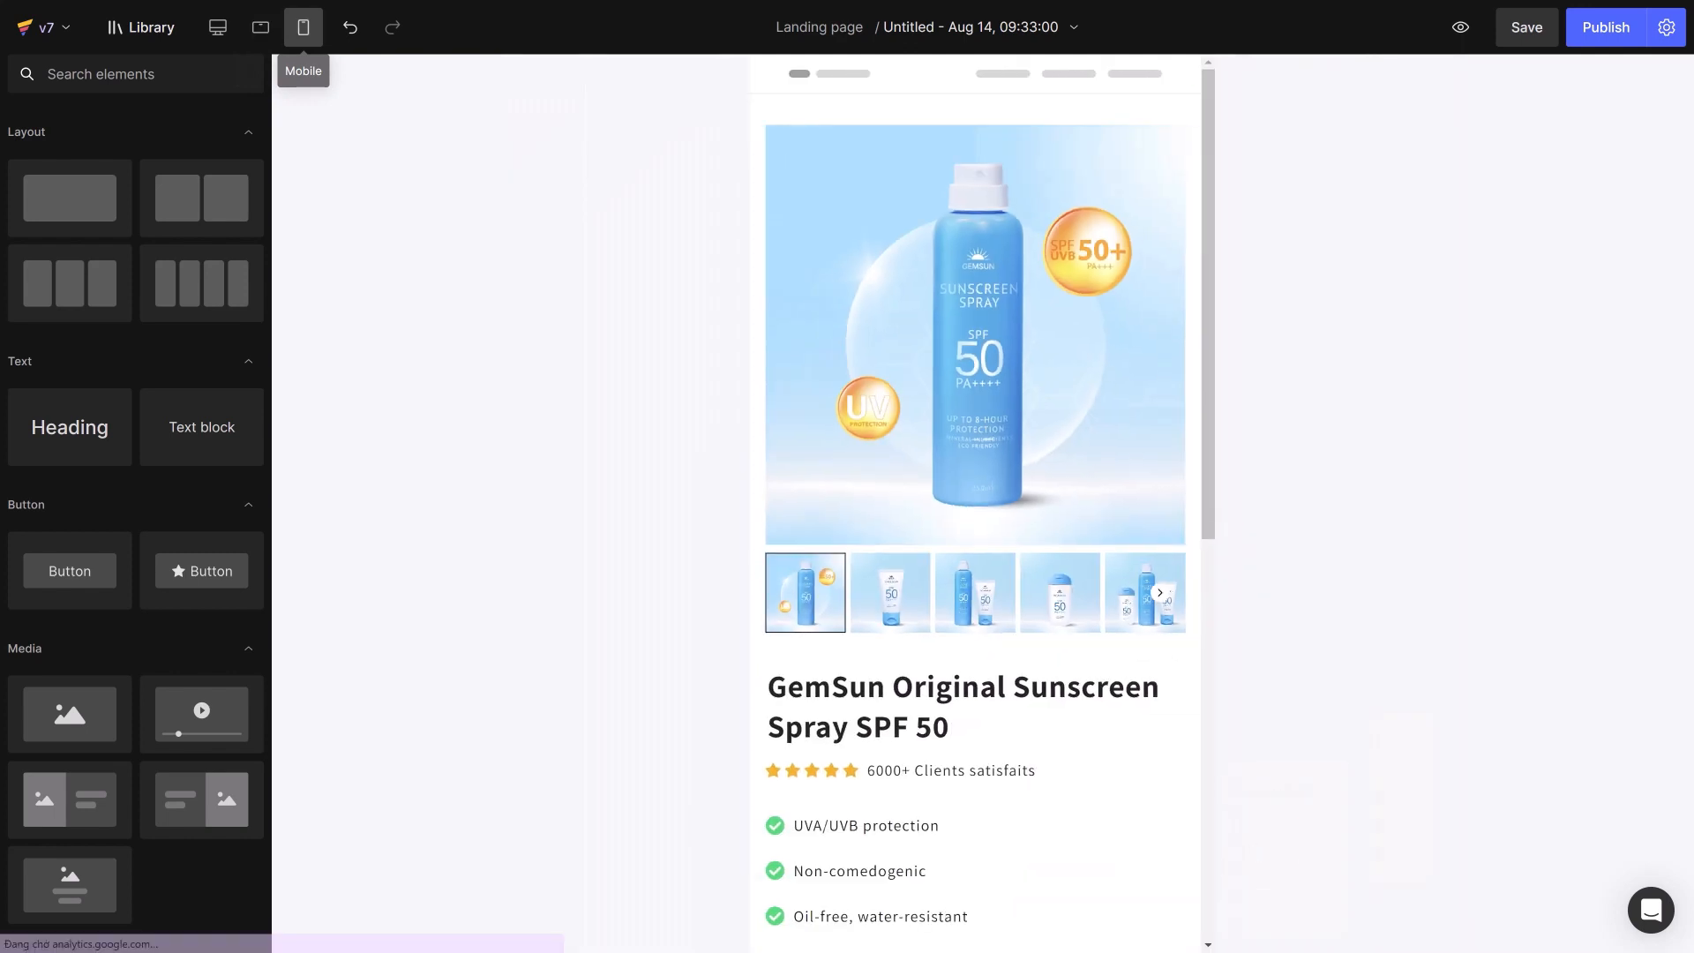
scroll(down, 3)
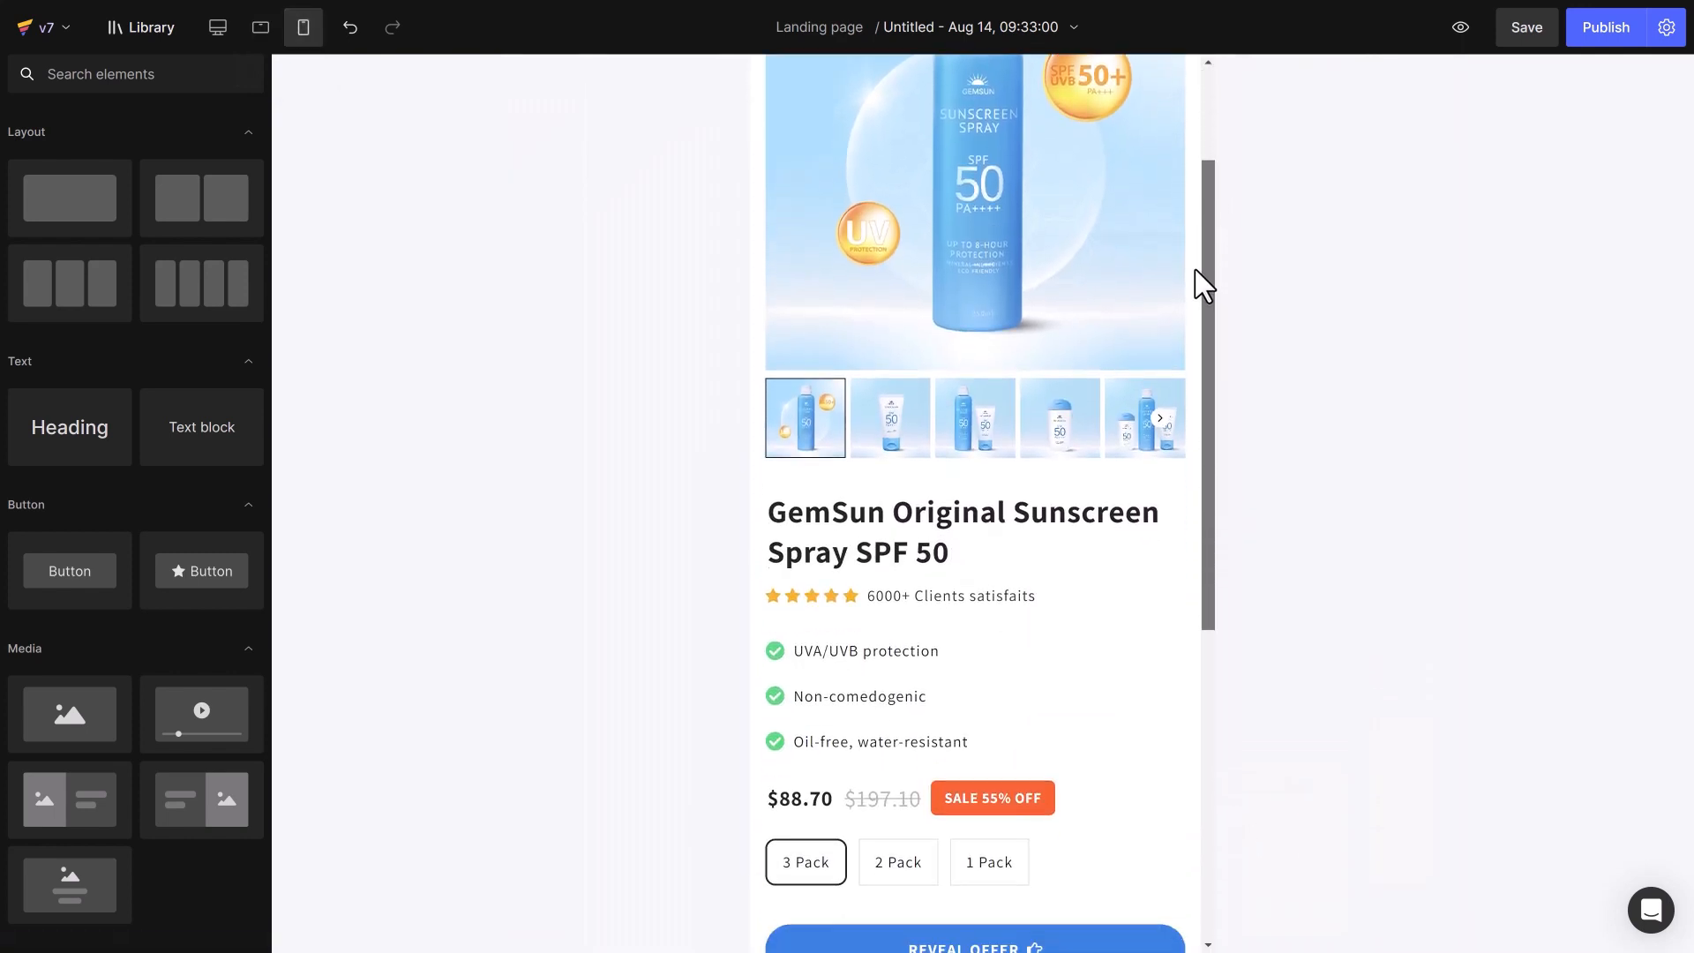
scroll(down, 3)
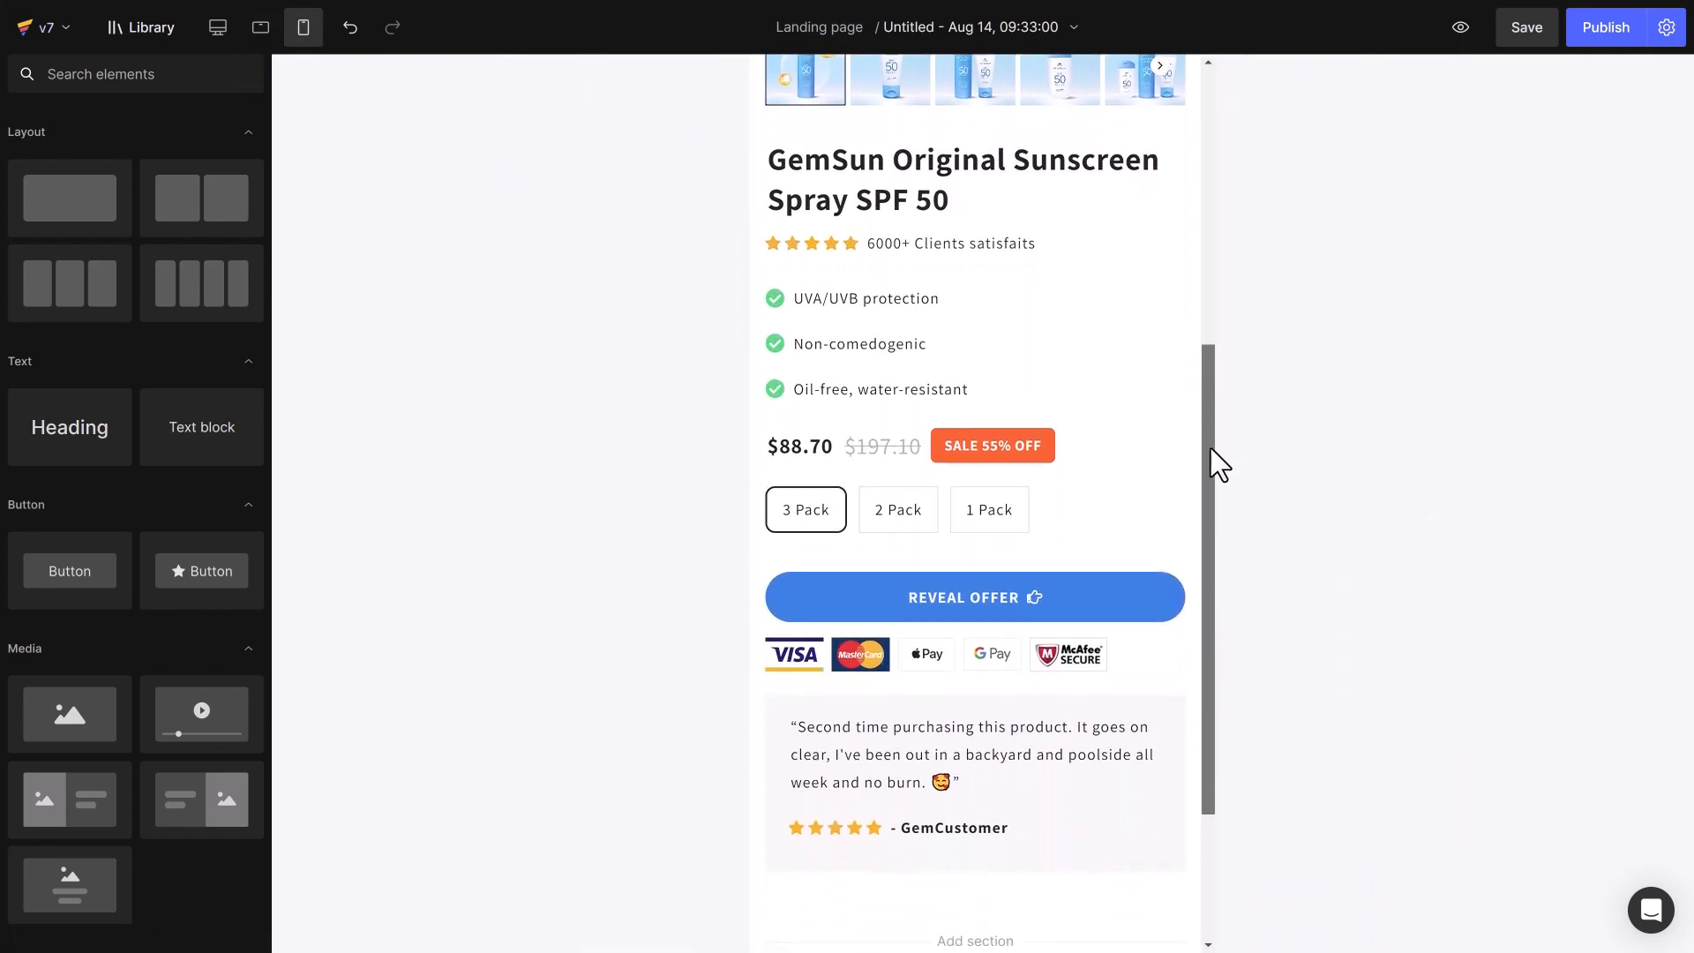
scroll(down, 3)
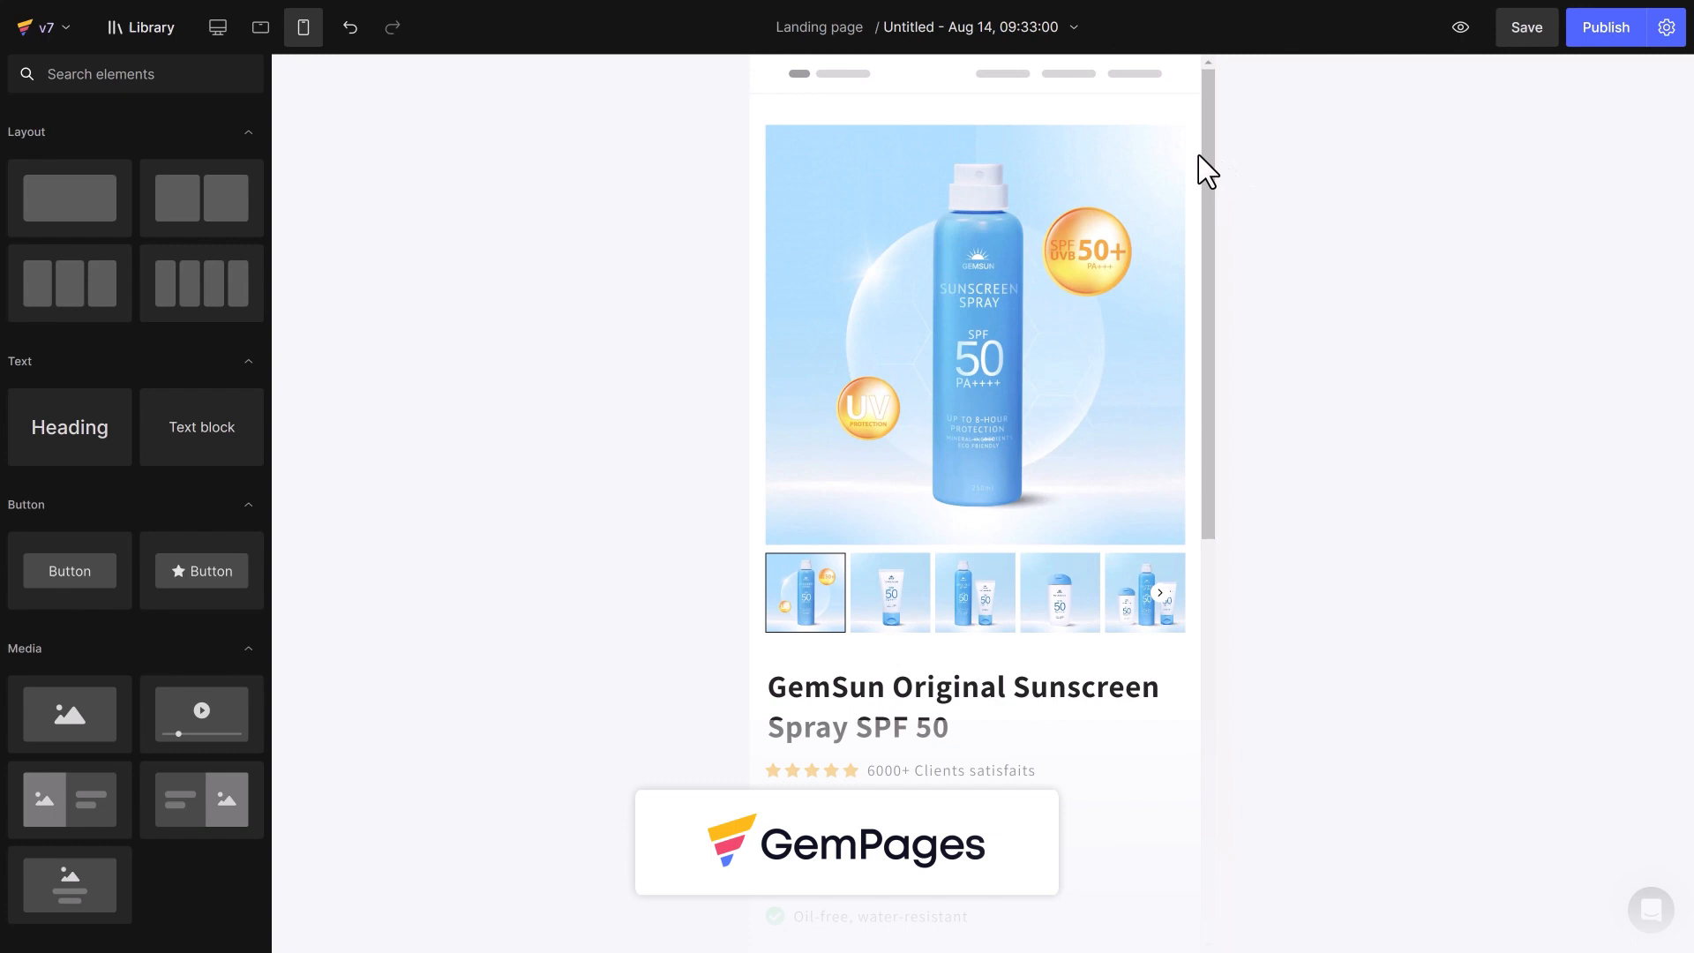
click(217, 27)
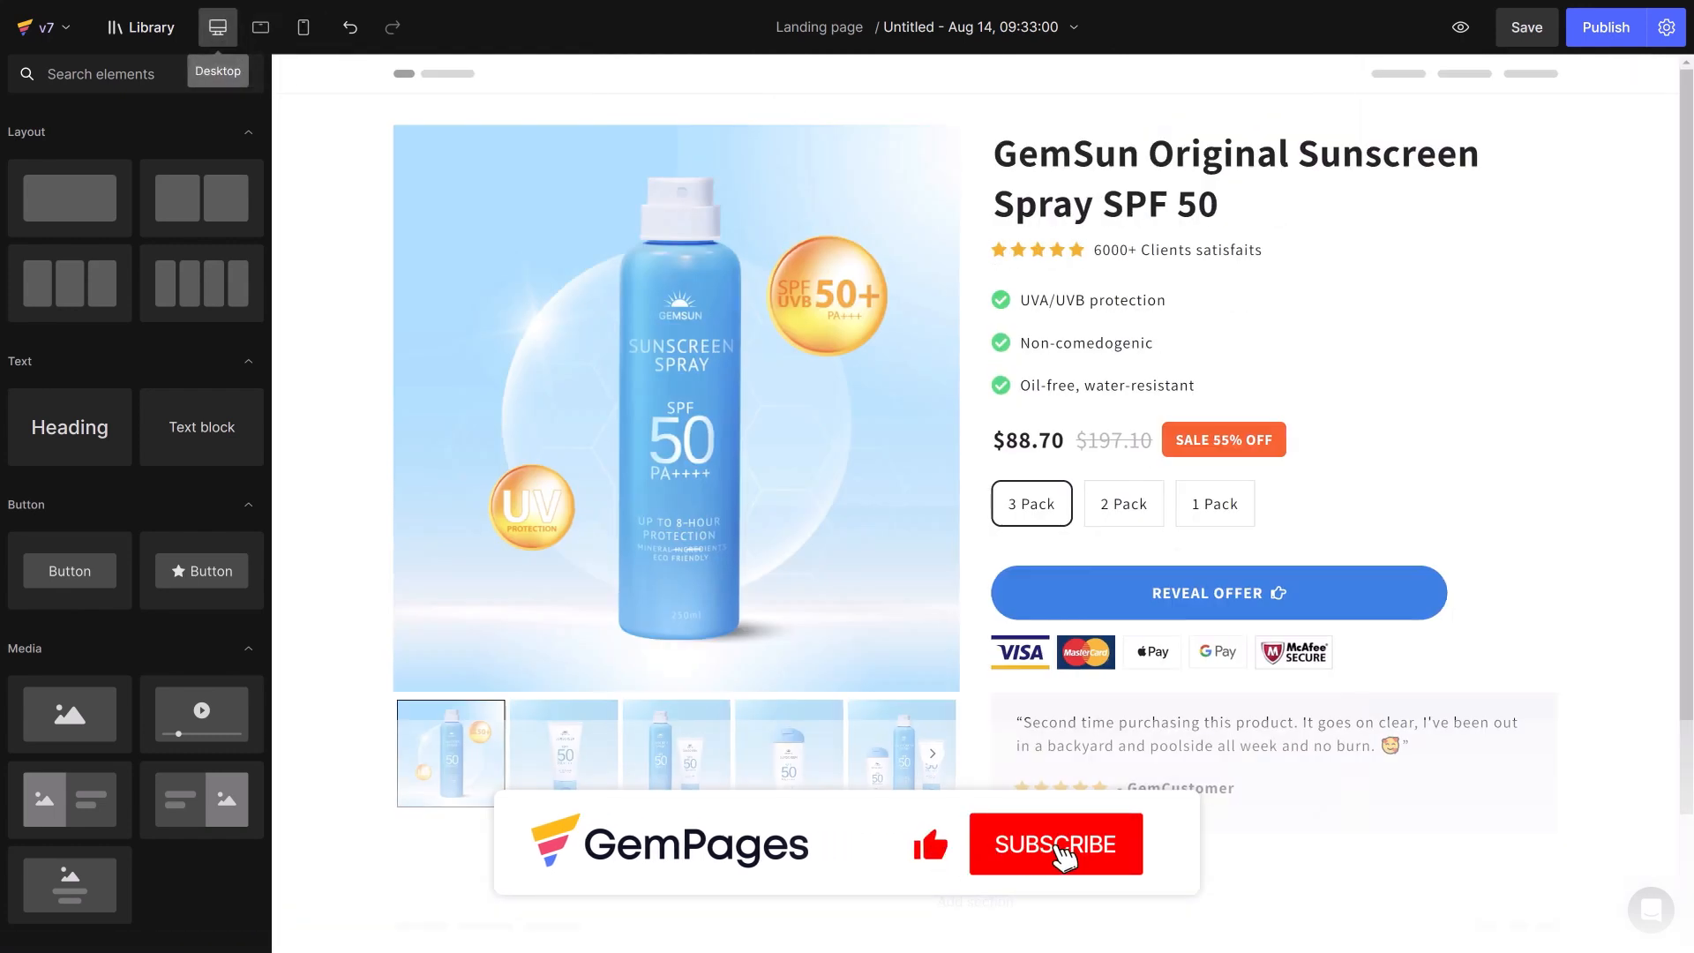